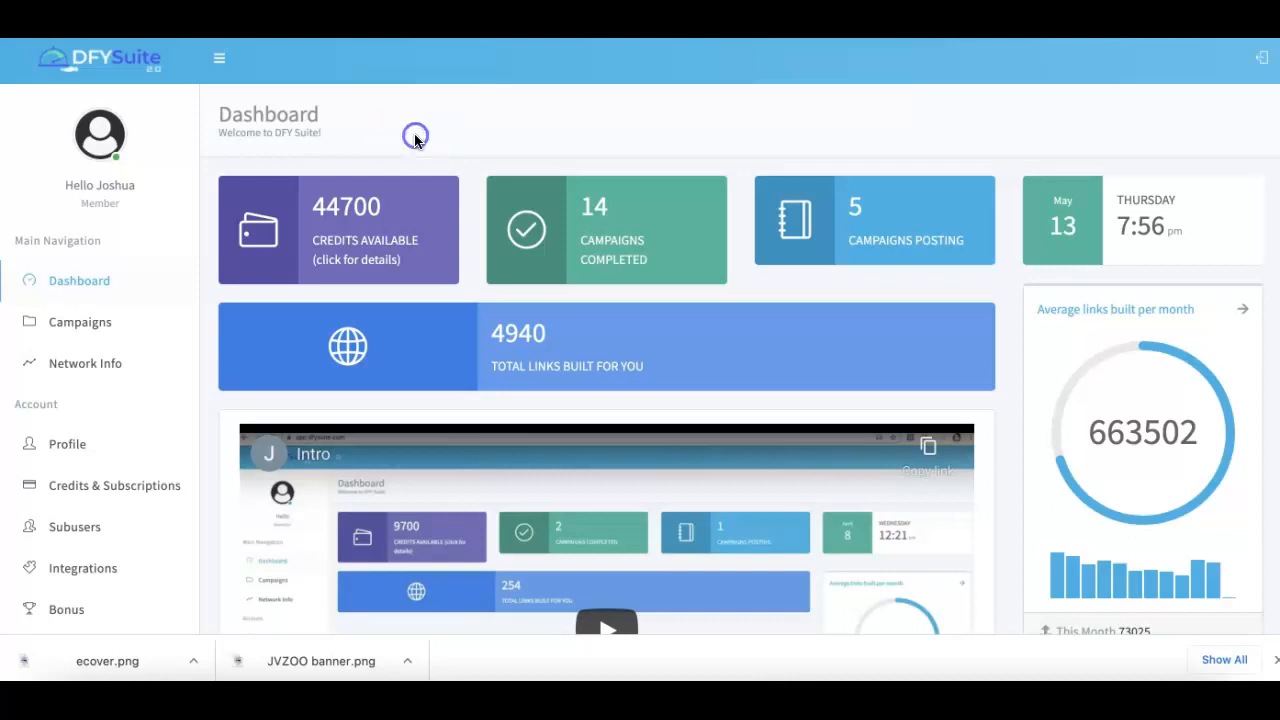
mouse_move(523, 340)
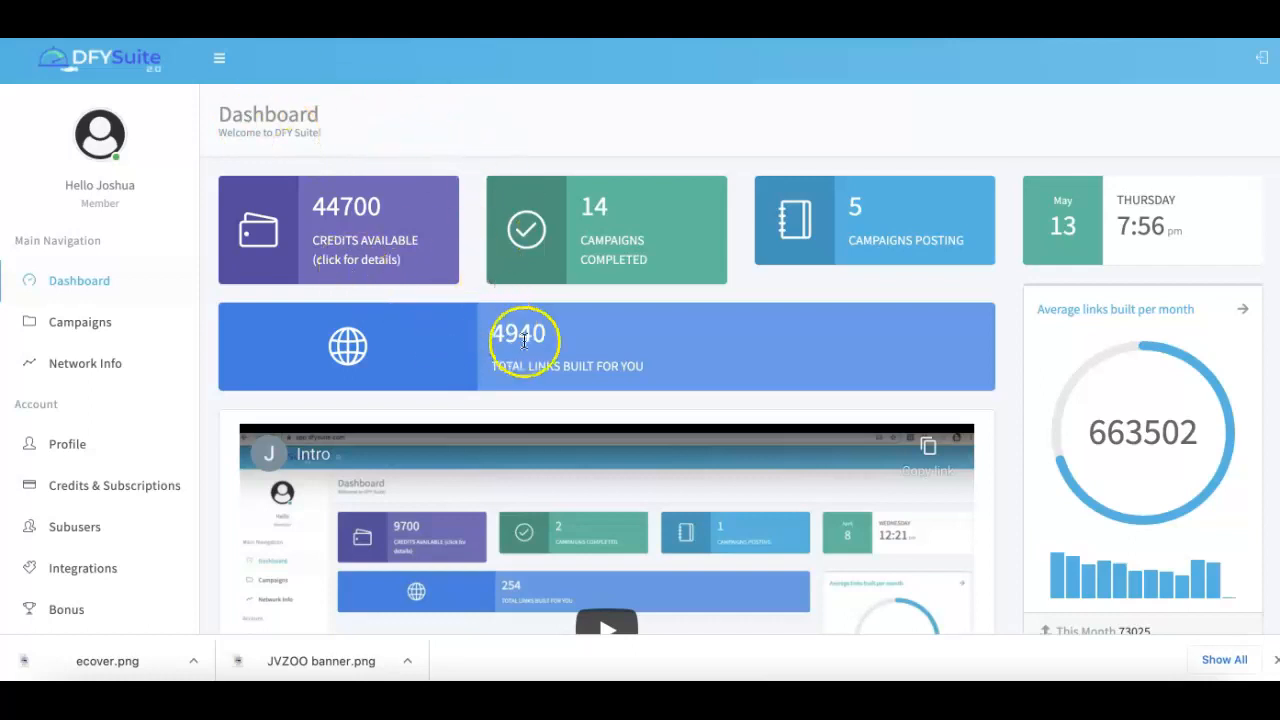
mouse_move(628, 330)
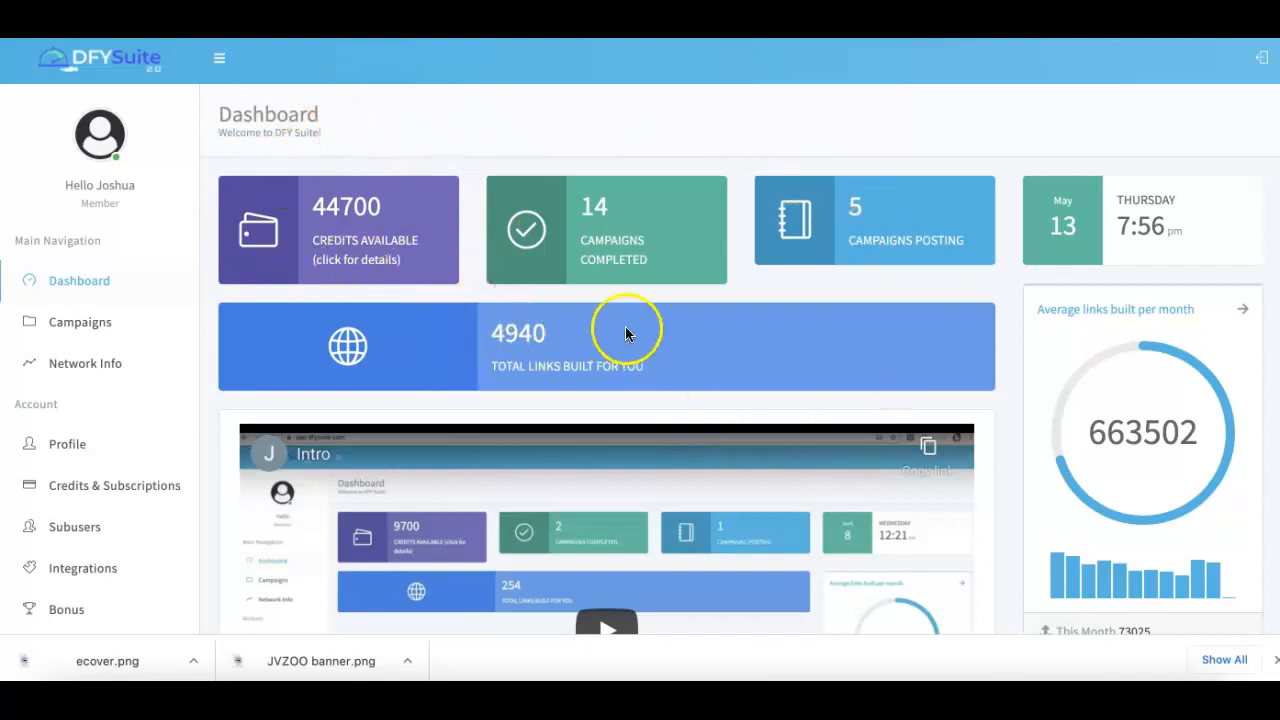
mouse_move(495, 330)
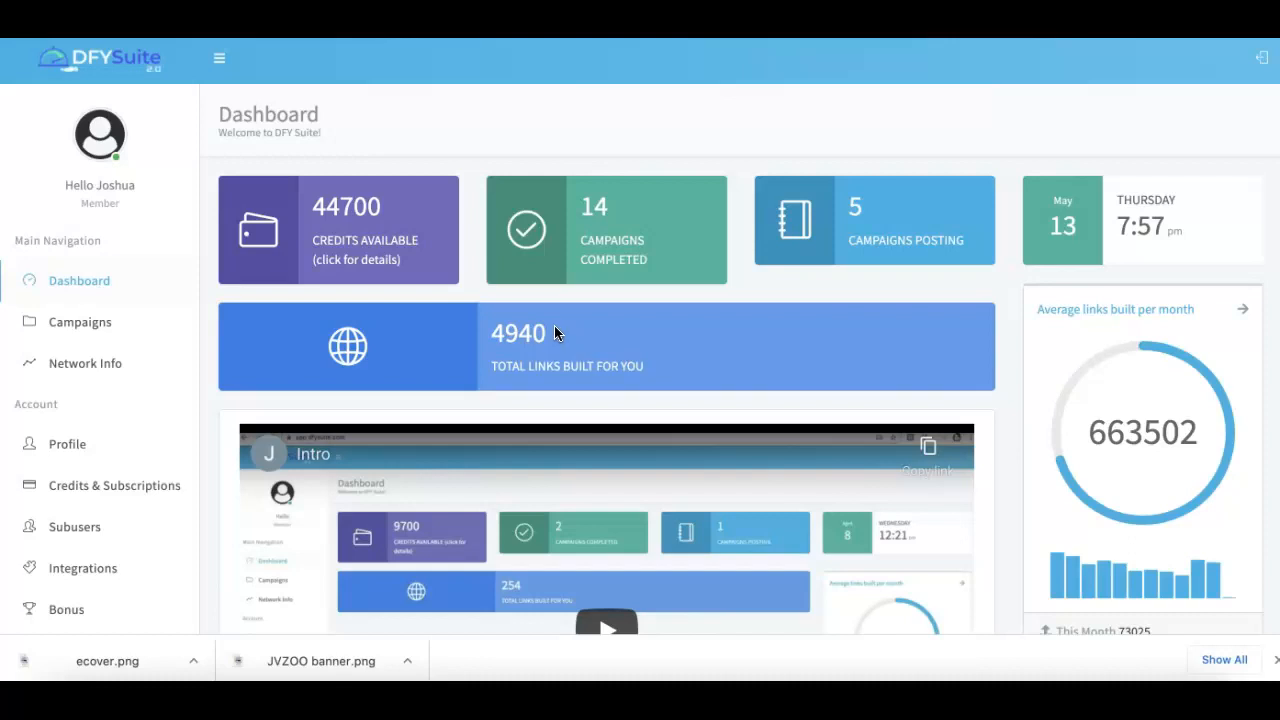
mouse_move(548, 318)
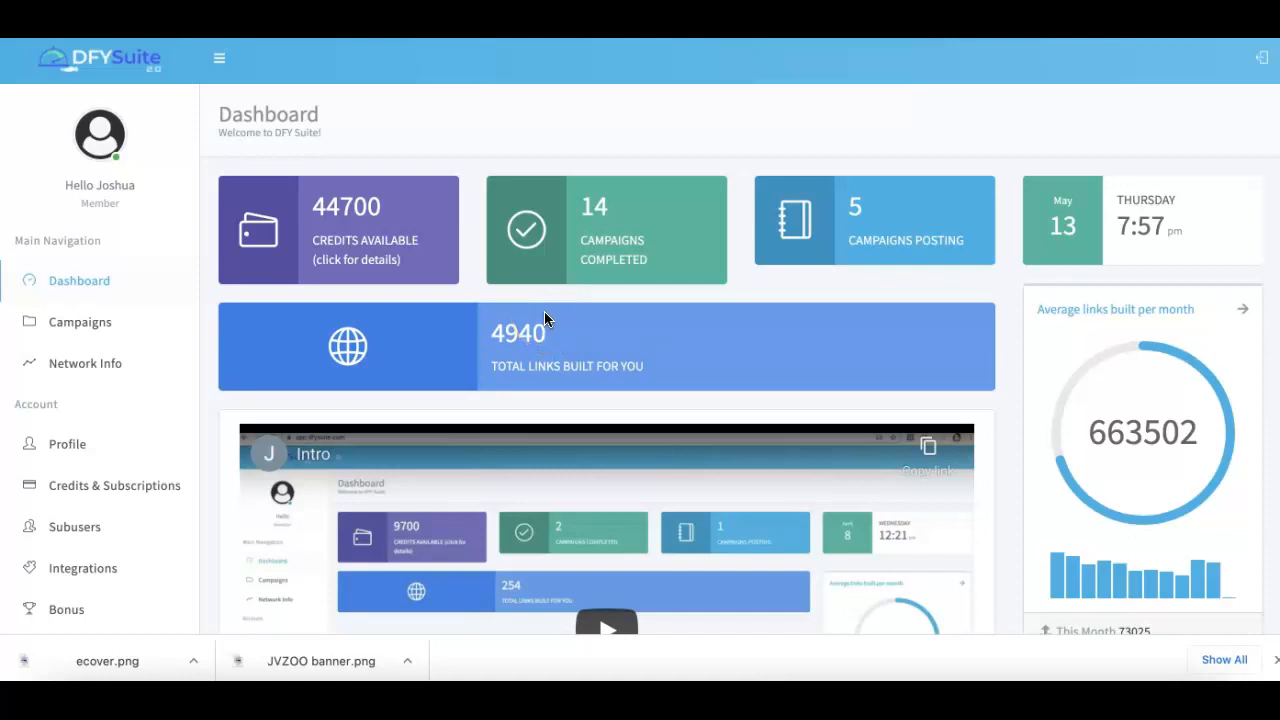
mouse_move(542, 313)
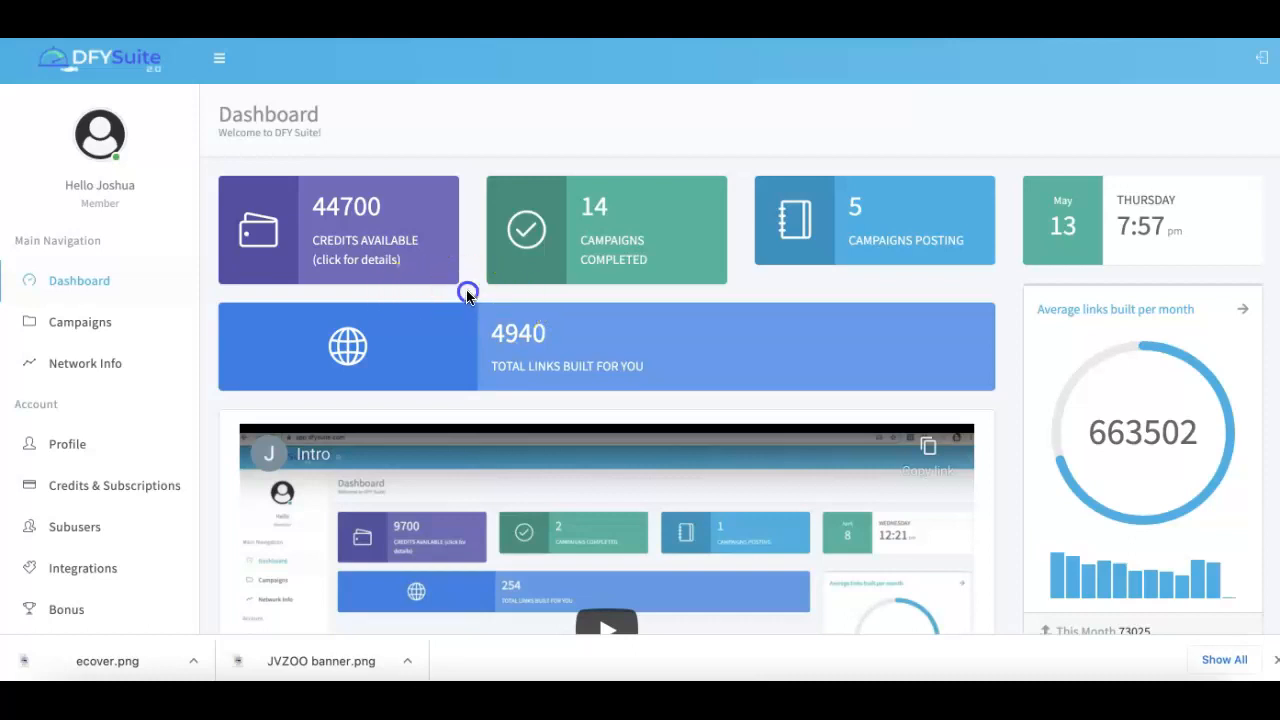
mouse_move(80, 322)
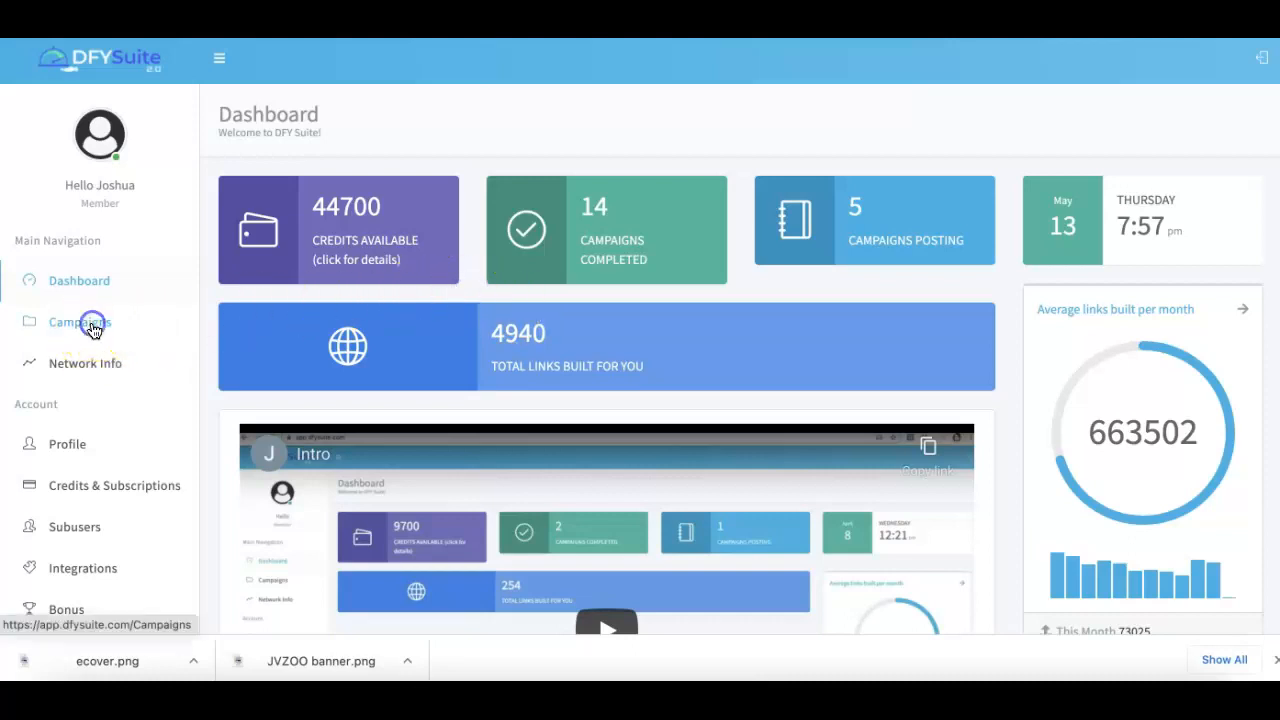
Step: From the Campaigns page, start a new campaign at its Step 1: General form
left_click(80, 321)
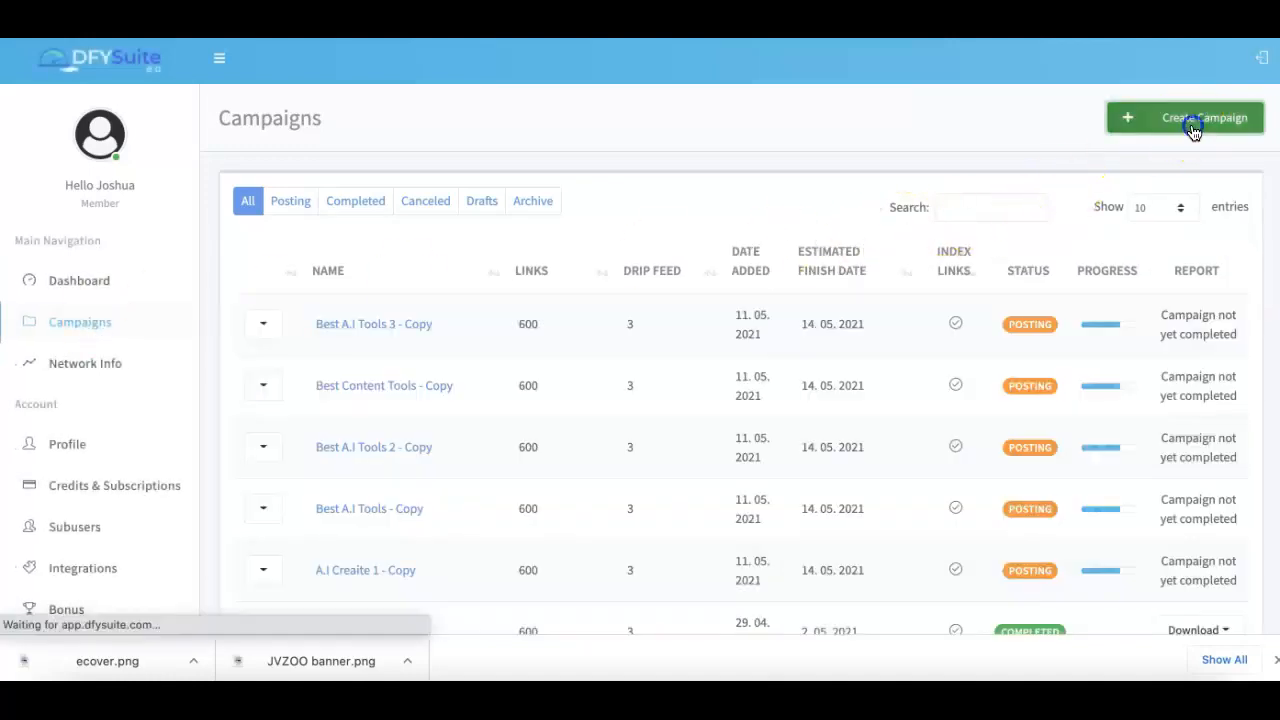
left_click(1185, 117)
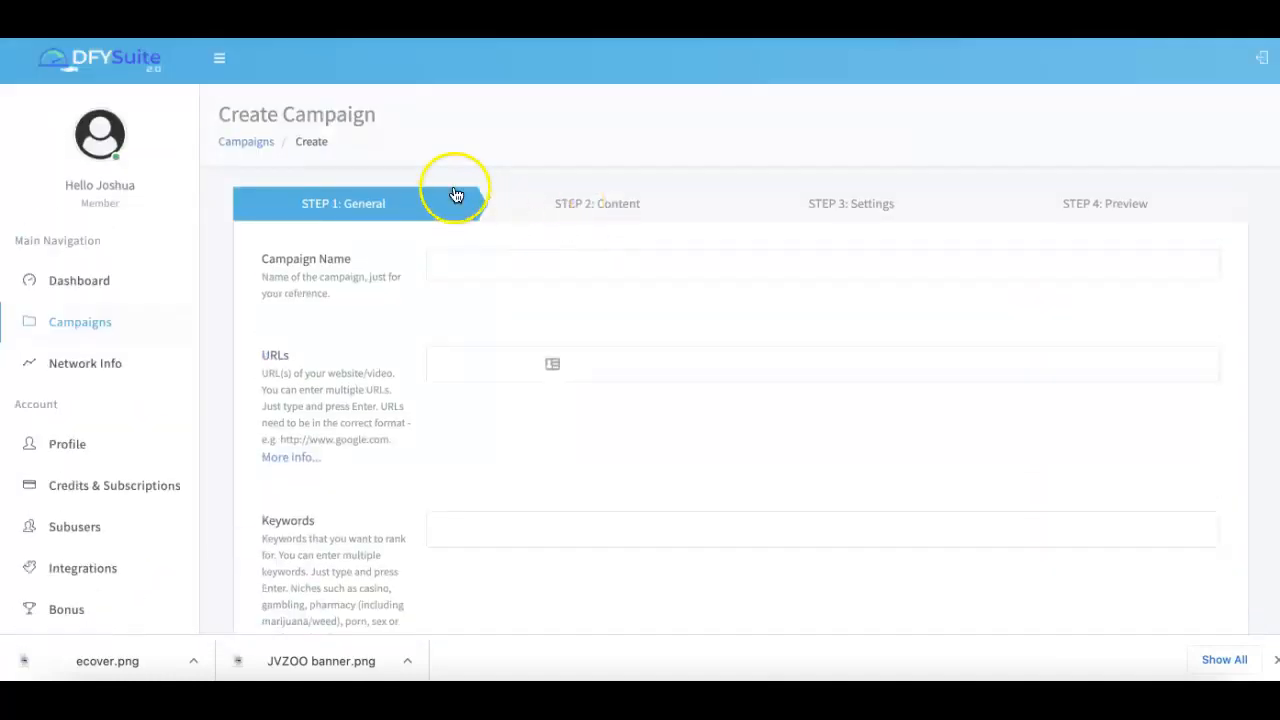
mouse_move(506, 254)
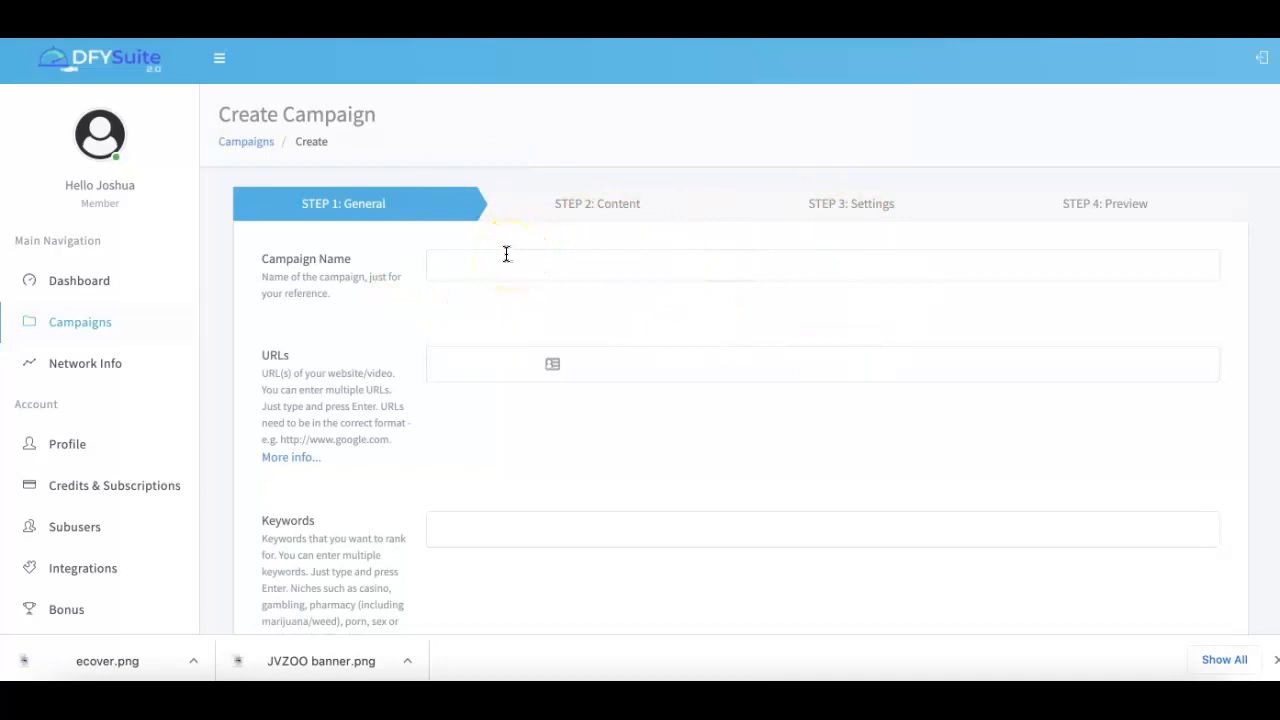
mouse_move(478, 196)
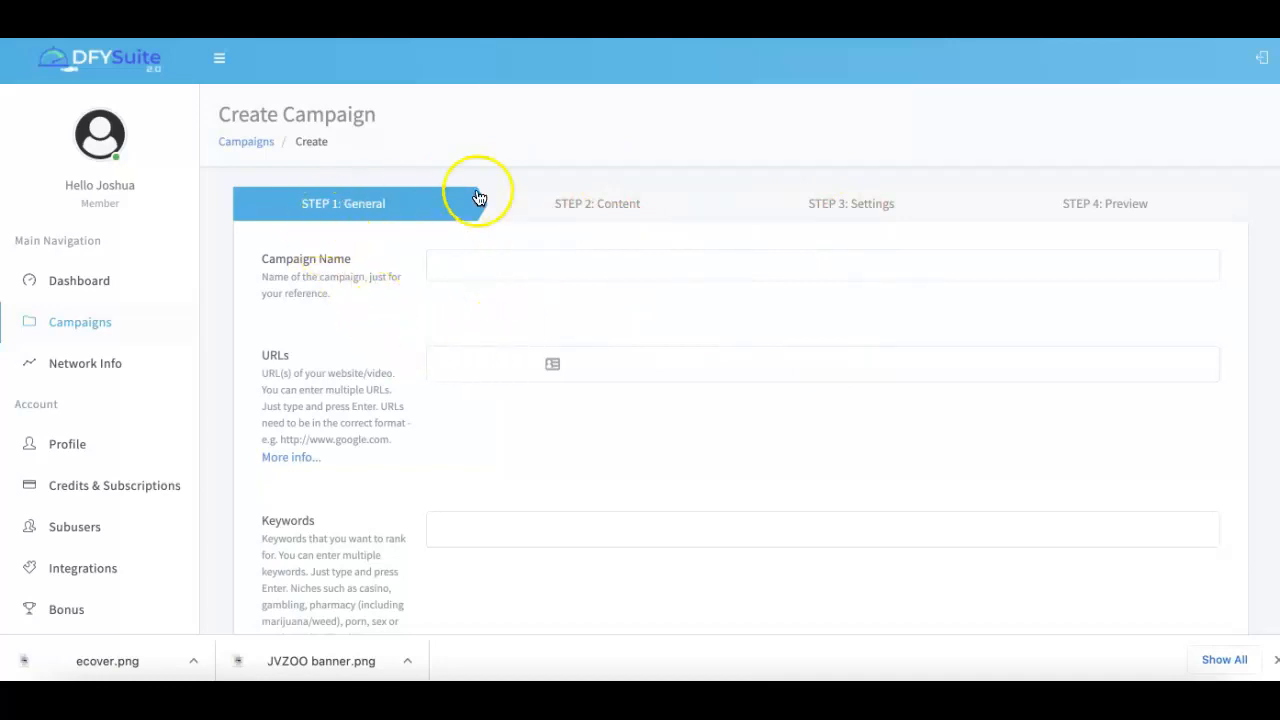
mouse_move(509, 135)
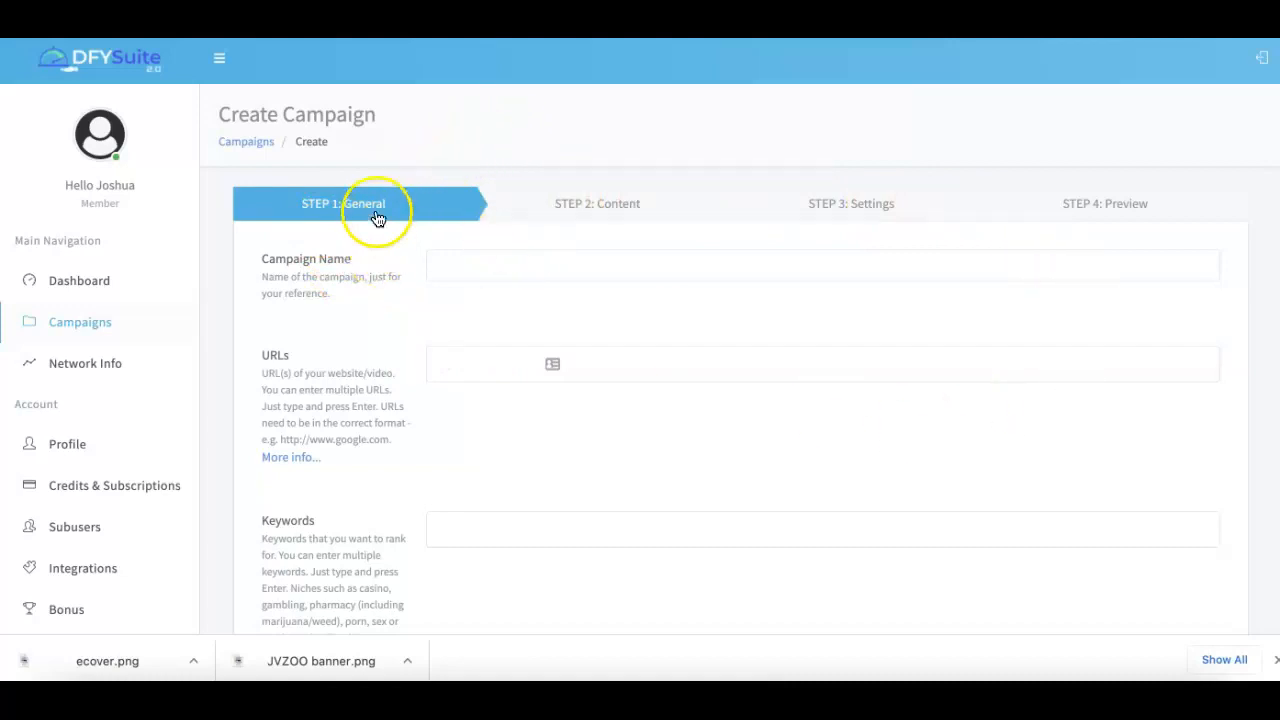
mouse_move(998, 167)
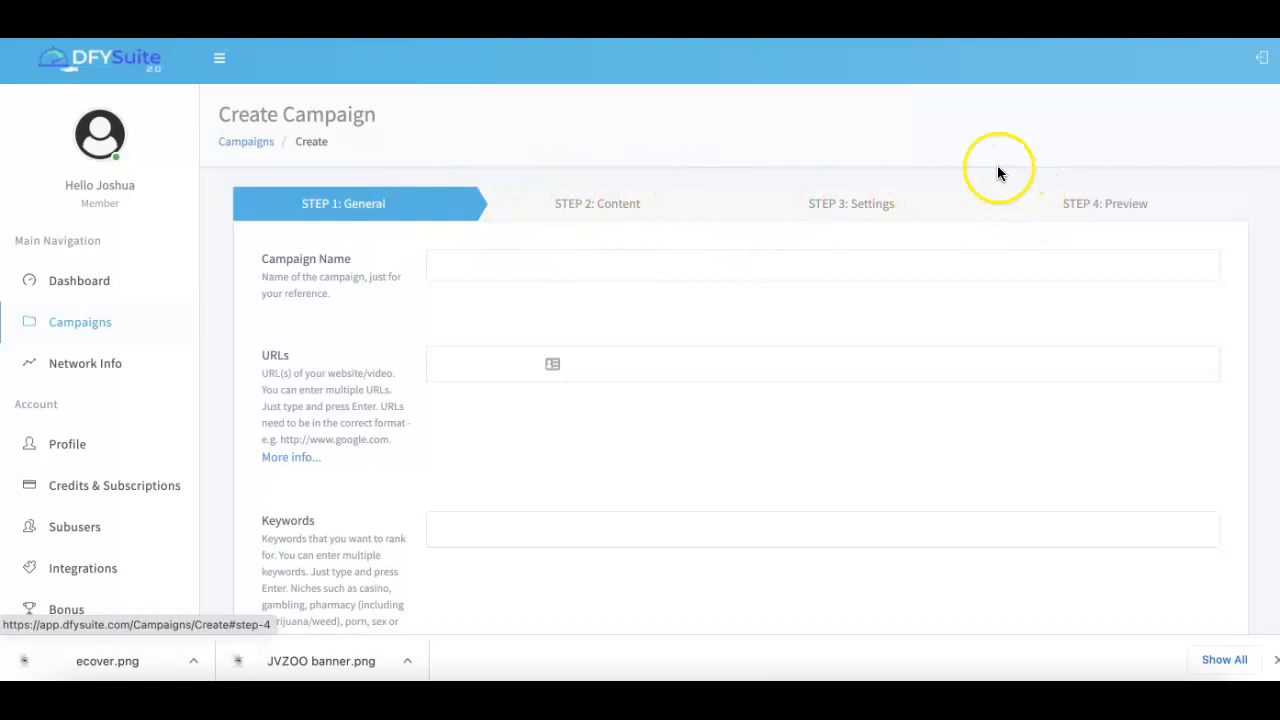
mouse_move(937, 135)
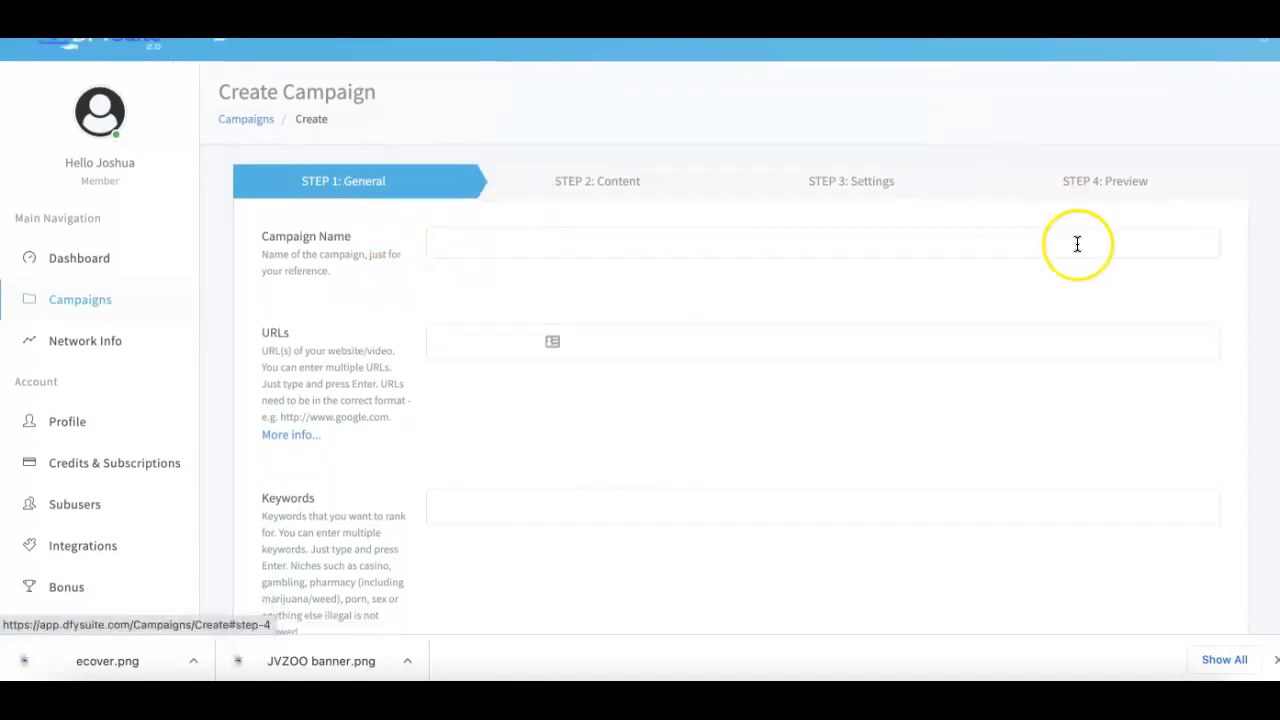
mouse_move(980, 180)
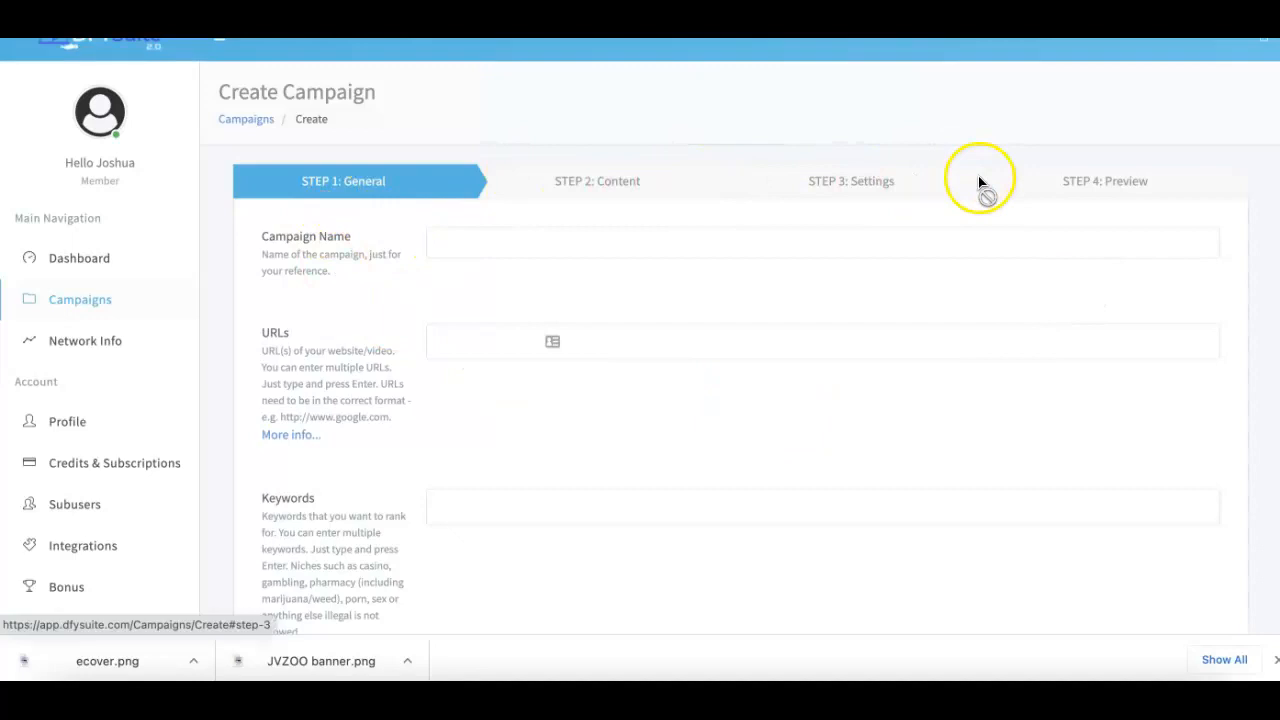
mouse_move(628, 205)
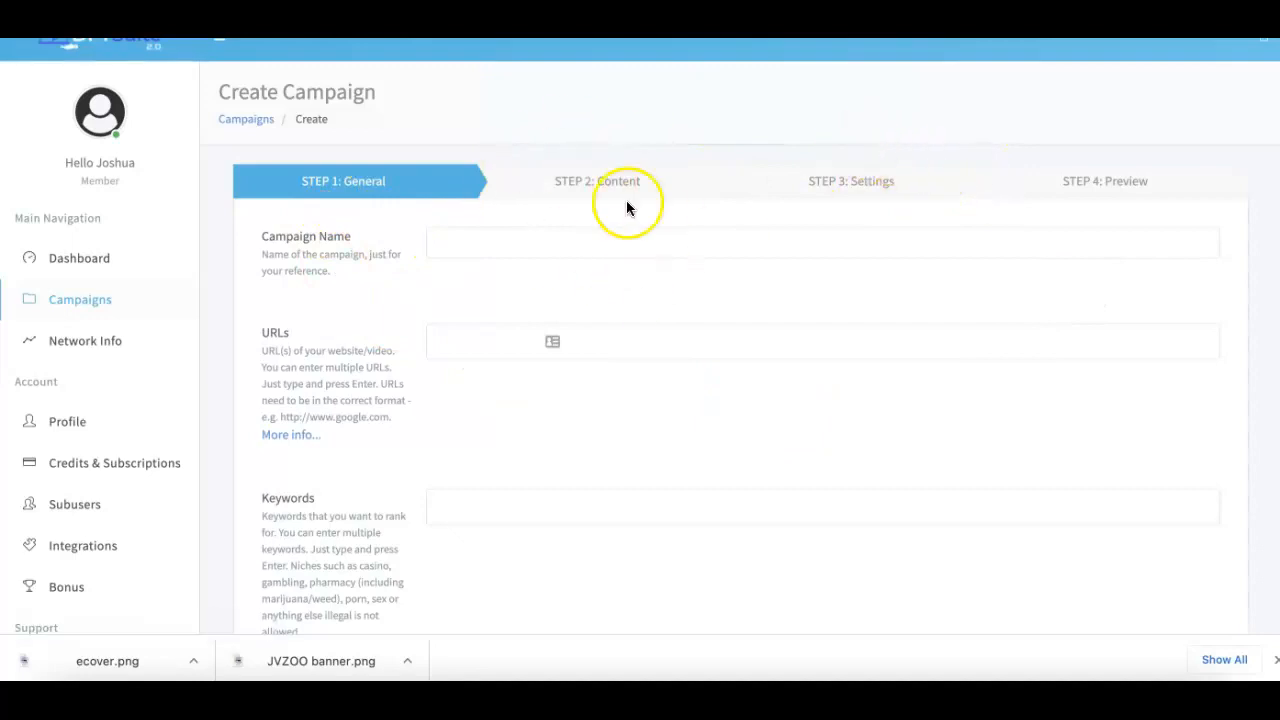
mouse_move(778, 128)
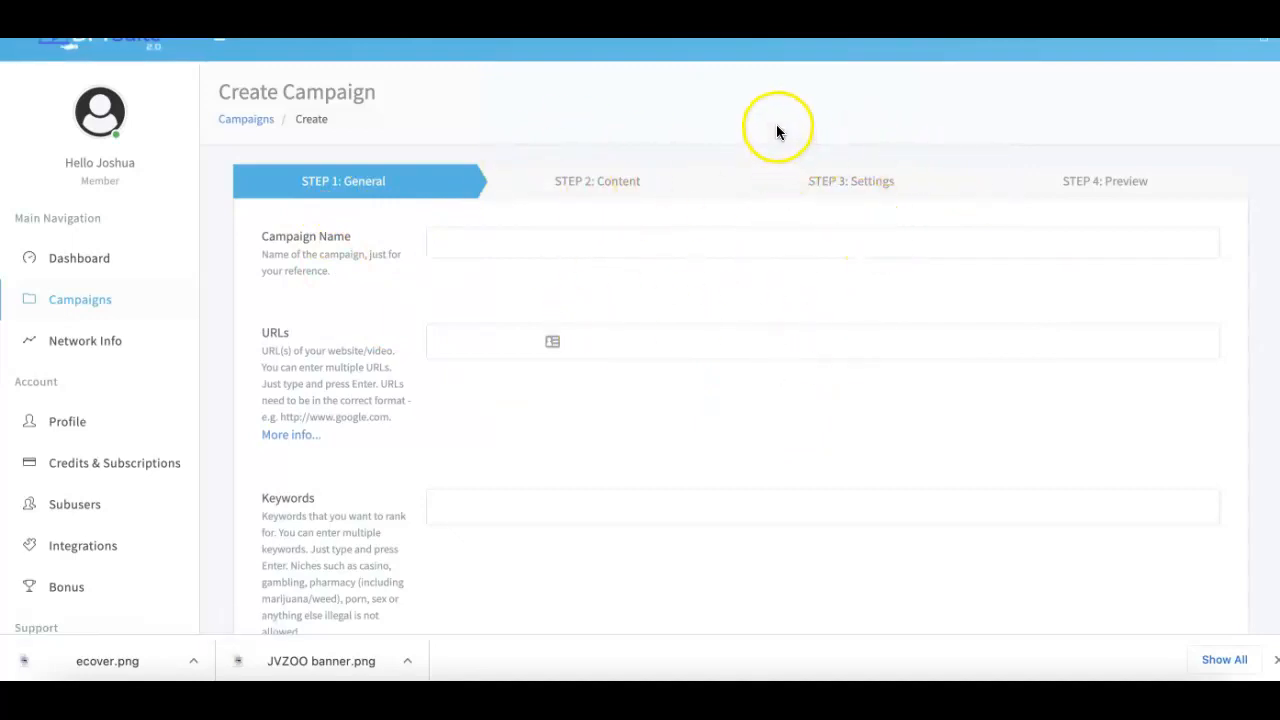
mouse_move(790, 108)
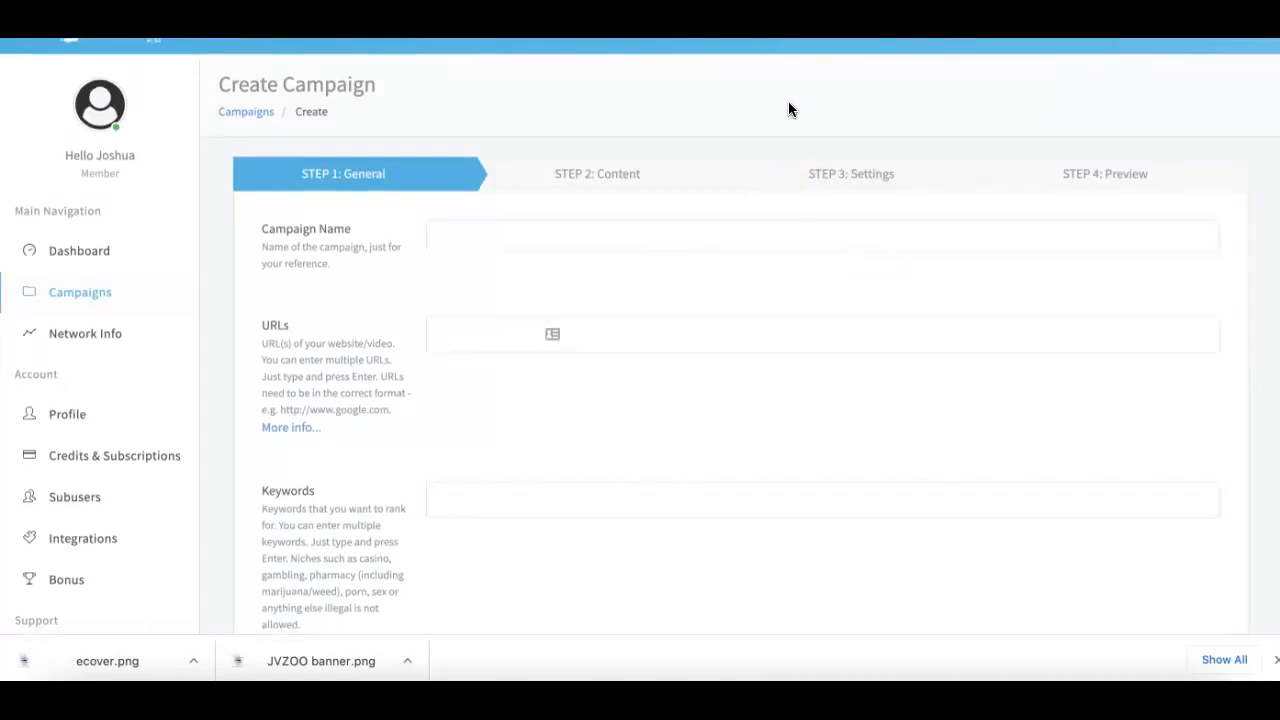
scroll("up", 3)
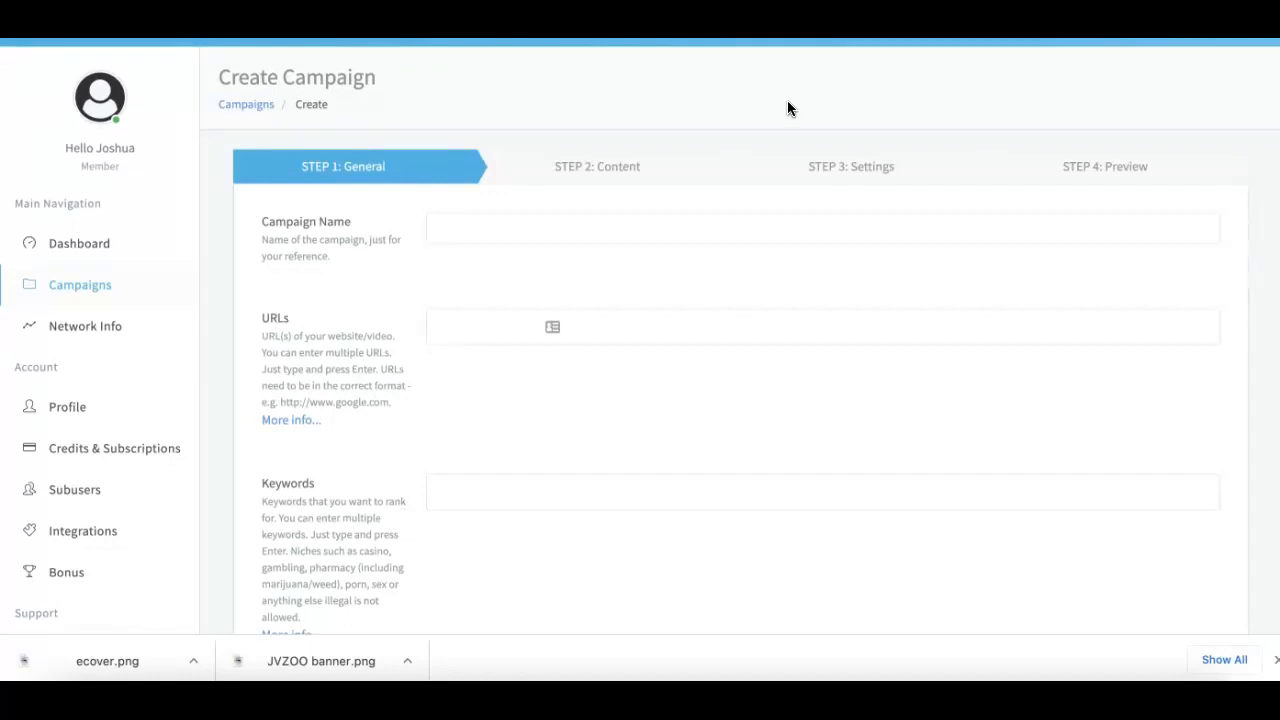
mouse_move(780, 113)
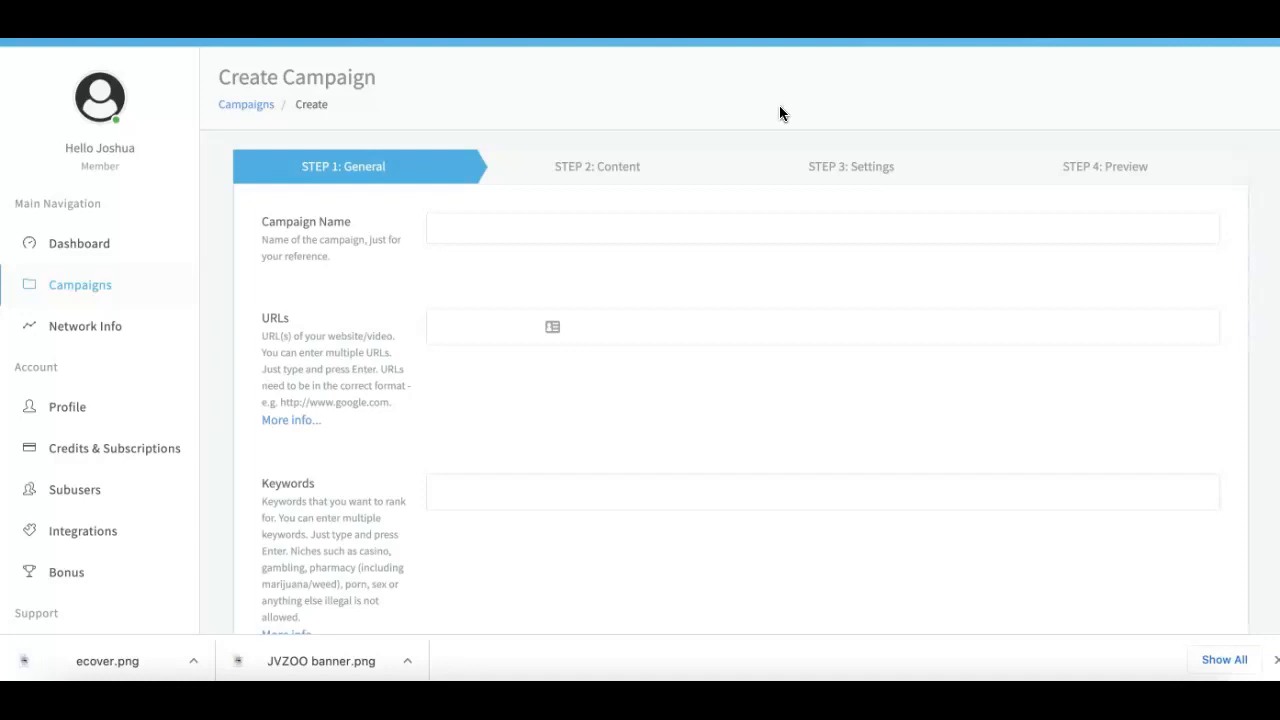
Step: Name the new campaign 'Demo Viodeo 1'
left_click(543, 228)
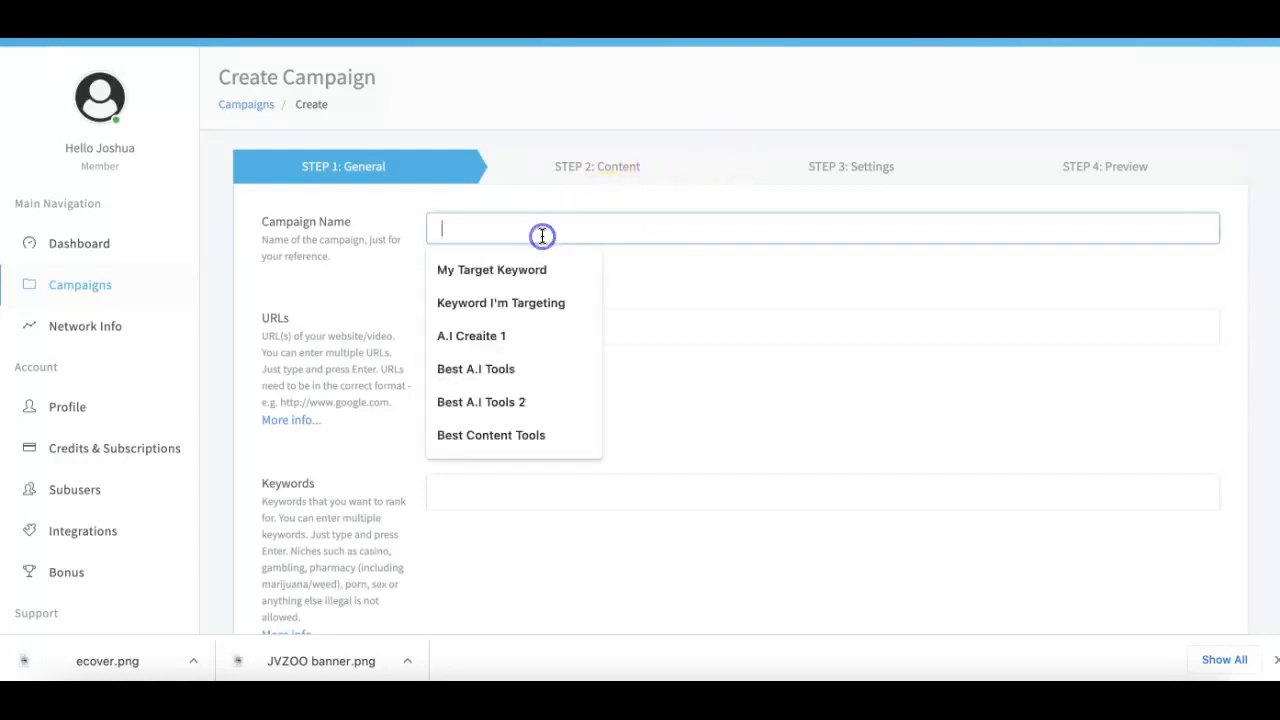
type("Demo V")
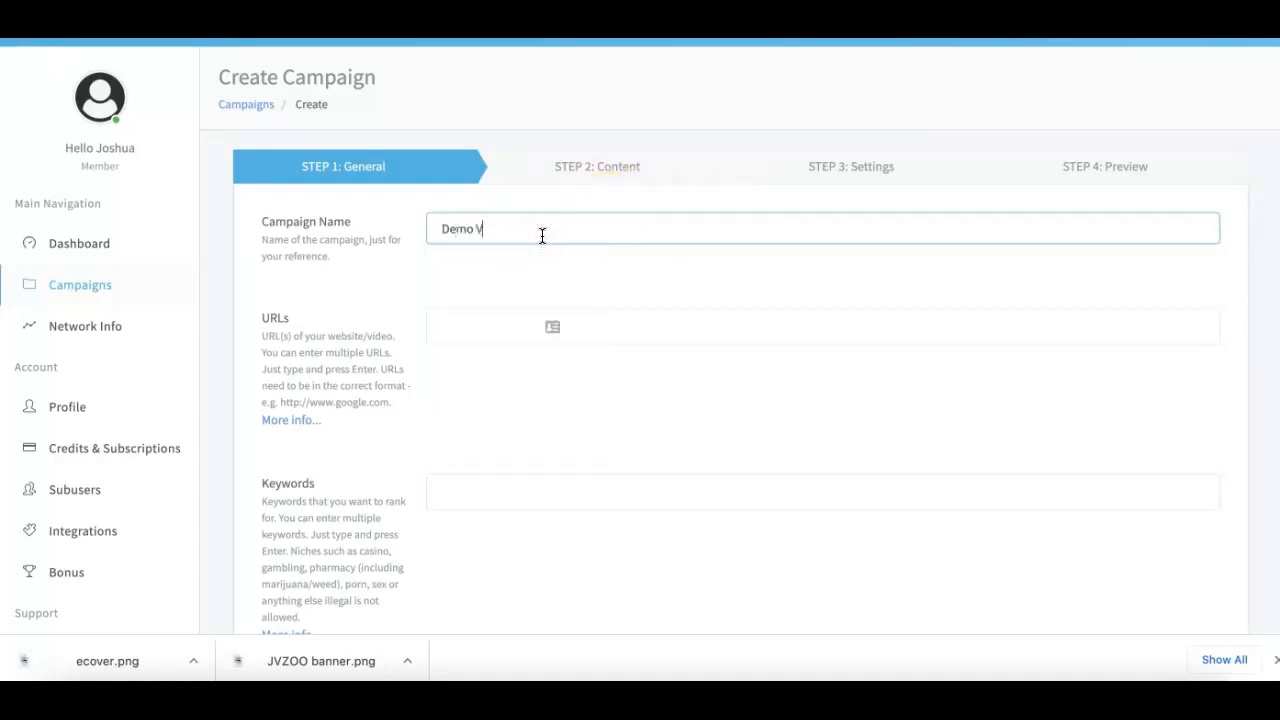
type("iodeo 1")
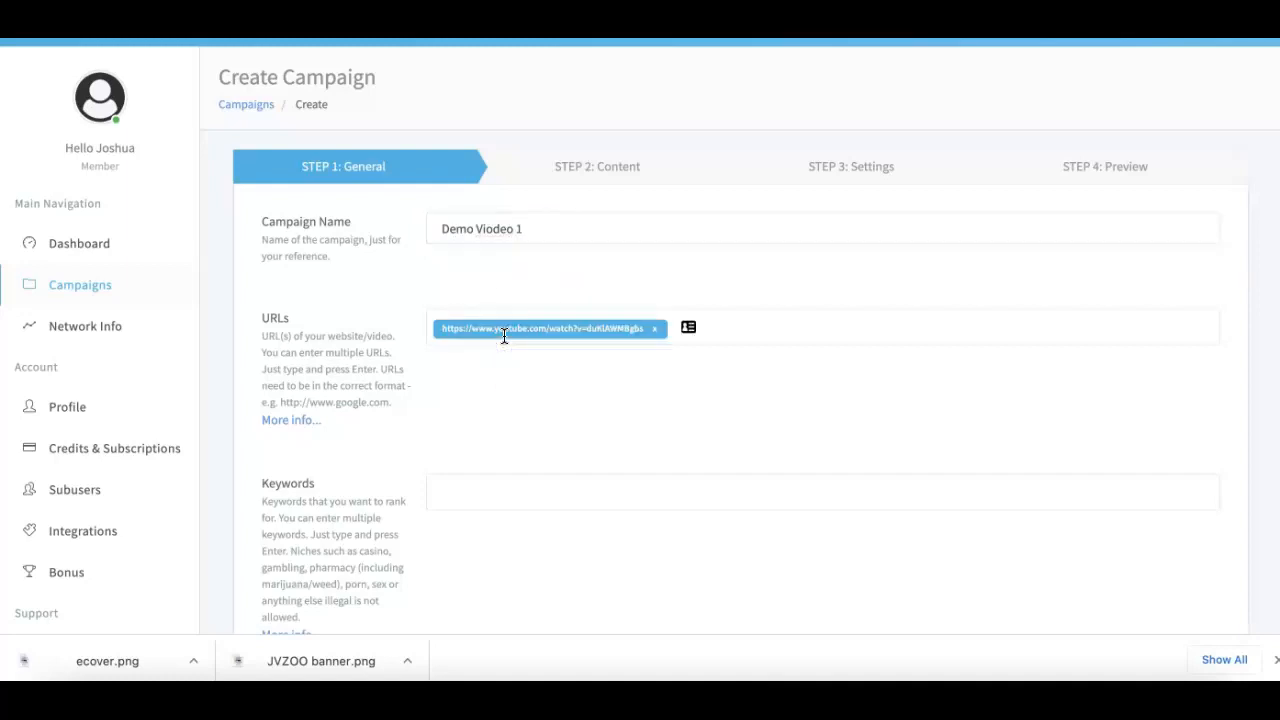
mouse_move(528, 356)
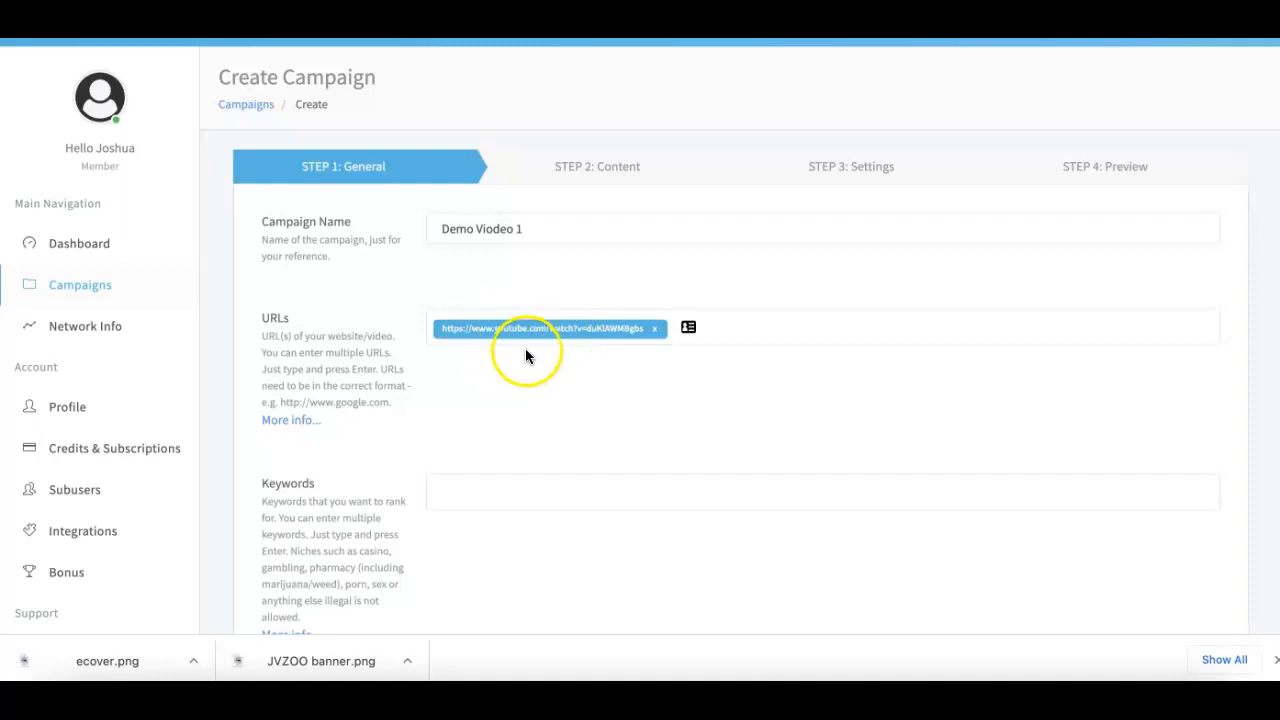
mouse_move(555, 363)
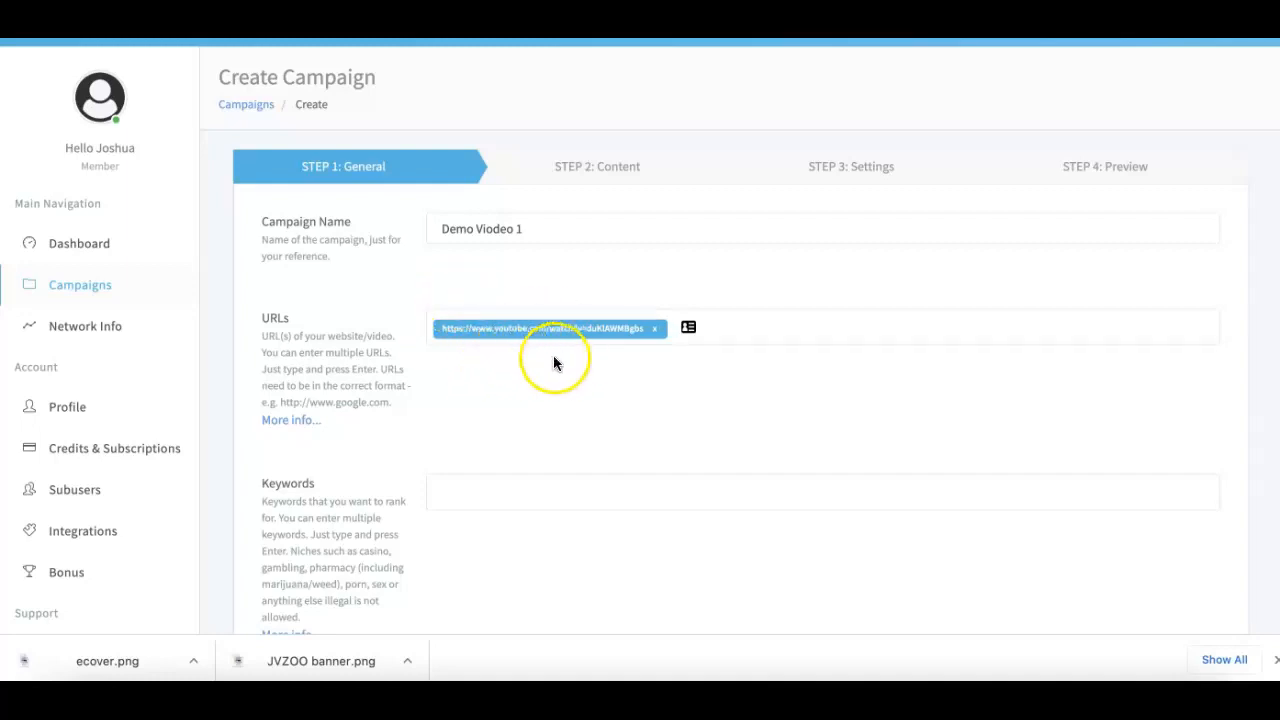
mouse_move(897, 313)
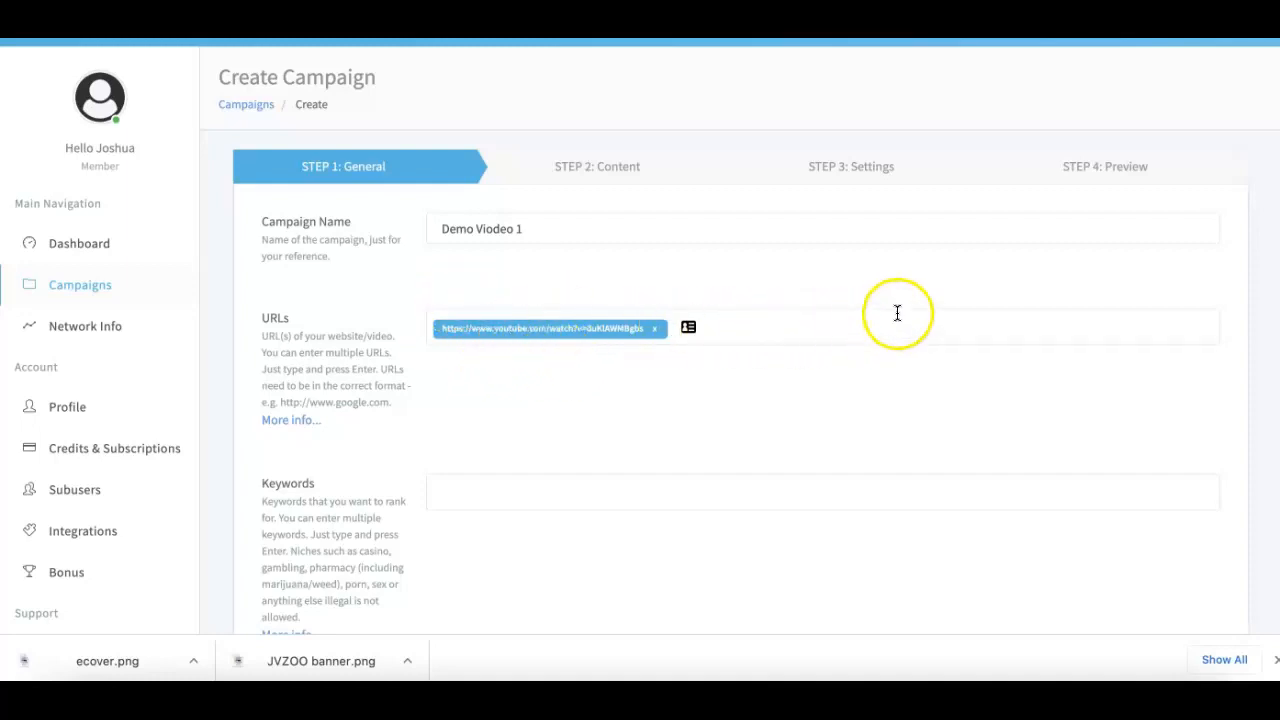
mouse_move(670, 340)
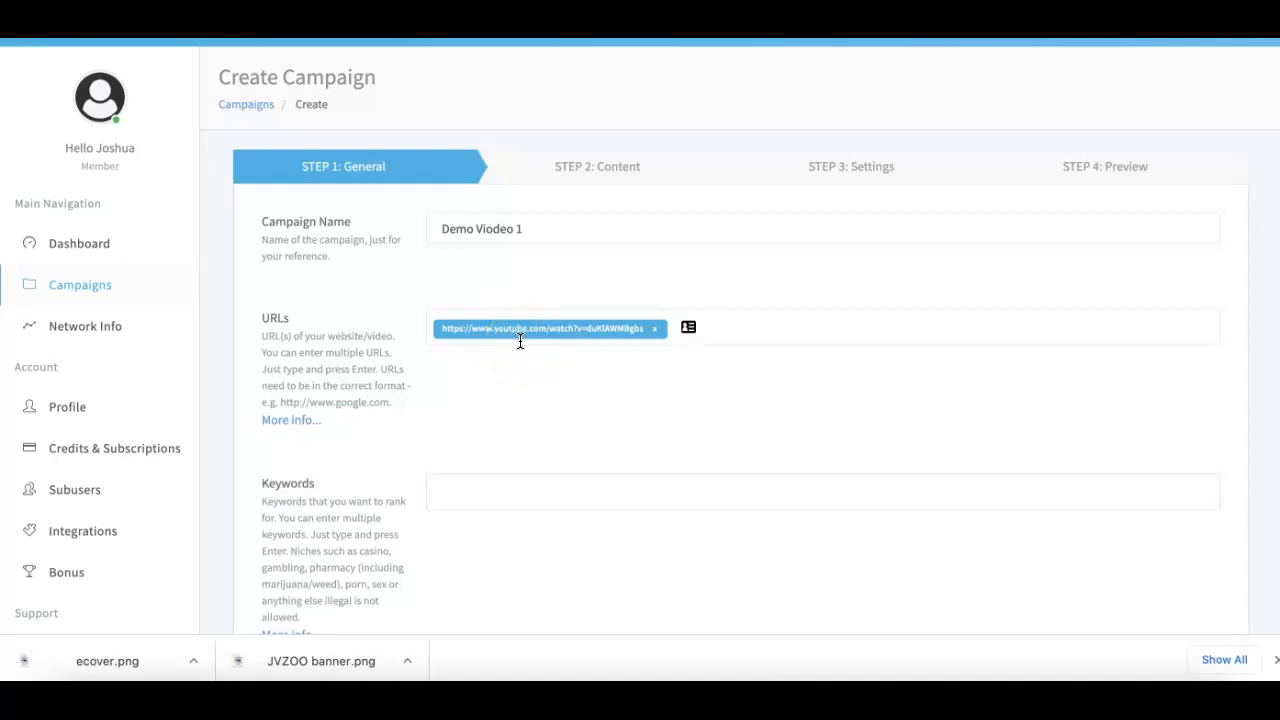
mouse_move(770, 365)
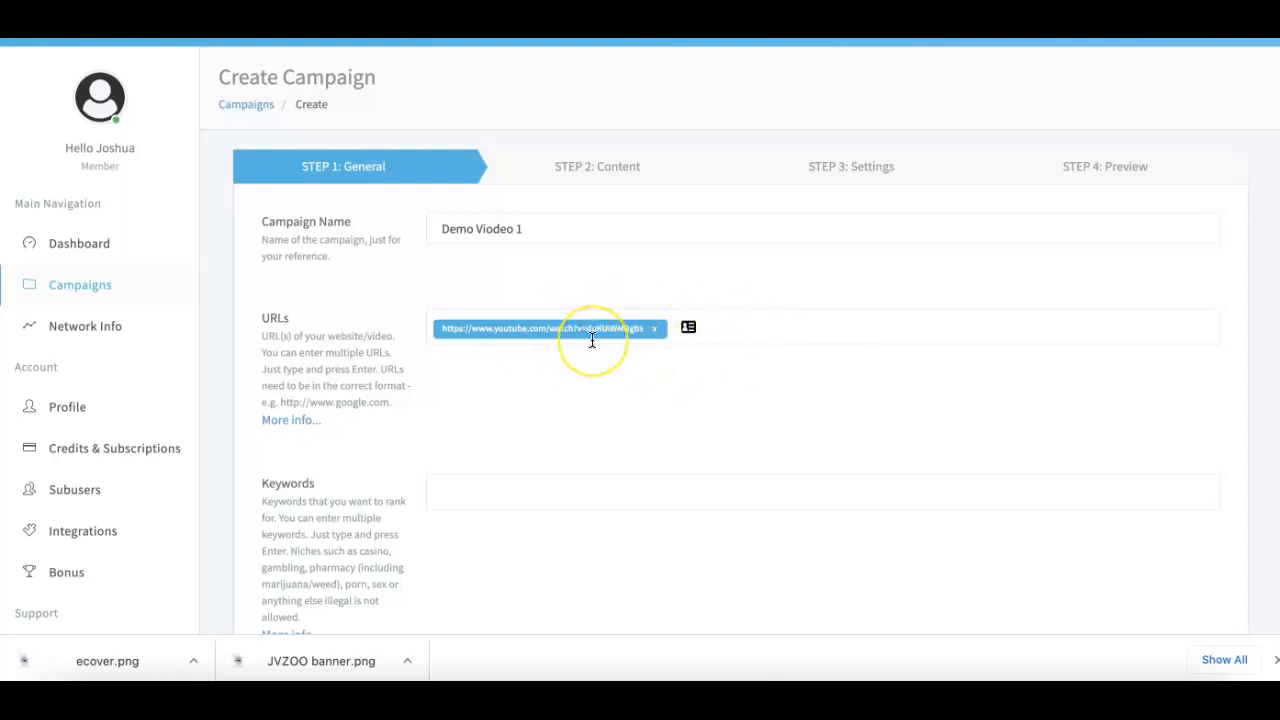
scroll("down", 3)
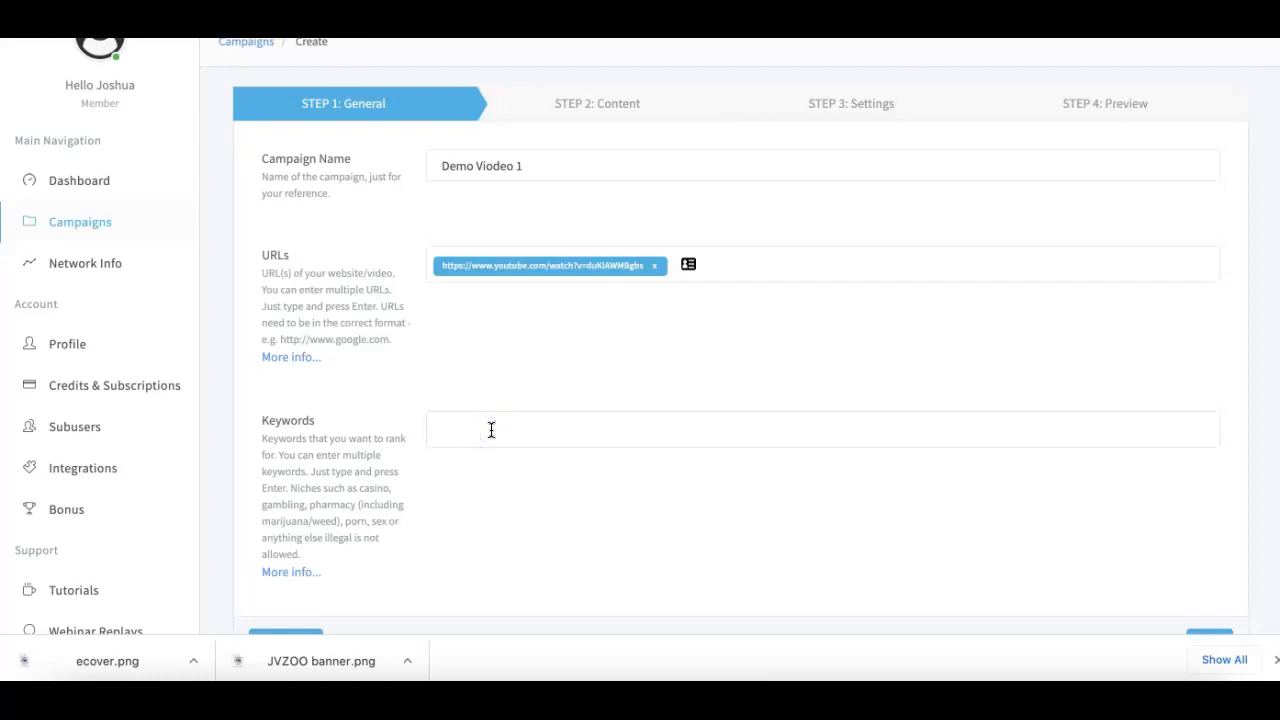
Step: Add 'how to get high quality links' as a campaign keyword tag
type("how to")
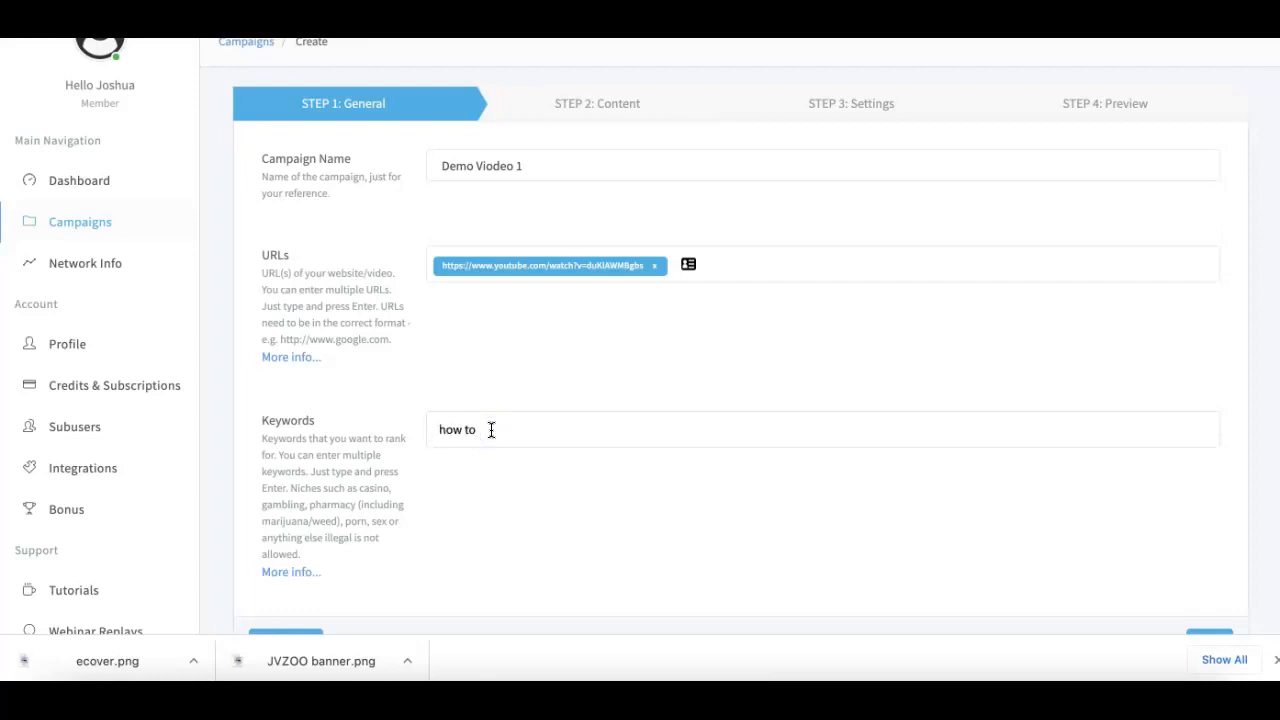
type("ge")
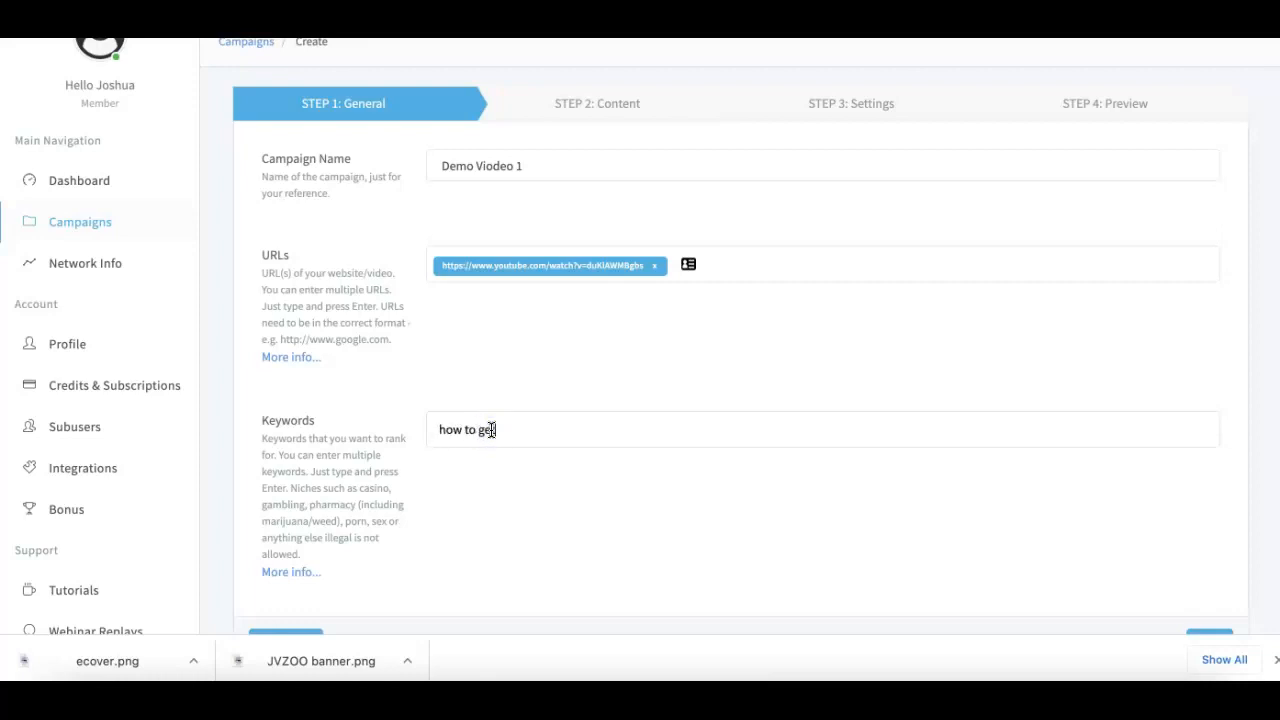
type("high quality")
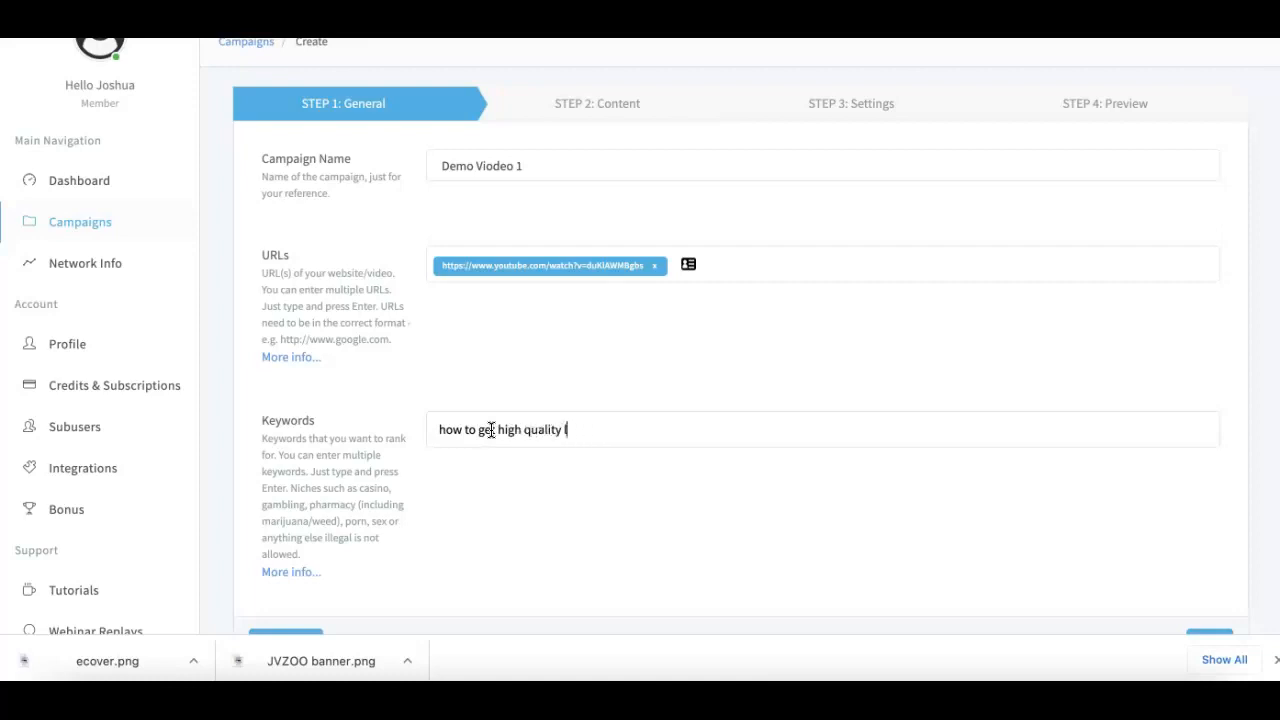
type("ink")
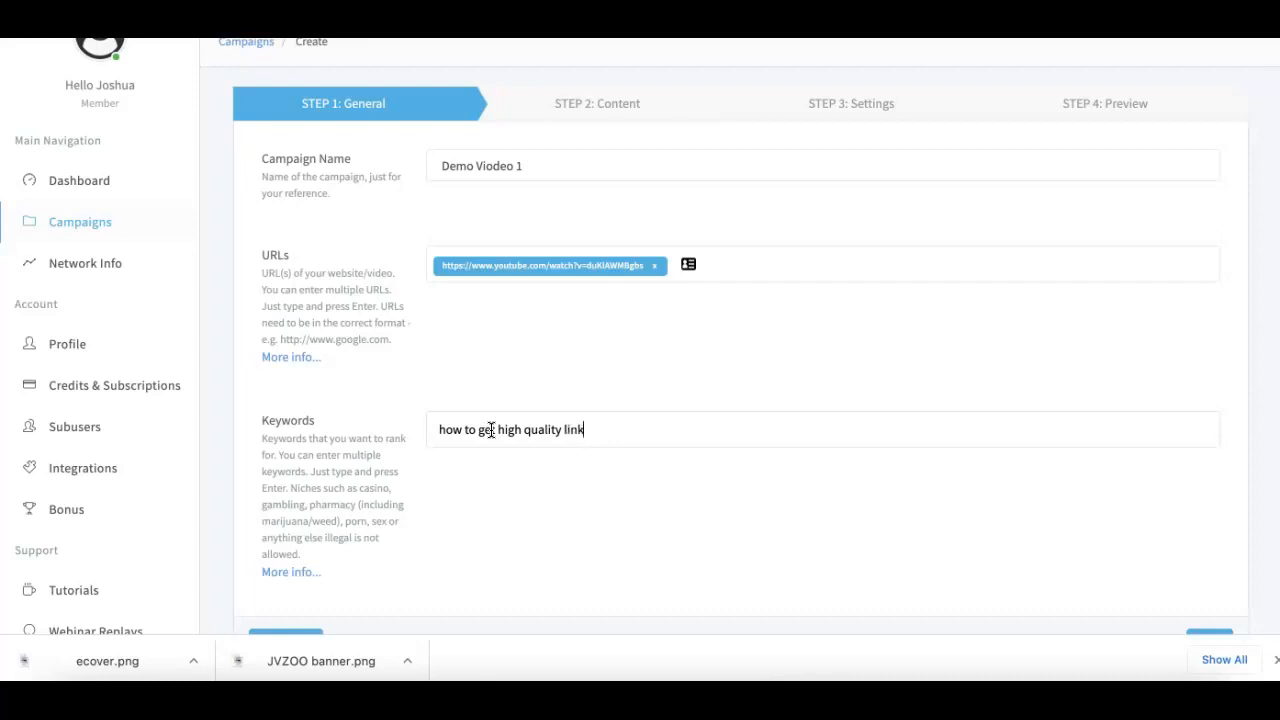
key("Return")
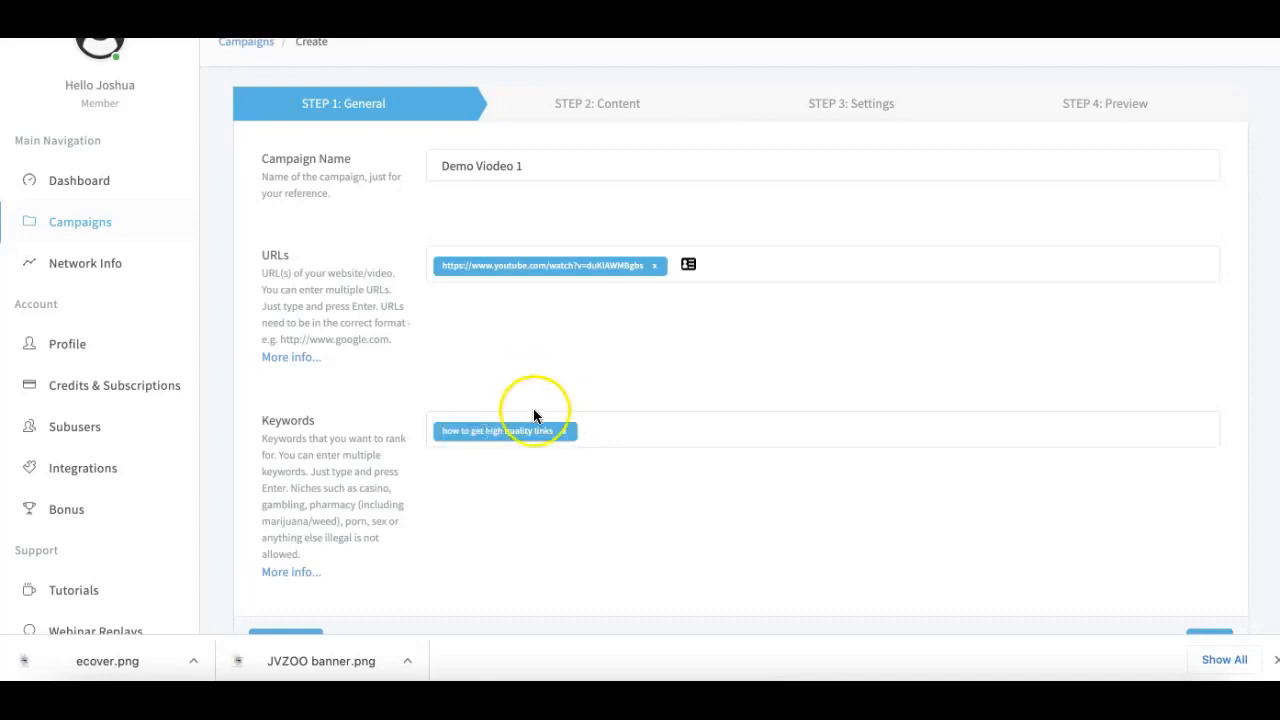
mouse_move(653, 446)
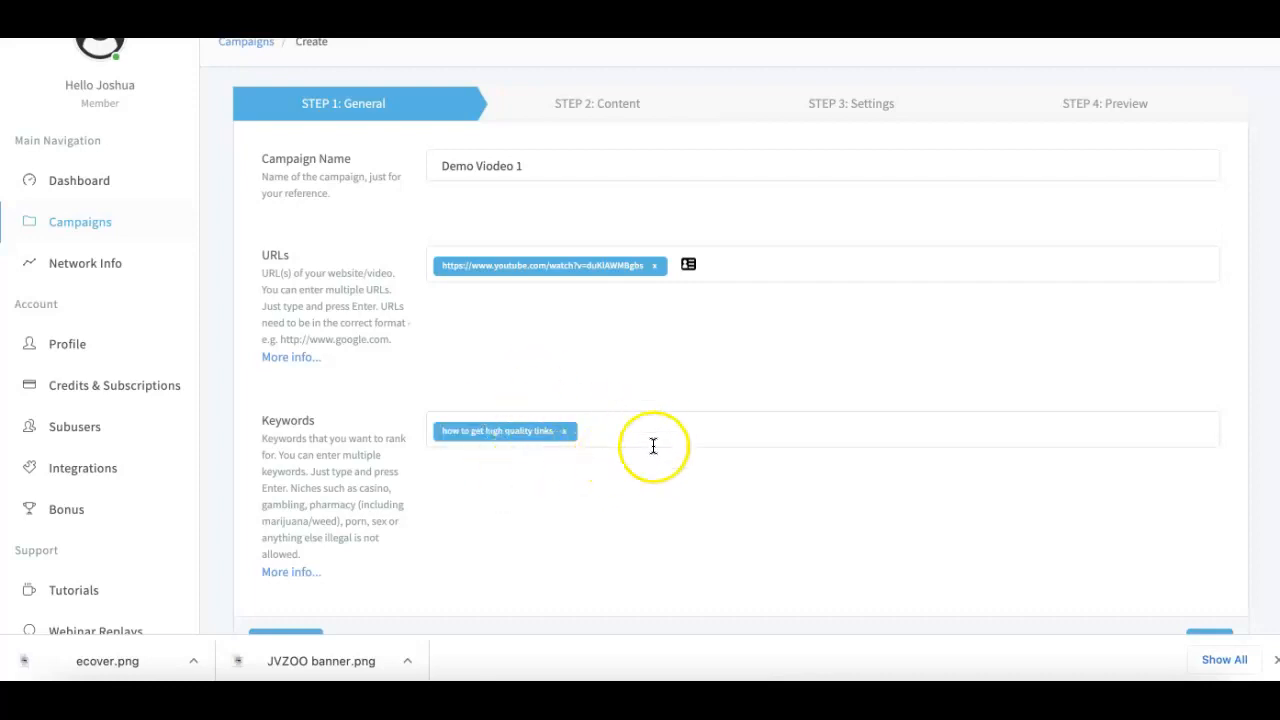
mouse_move(899, 429)
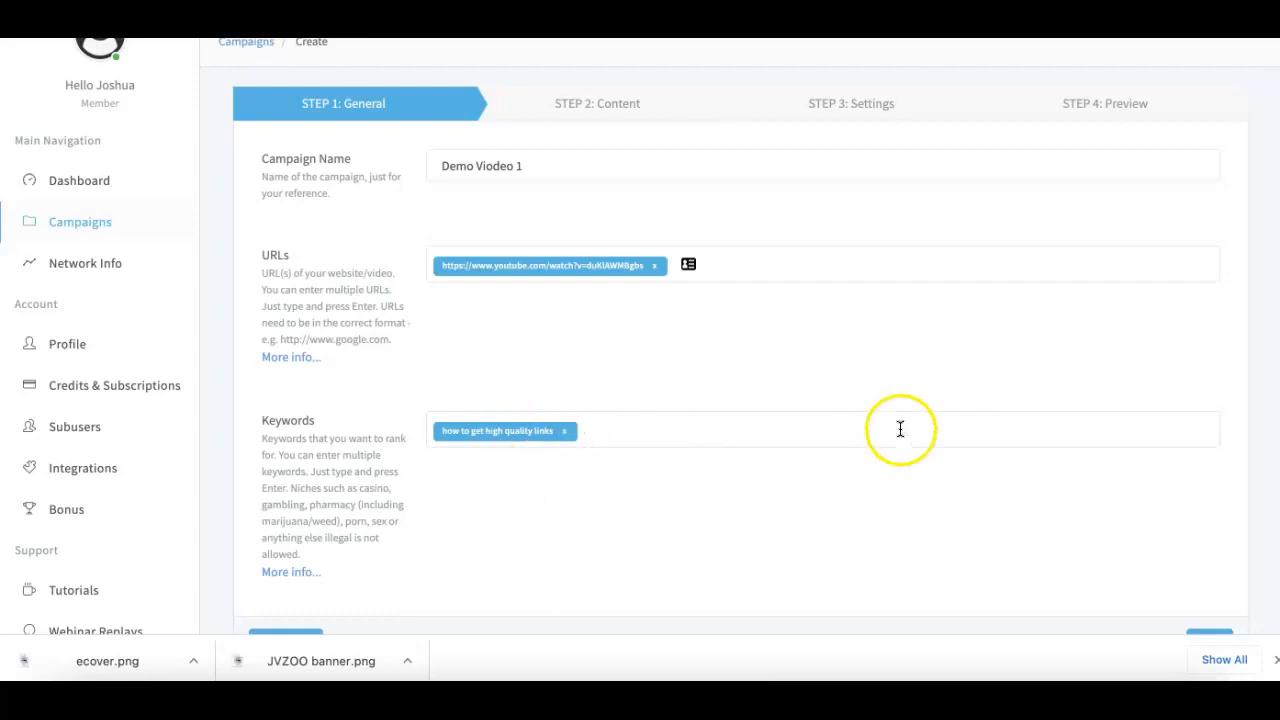
mouse_move(729, 432)
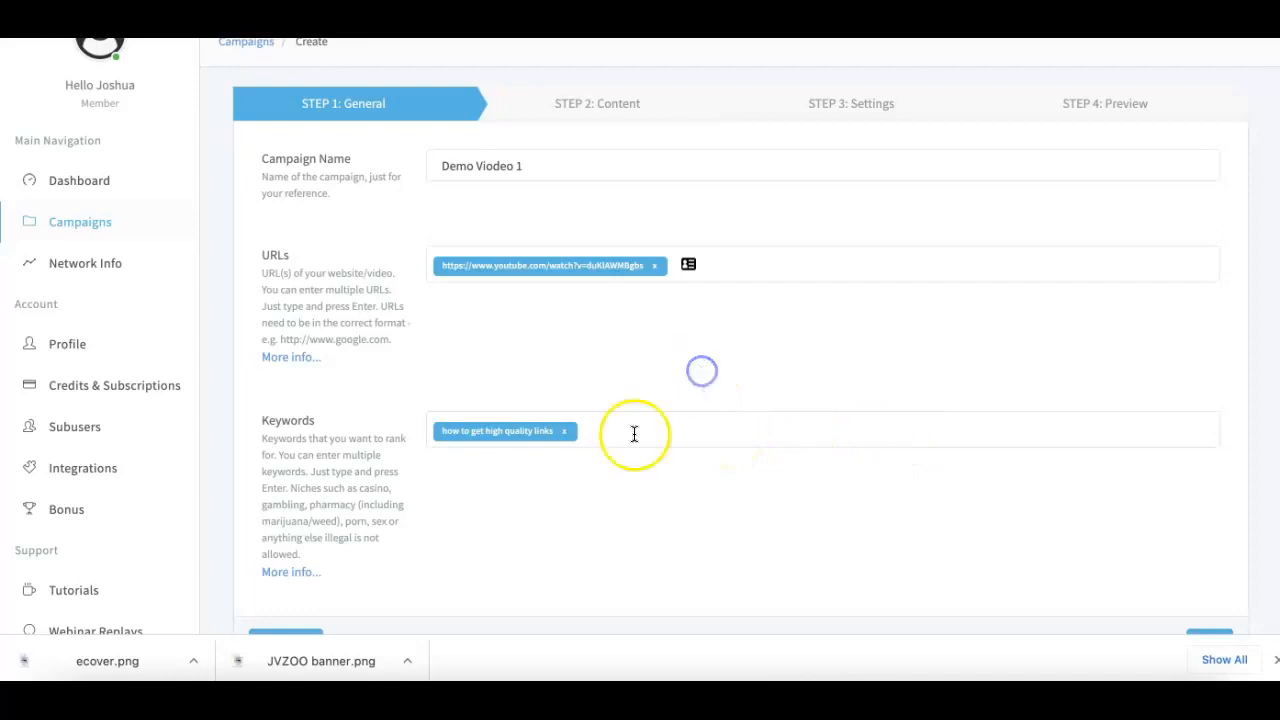
mouse_move(659, 421)
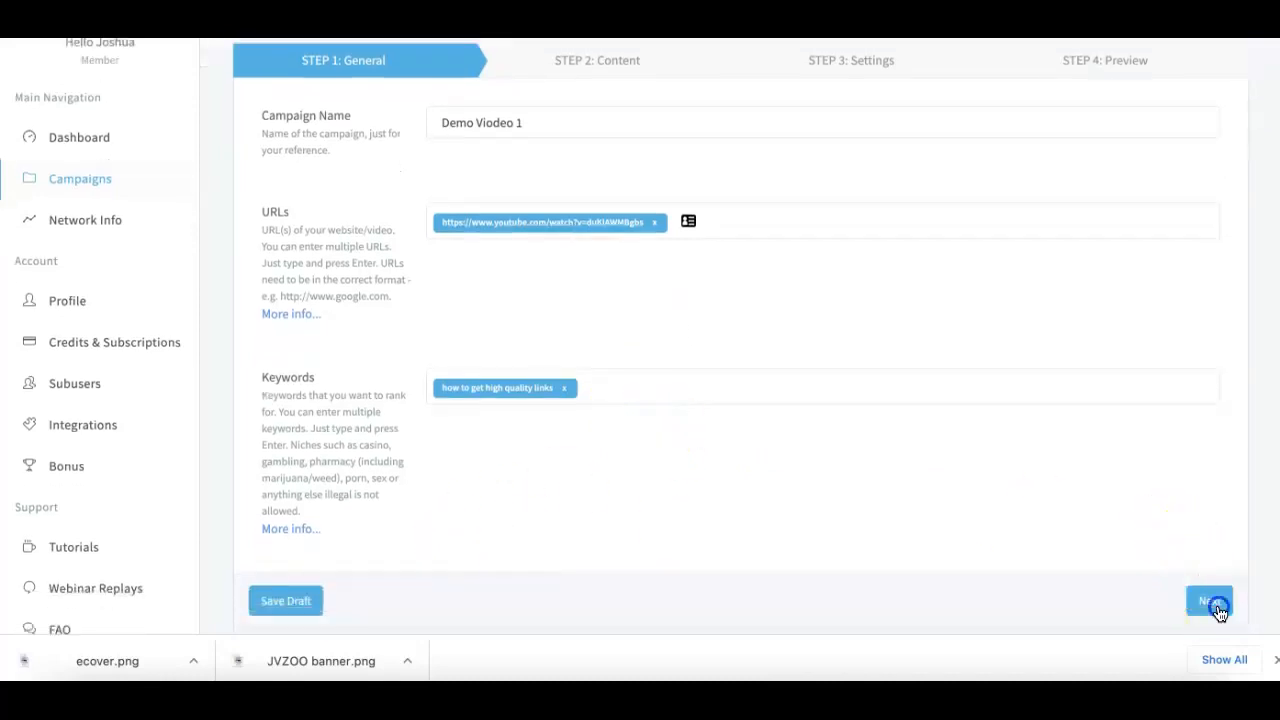
Step: Advance the campaign to Step 2: Content with automatic content generation enabled
left_click(1209, 600)
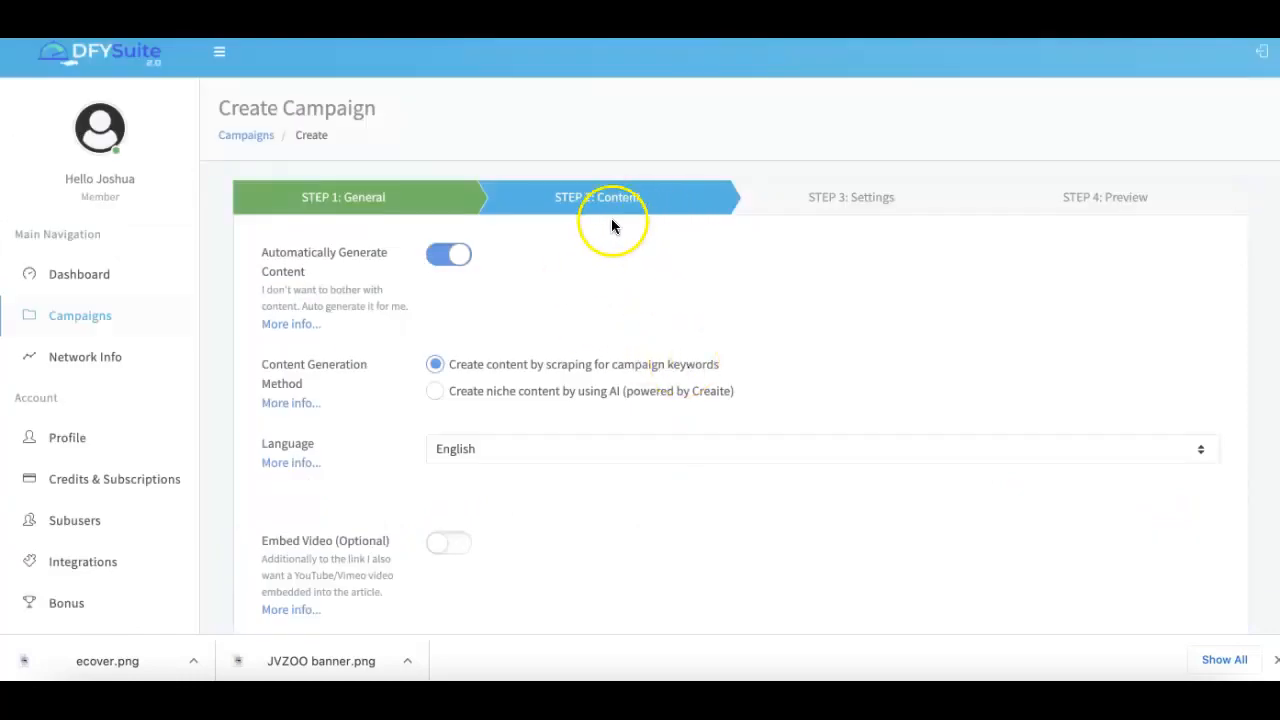
mouse_move(620, 267)
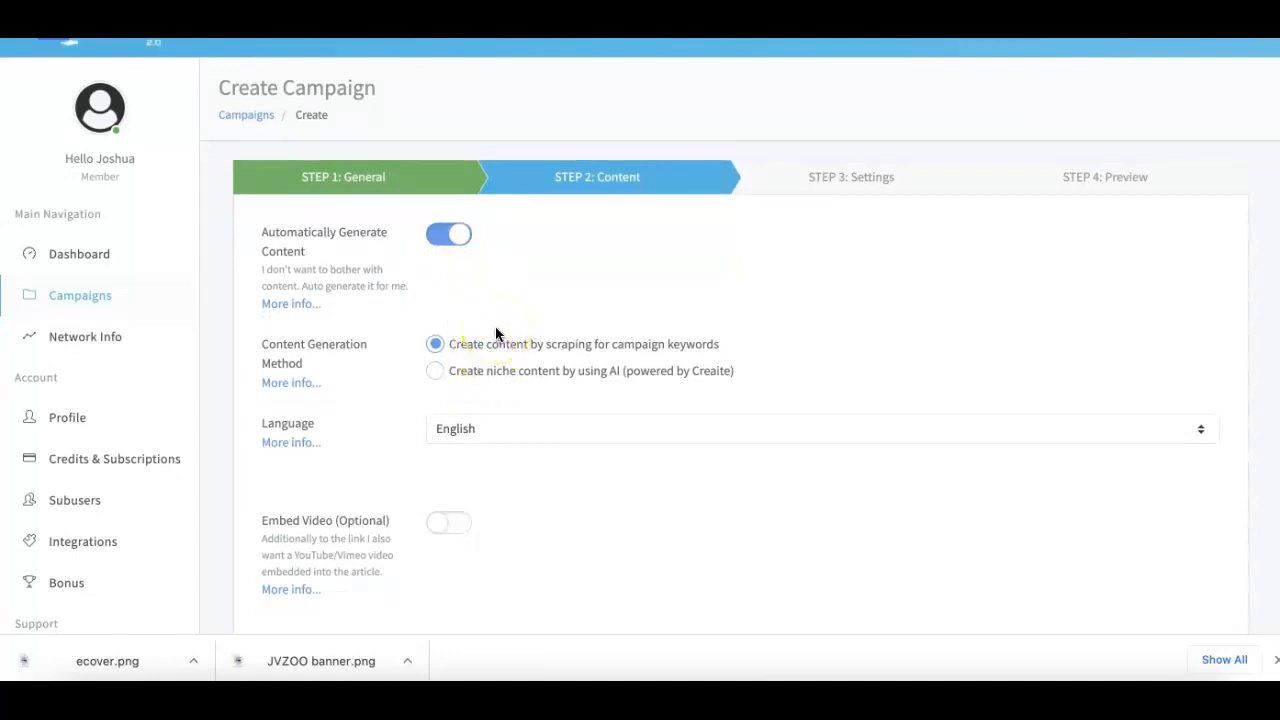
mouse_move(508, 330)
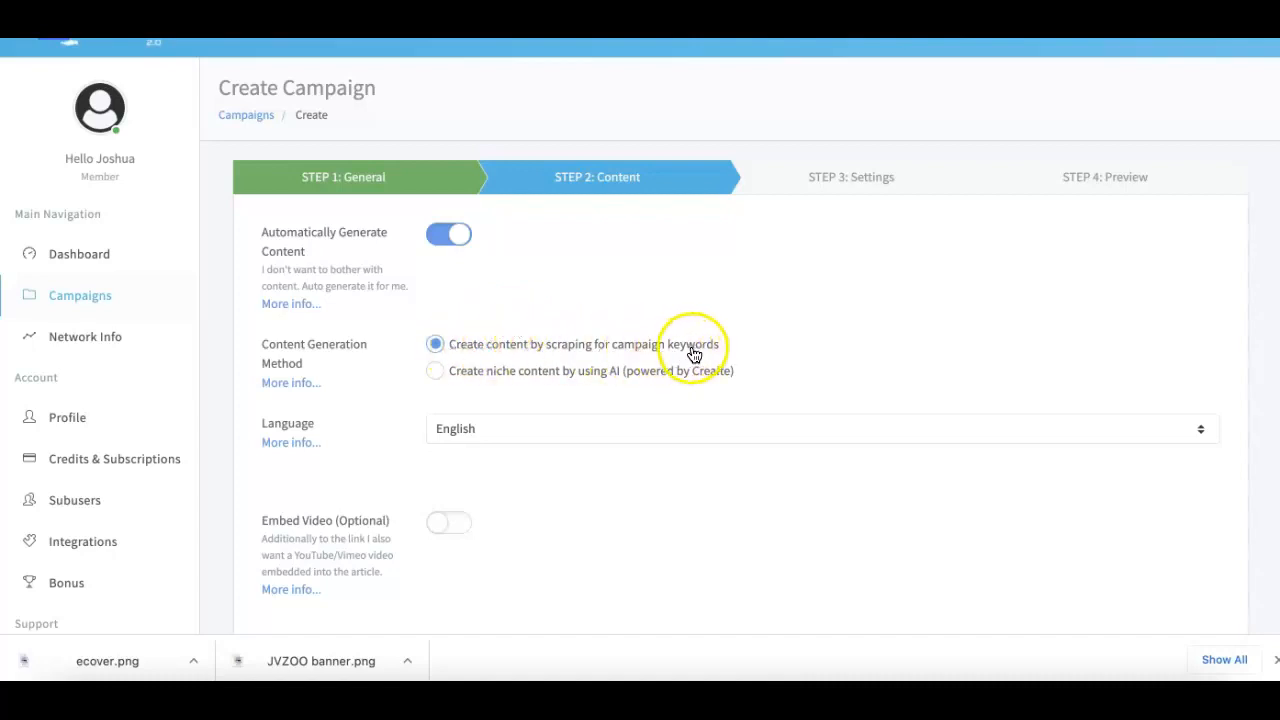
mouse_move(535, 357)
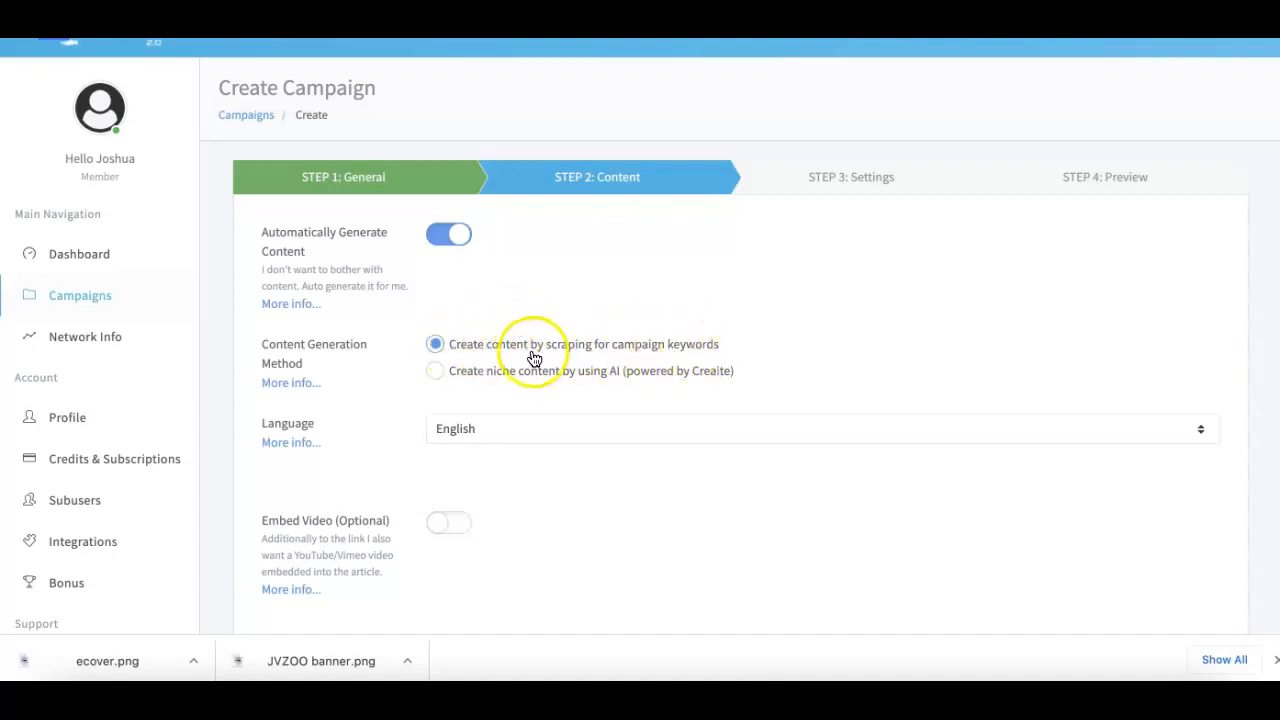
mouse_move(587, 352)
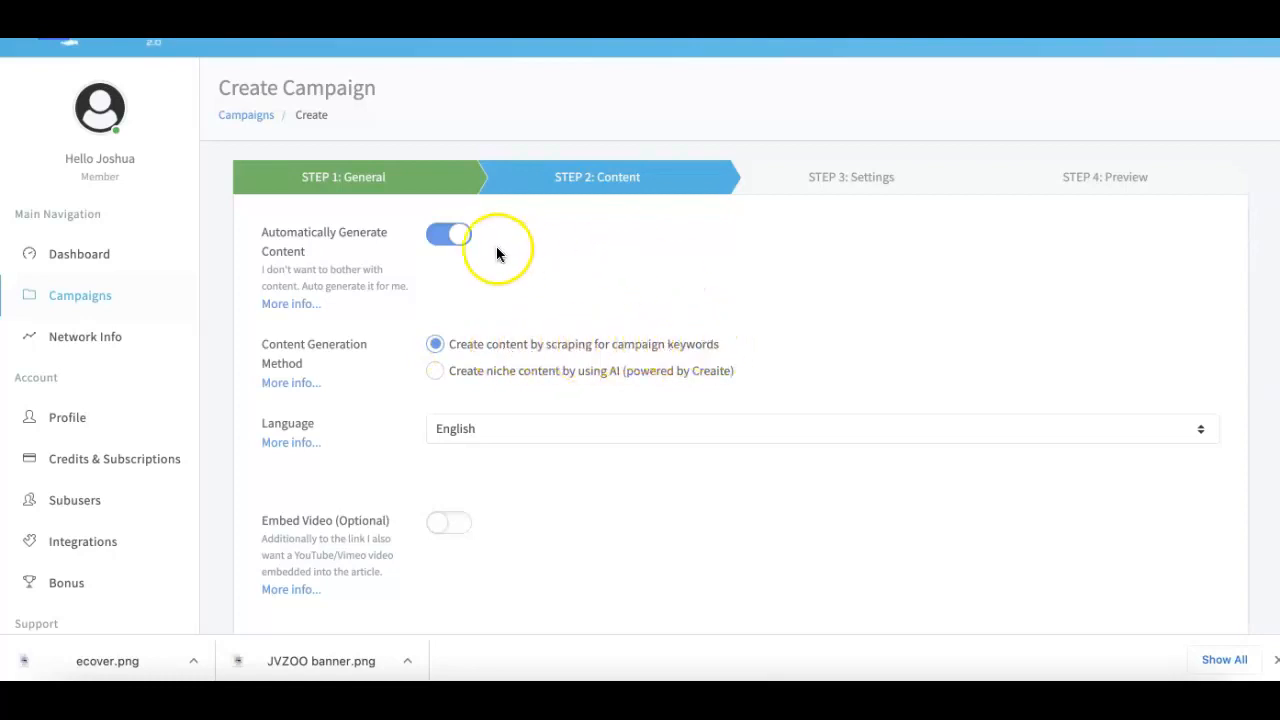
mouse_move(335, 183)
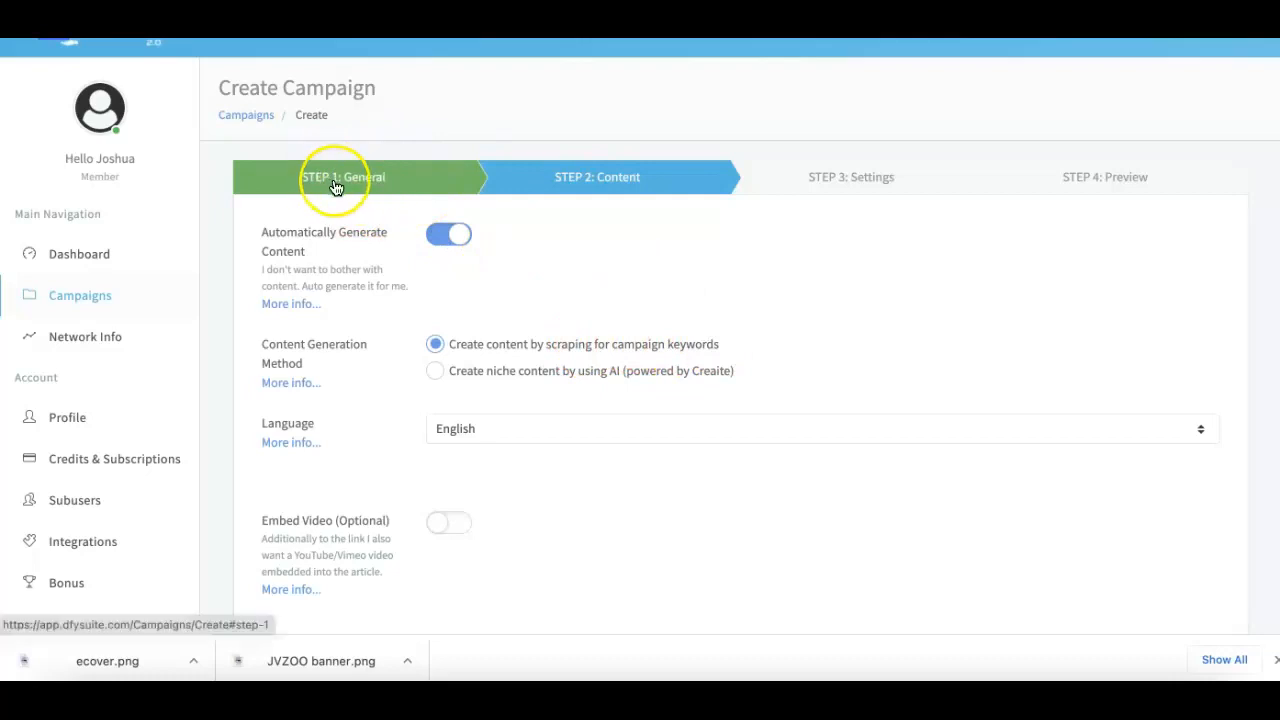
mouse_move(523, 345)
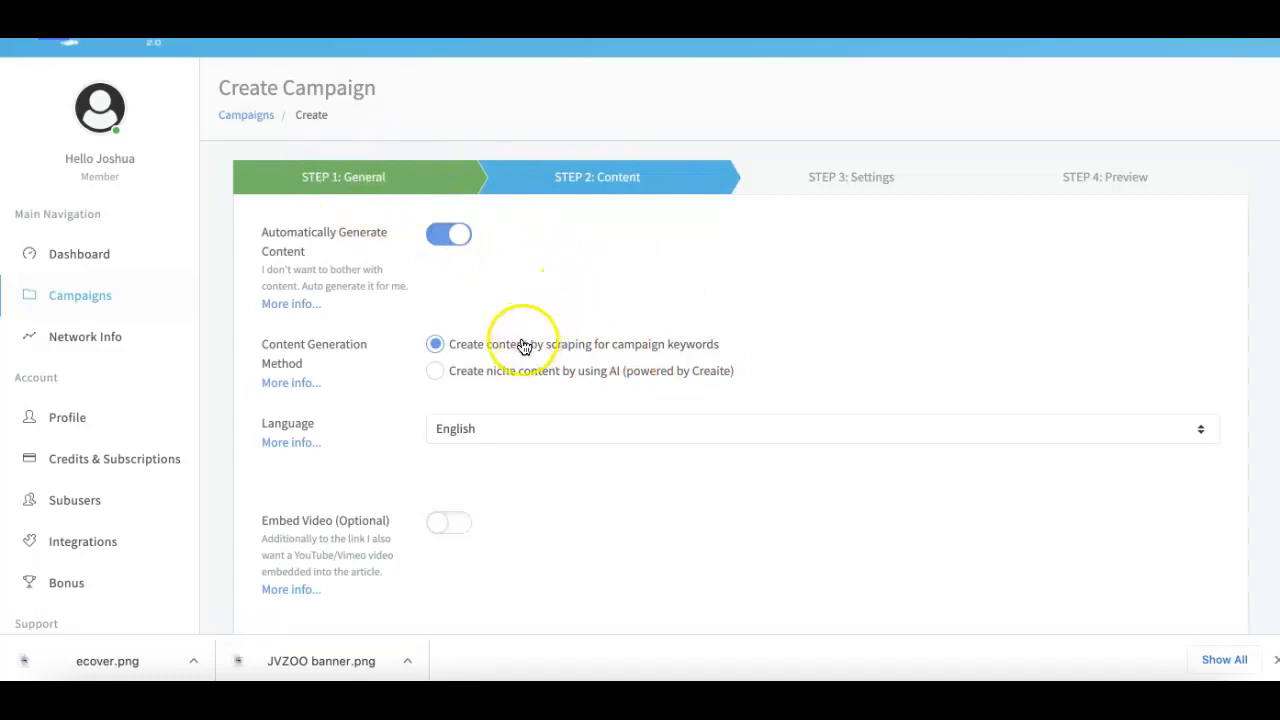
mouse_move(483, 375)
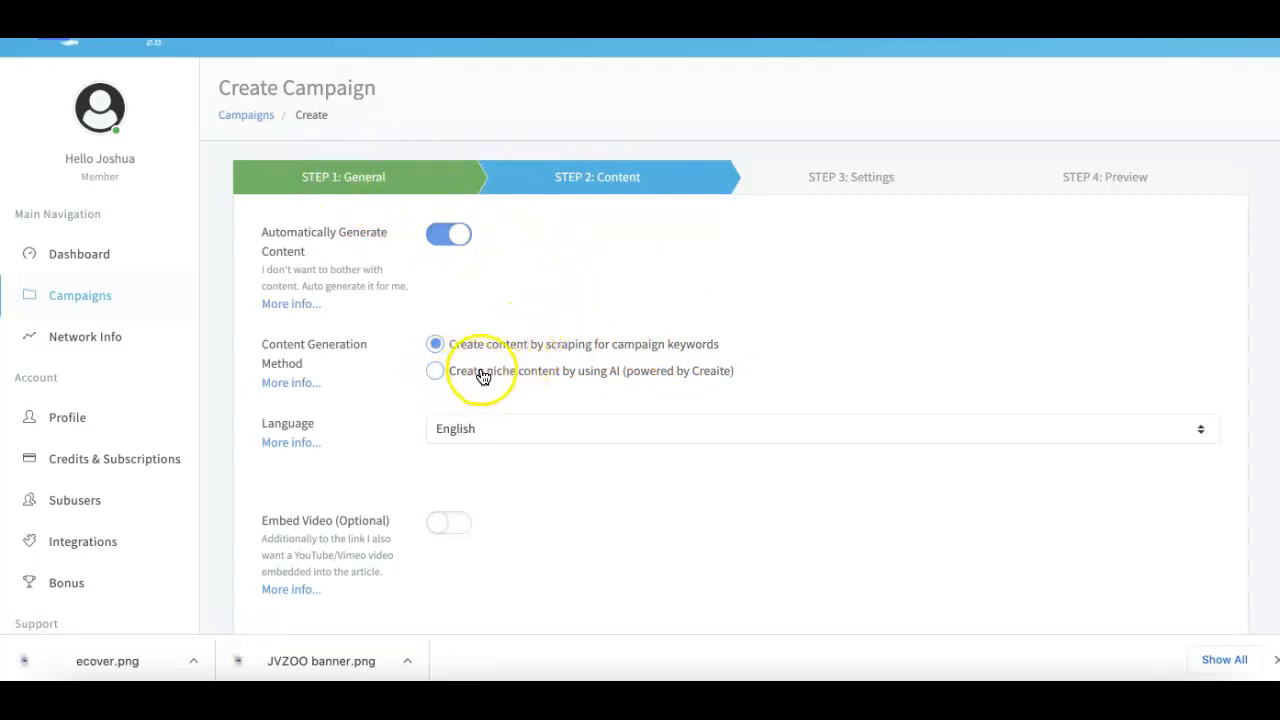
mouse_move(562, 386)
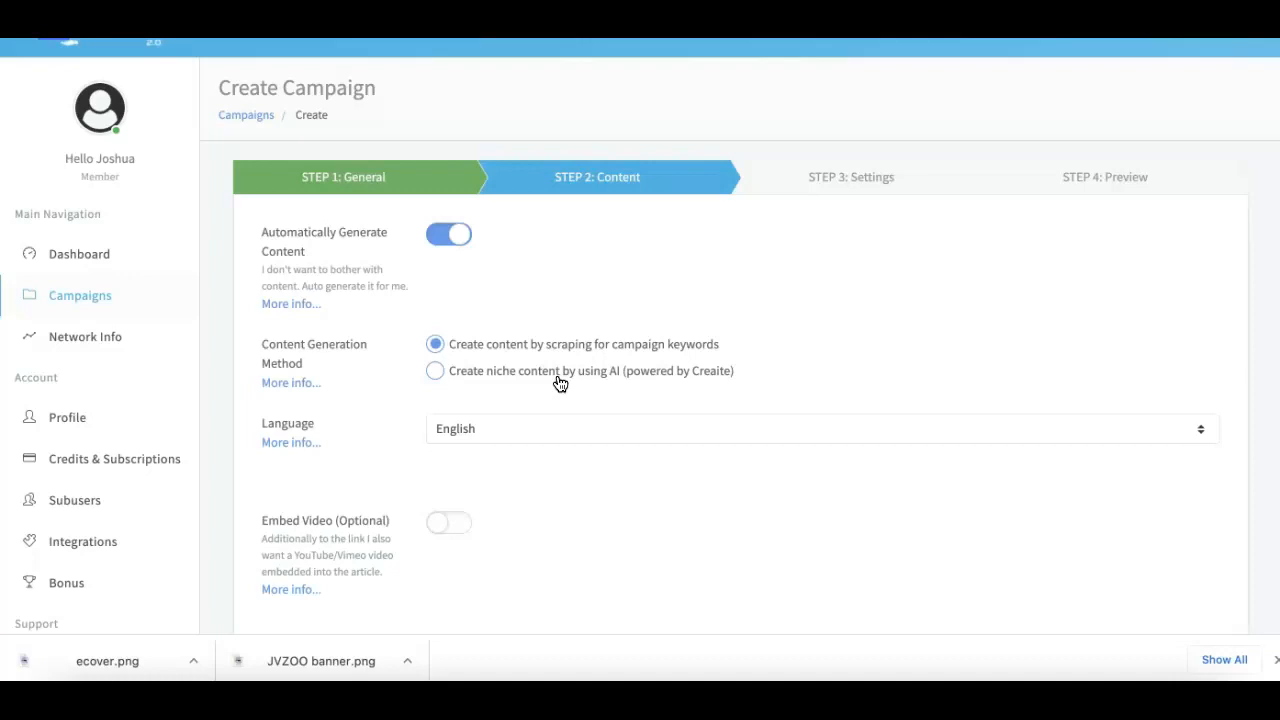
mouse_move(626, 377)
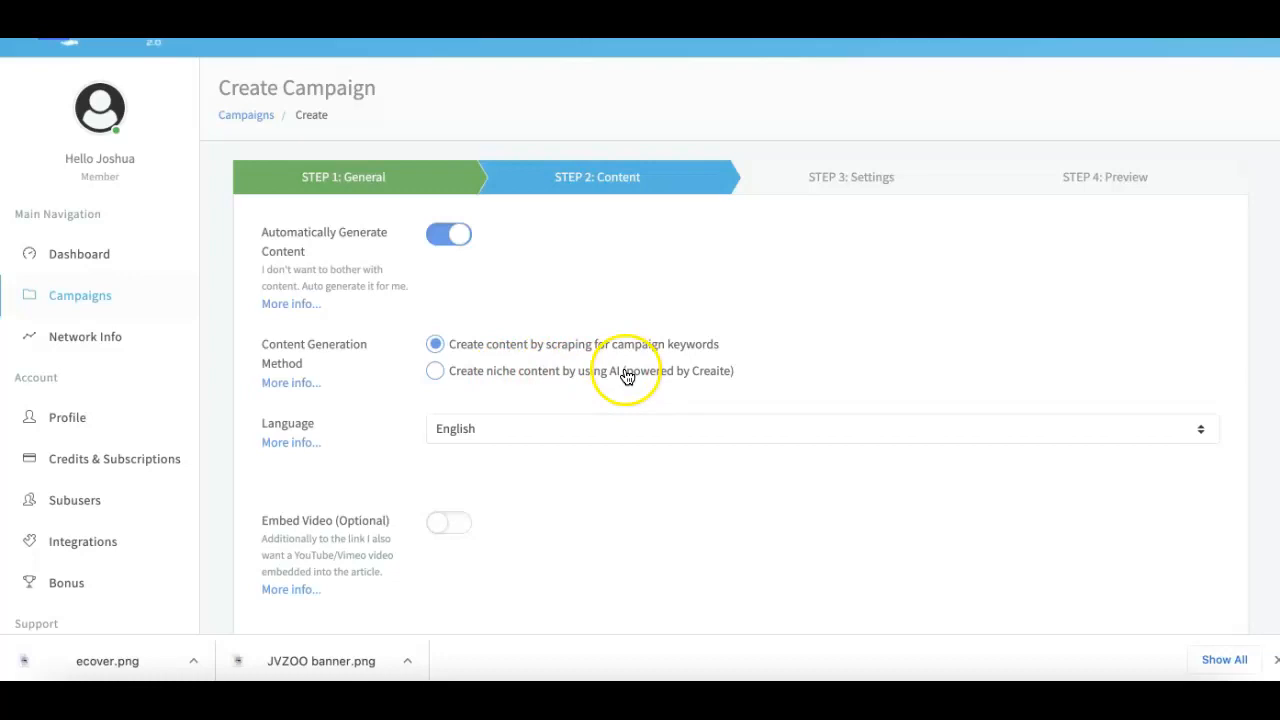
mouse_move(452, 428)
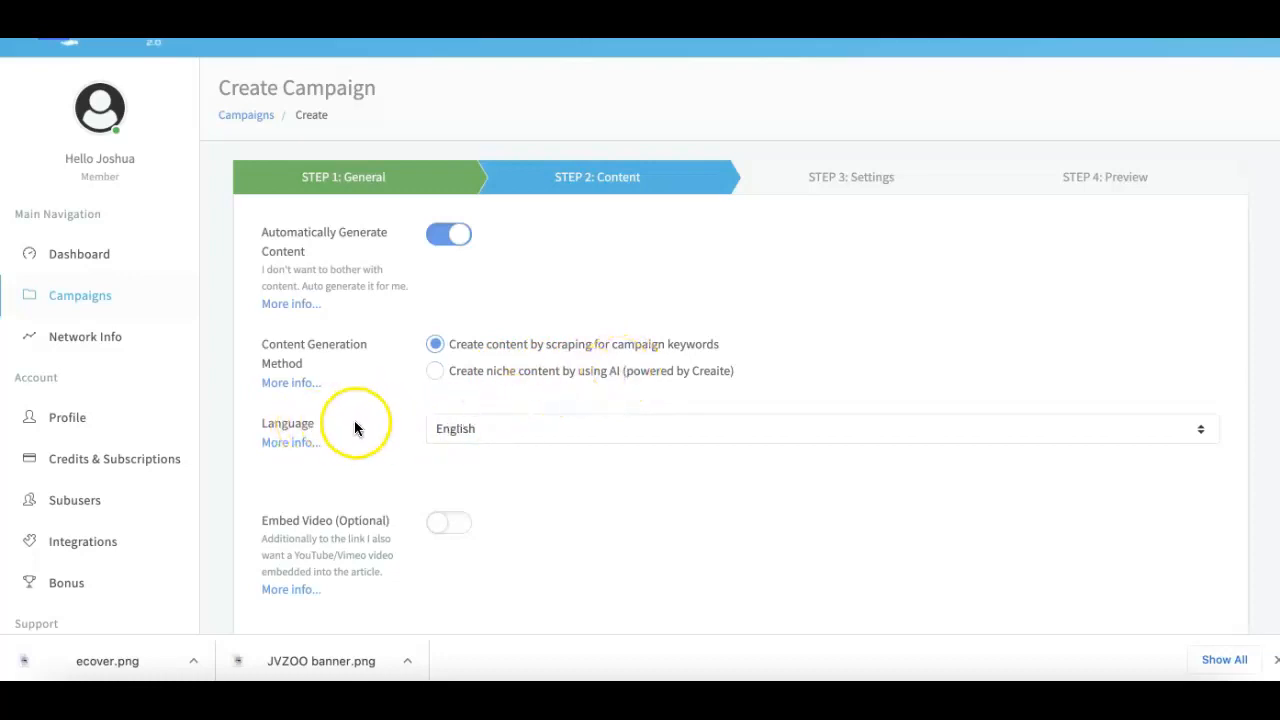
mouse_move(460, 435)
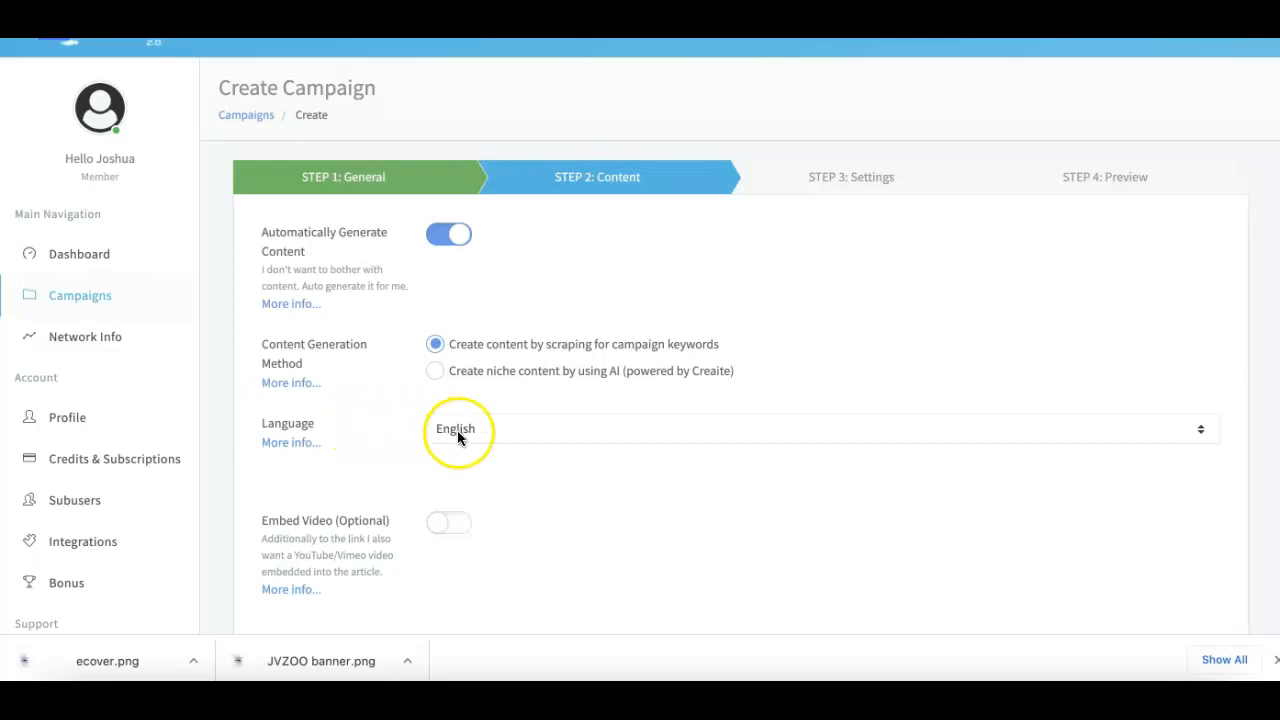
Step: Choose English from the Language dropdown for generated content
left_click(455, 428)
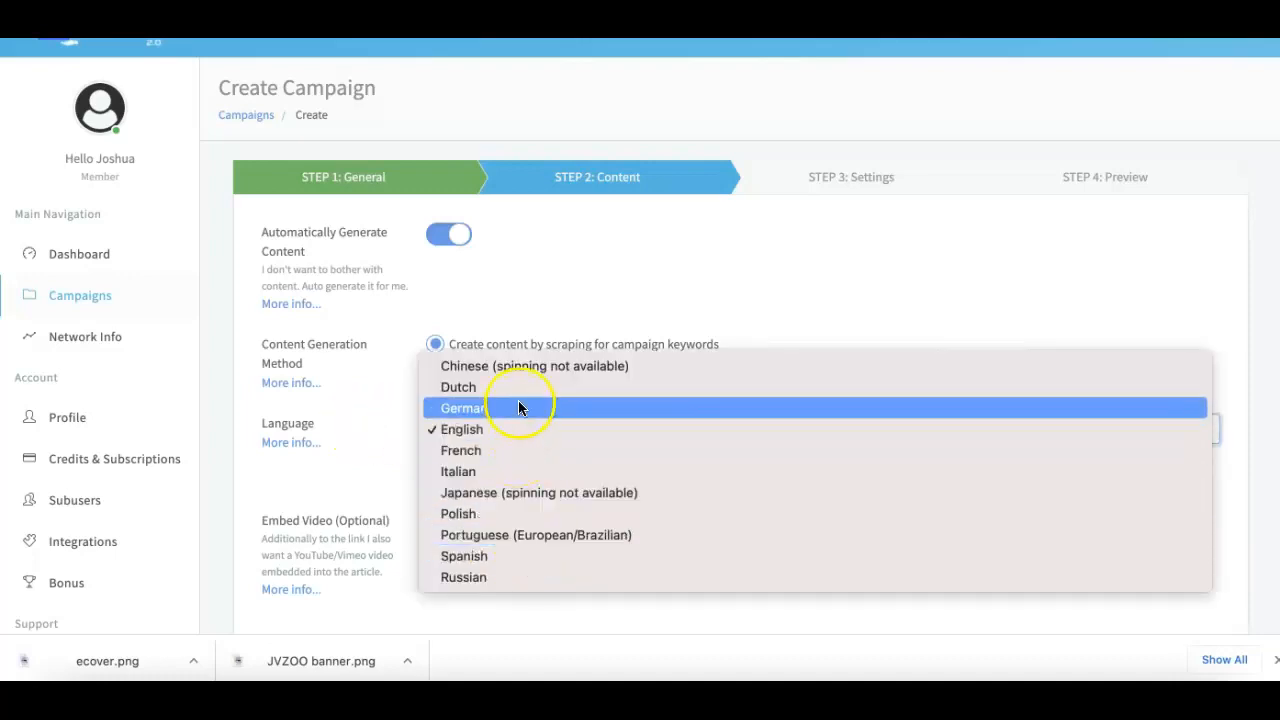
mouse_move(520, 429)
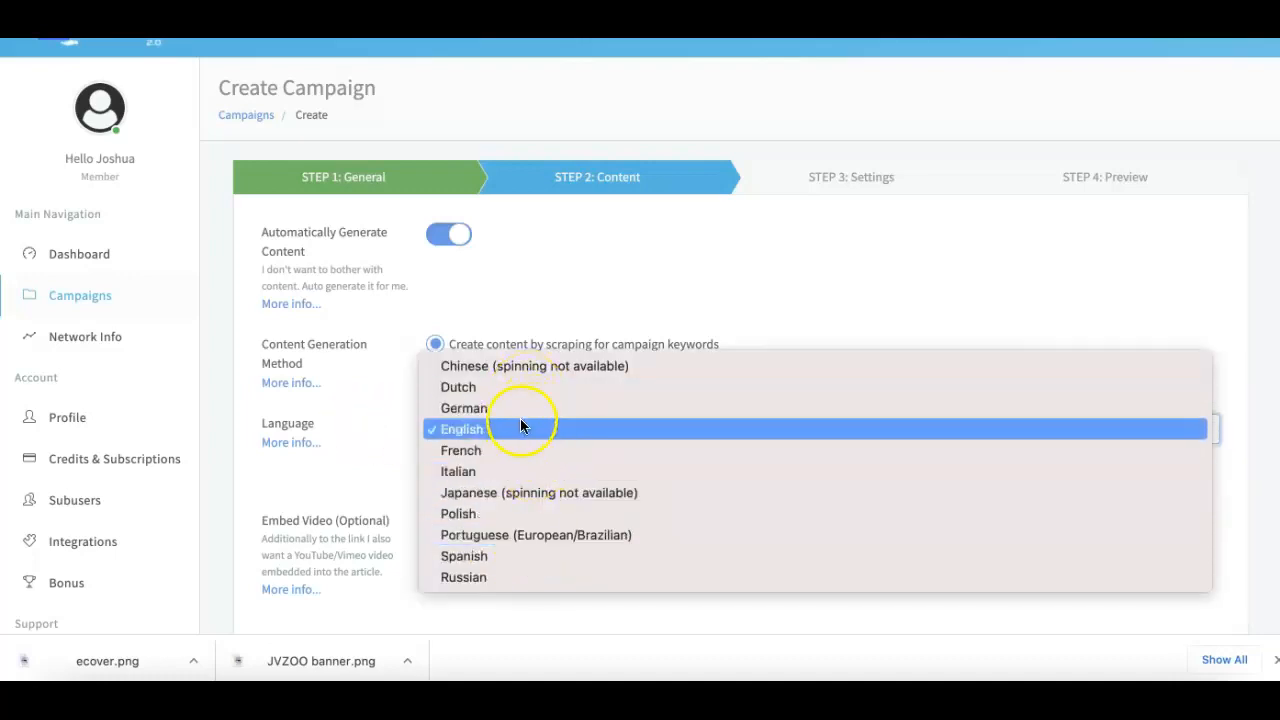
mouse_move(520, 407)
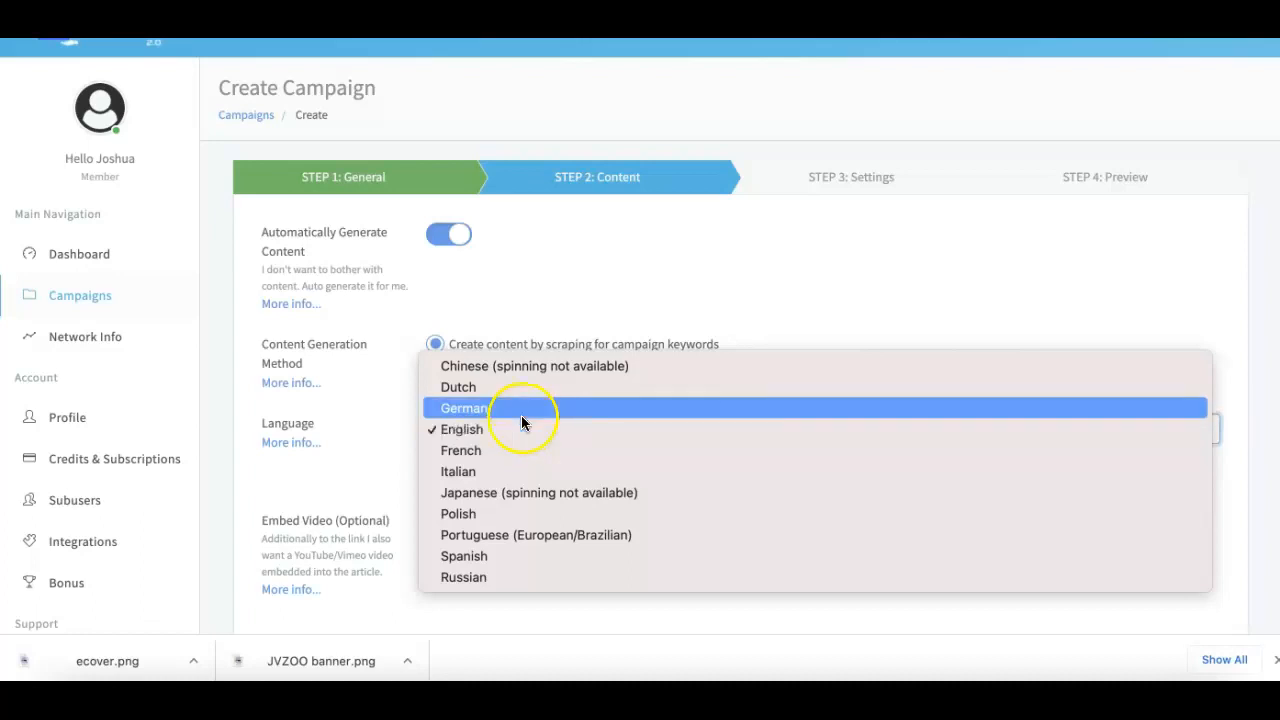
mouse_move(505, 375)
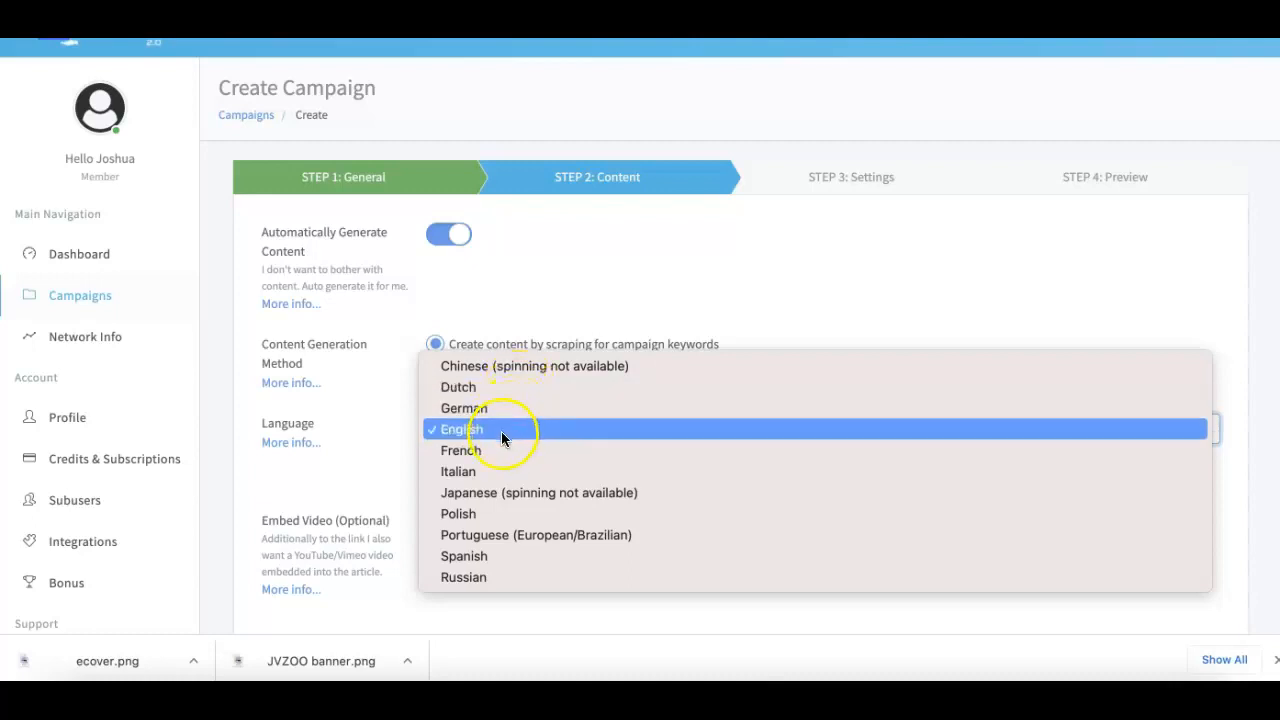
mouse_move(556, 535)
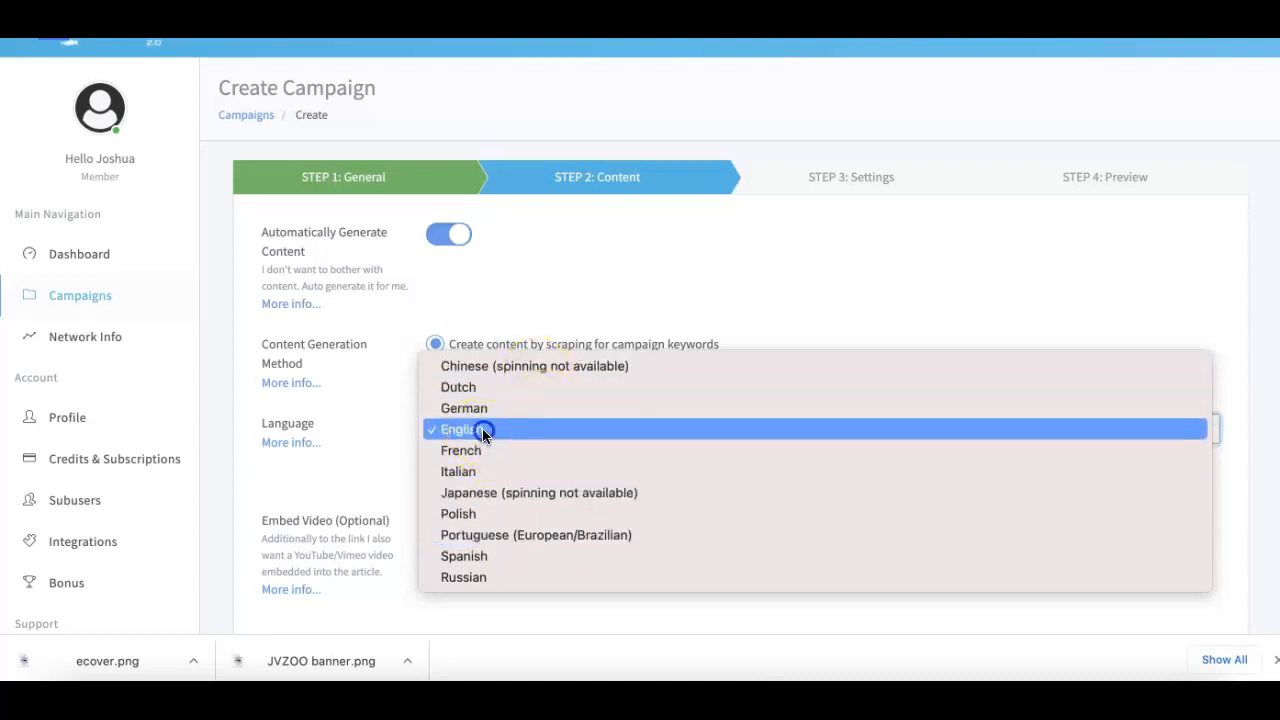
left_click(462, 428)
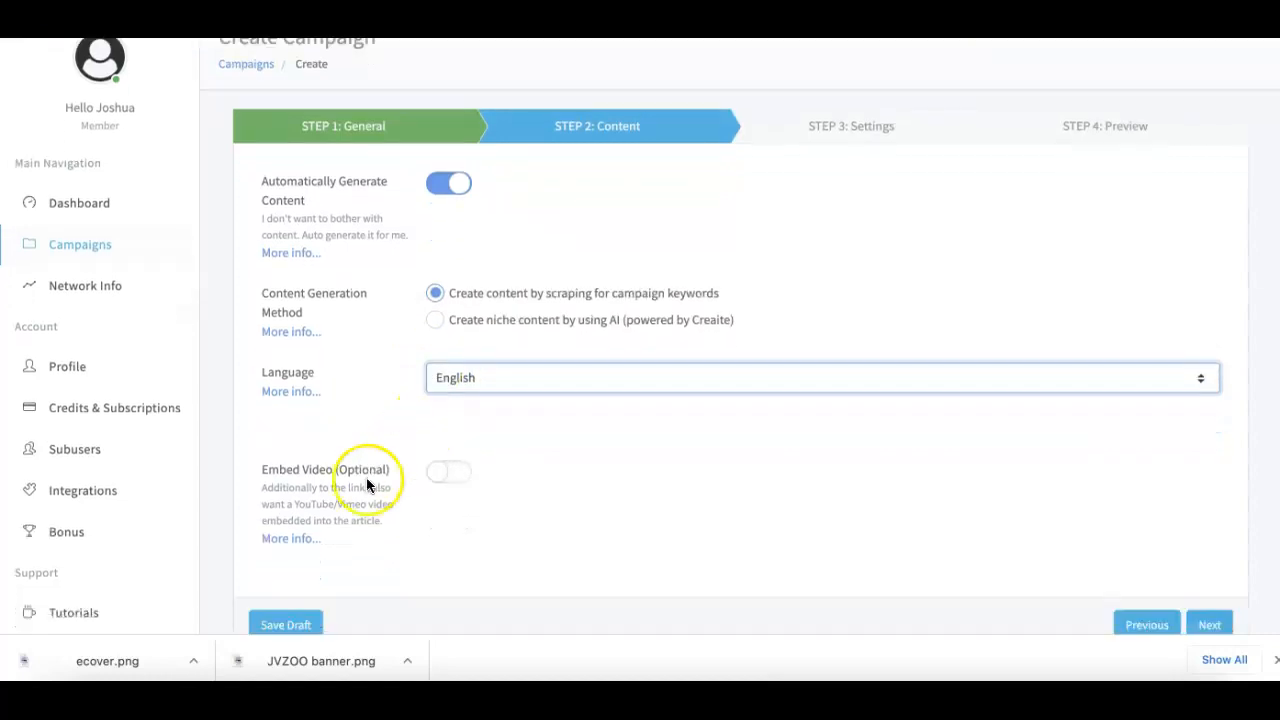
mouse_move(445, 475)
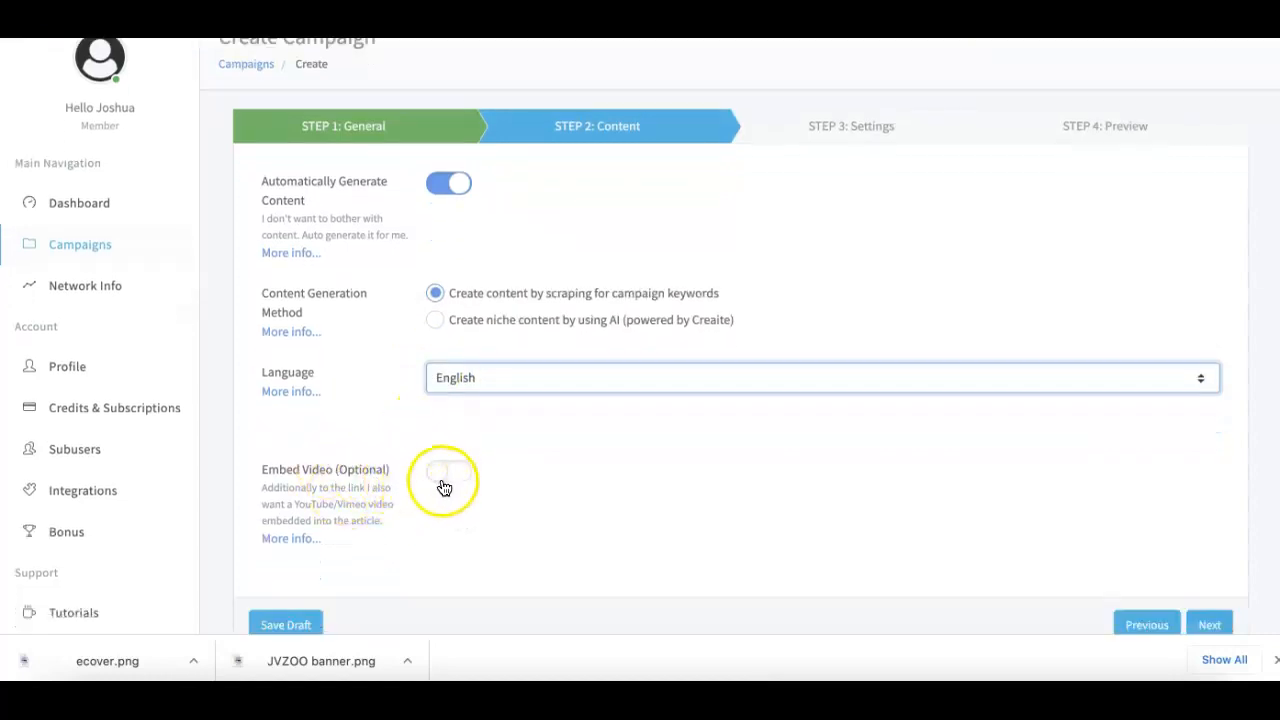
Step: Turn on Embed Video and enter the YouTube link as the Video URL
left_click(448, 471)
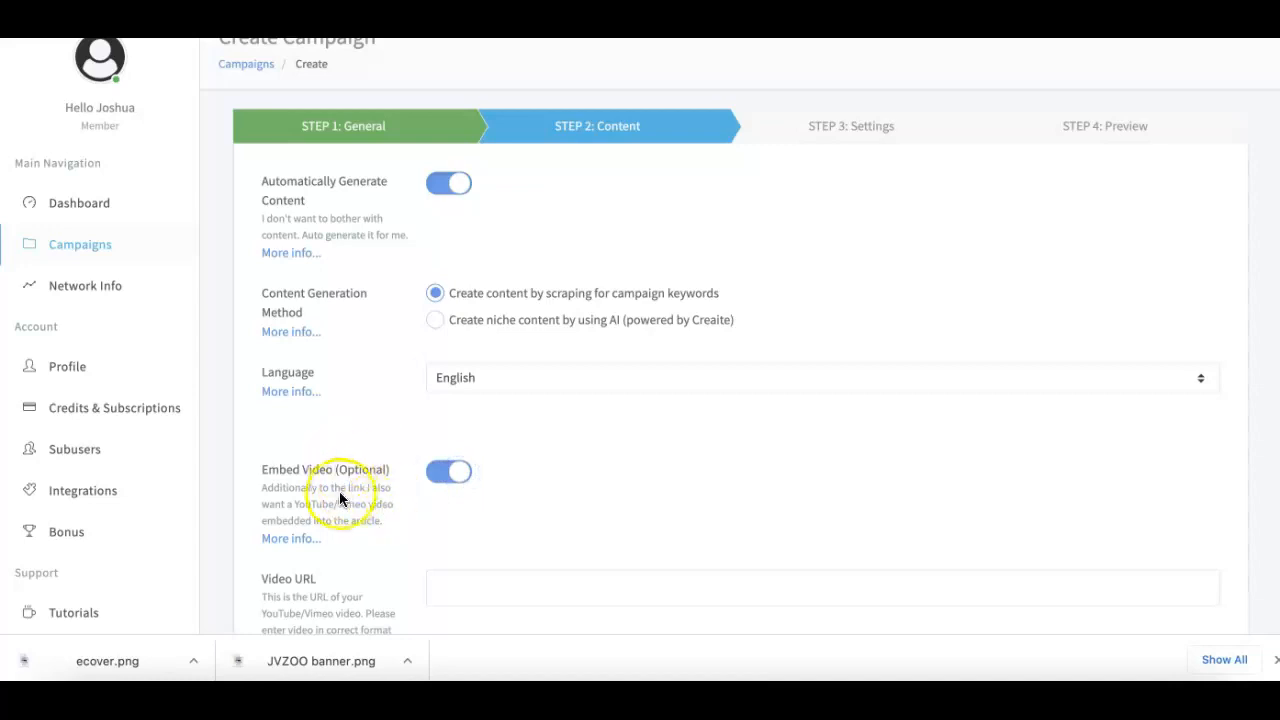
scroll("down", 3)
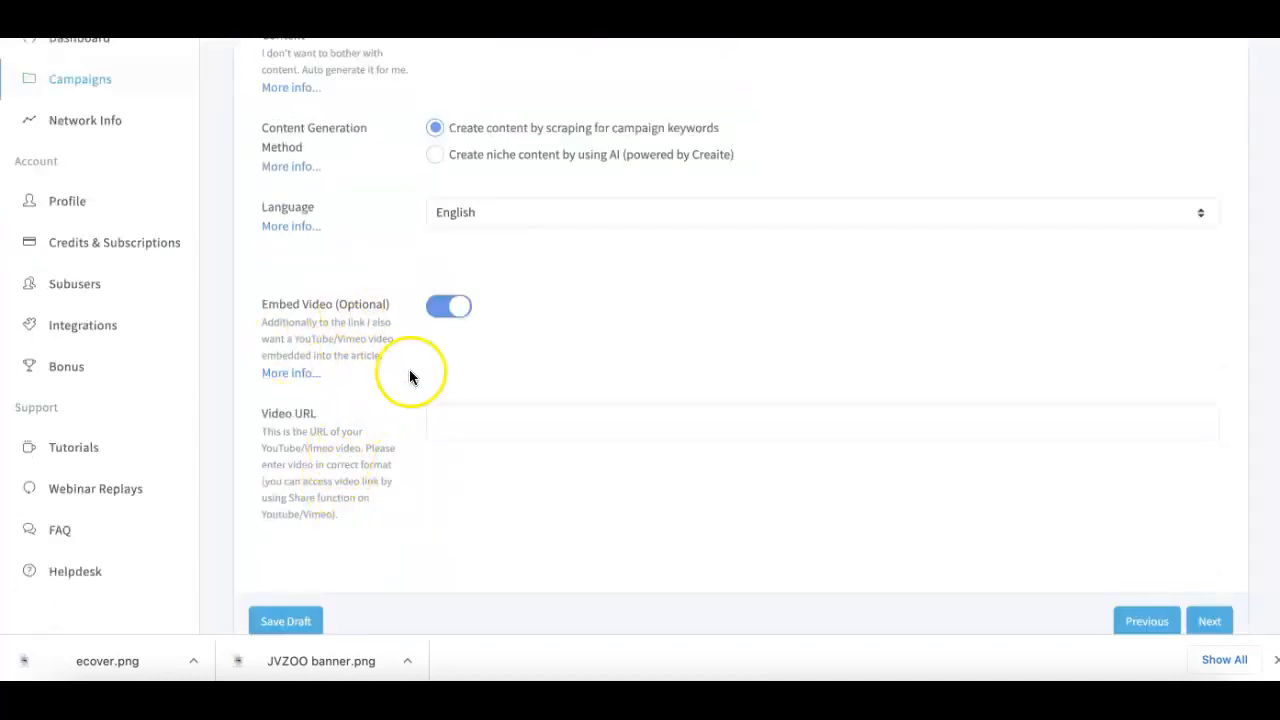
type("bs")
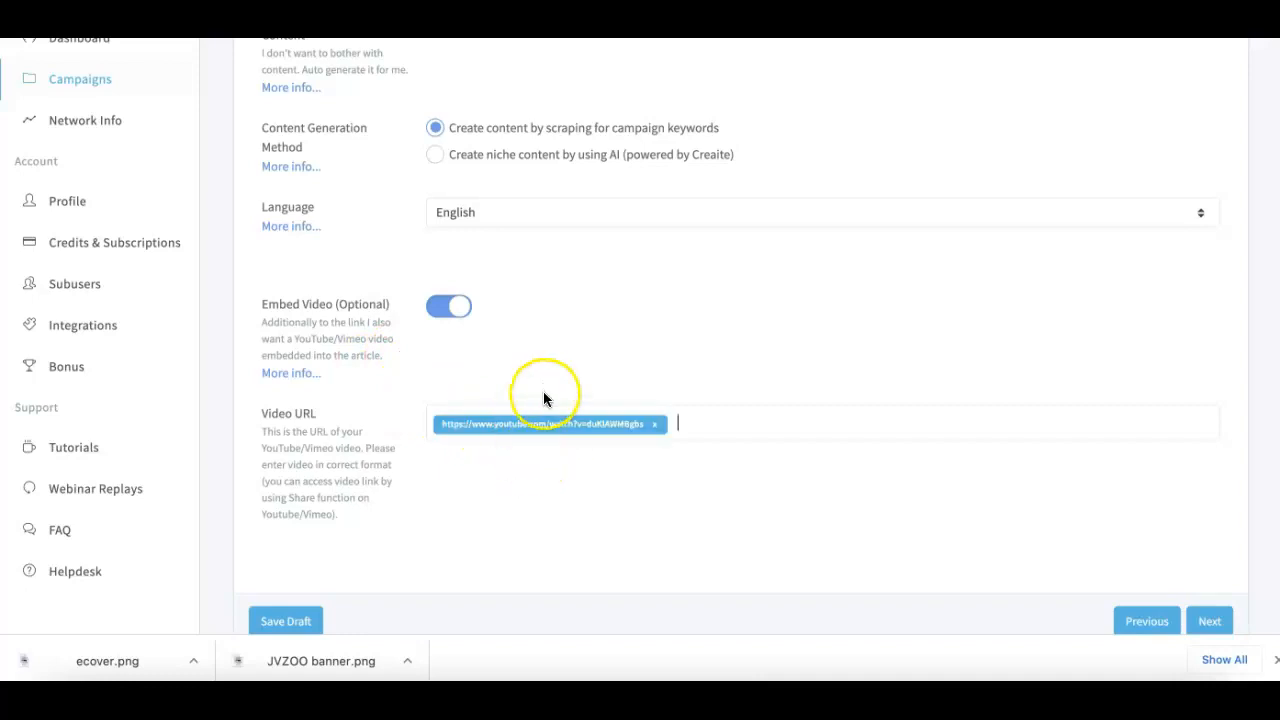
scroll("up", 3)
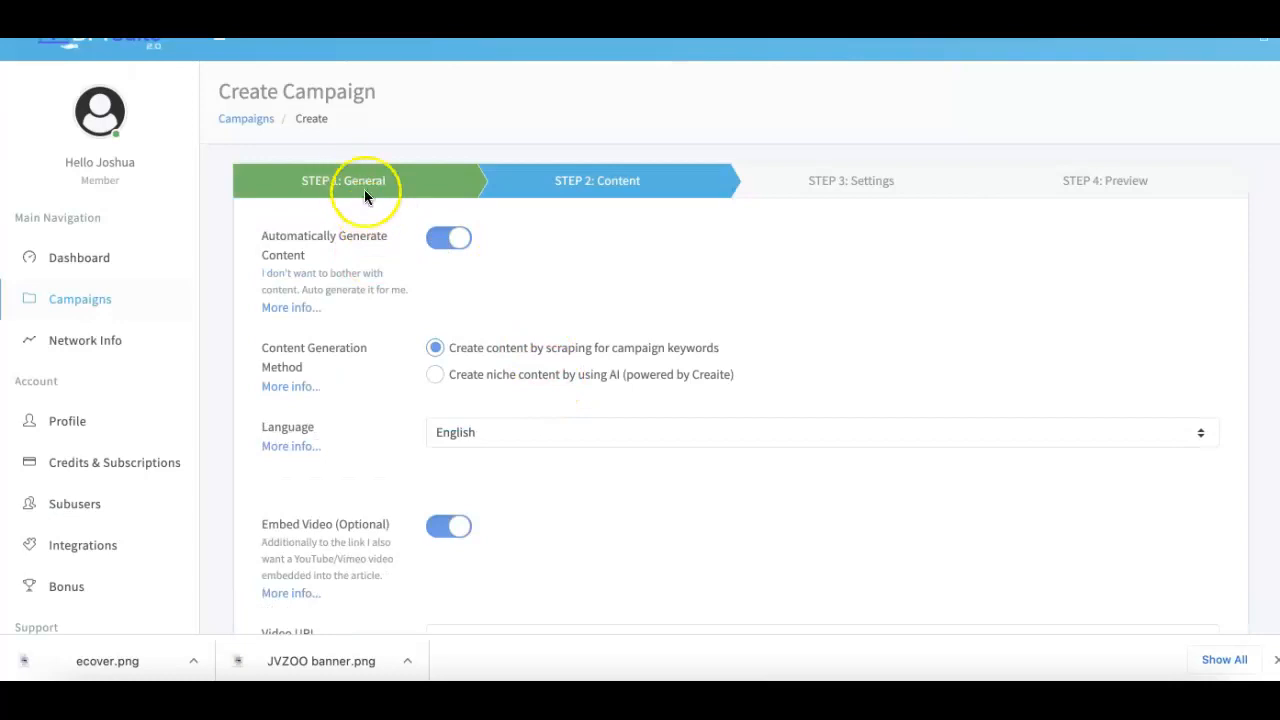
scroll("down", 3)
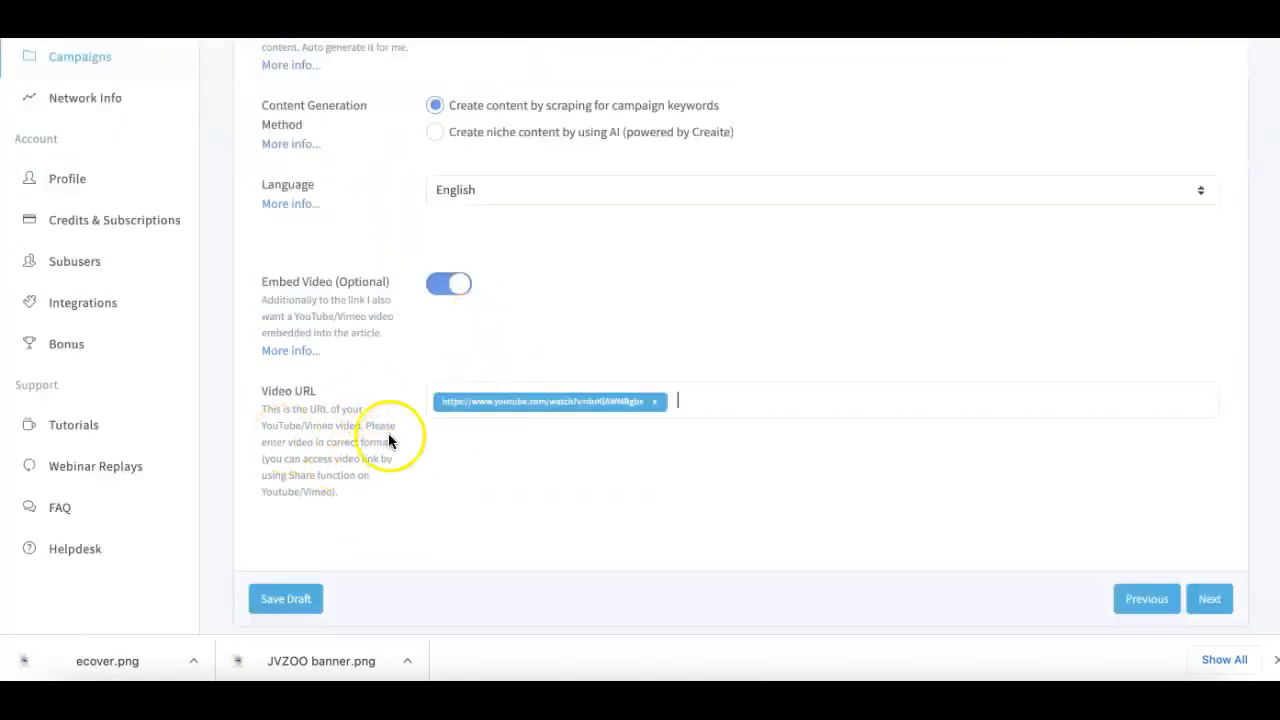
mouse_move(402, 430)
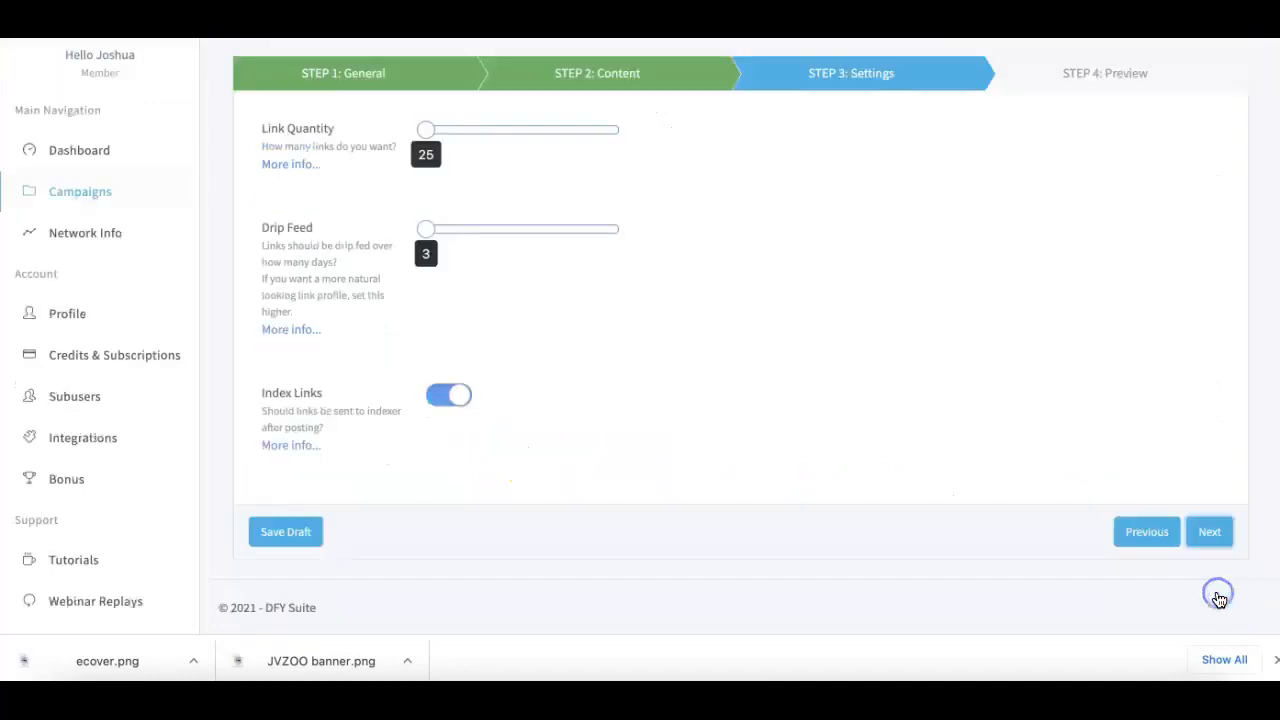
Step: Raise the link quantity to 600, keeping the 3-day drip feed and link indexing
scroll("up", 3)
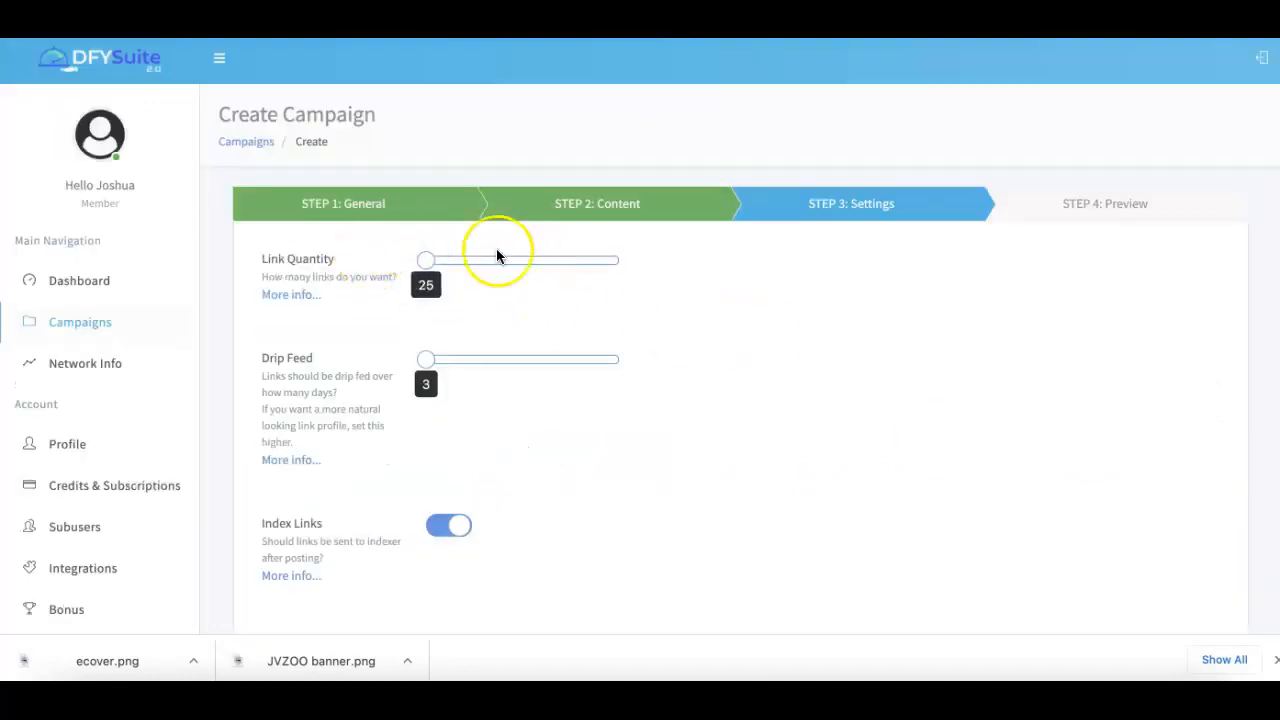
mouse_move(478, 291)
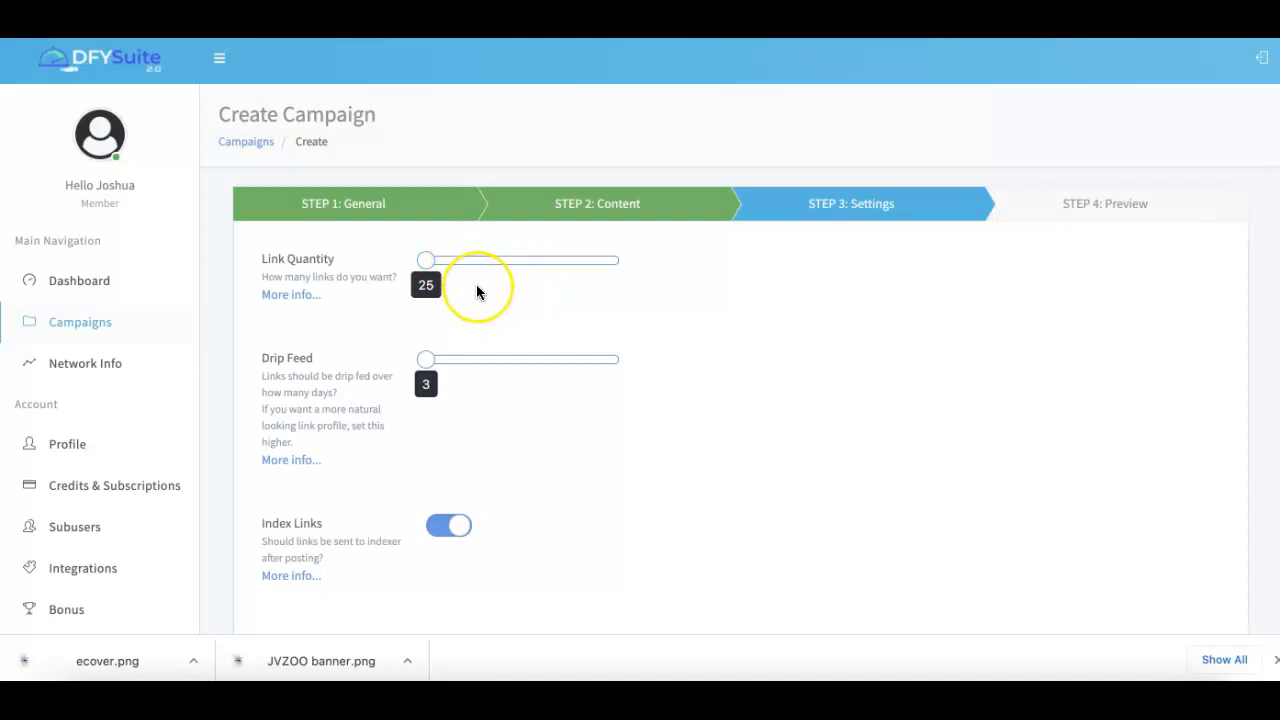
mouse_move(479, 287)
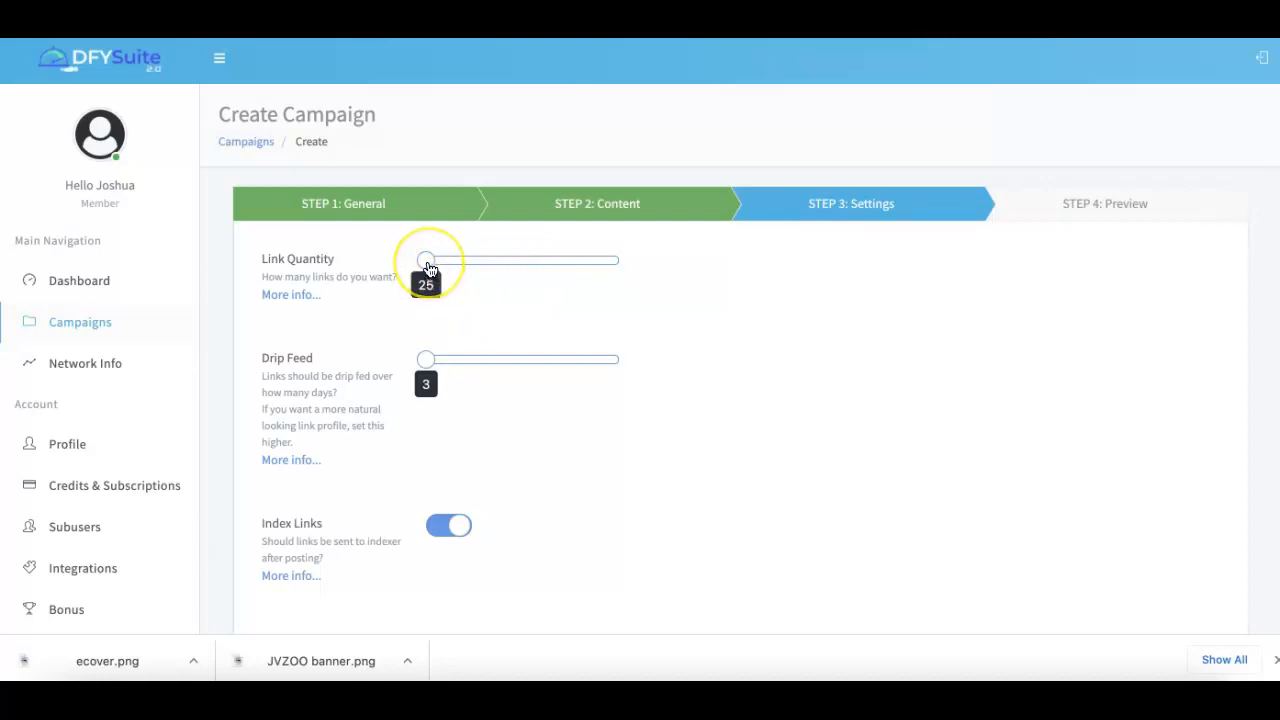
mouse_move(427, 261)
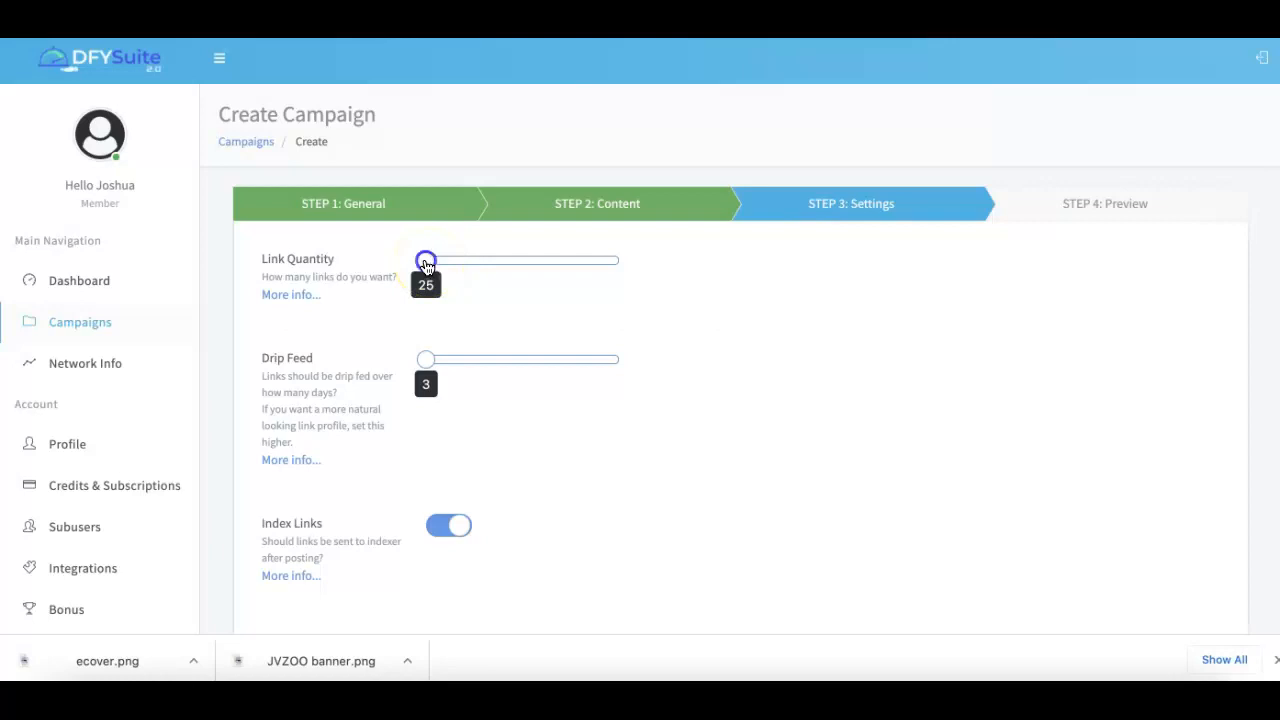
left_click_drag(426, 260, 630, 252)
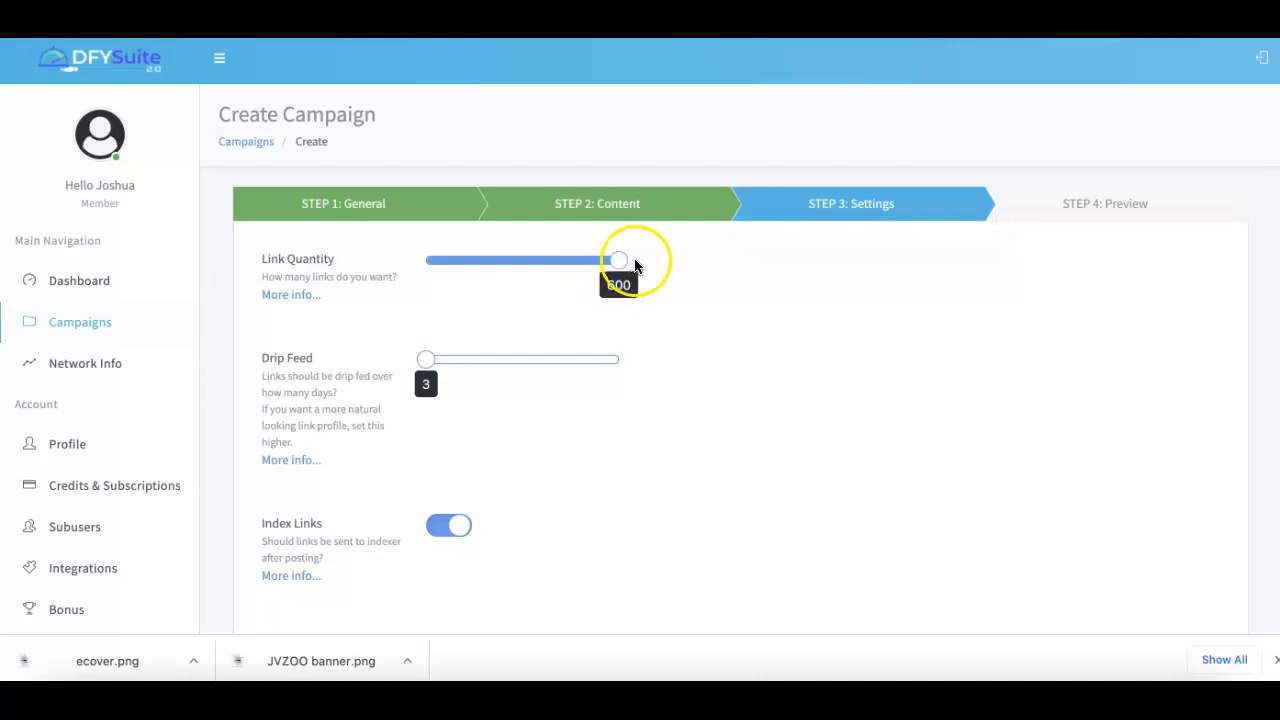
mouse_move(763, 261)
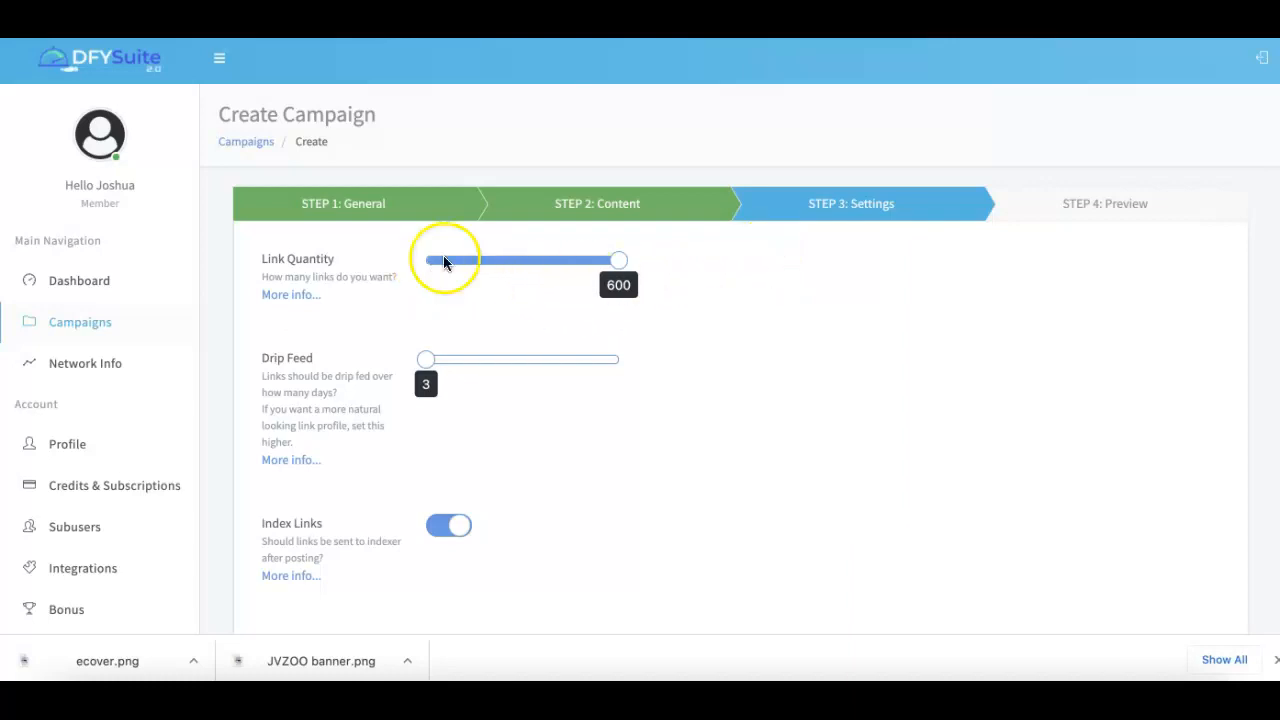
mouse_move(490, 253)
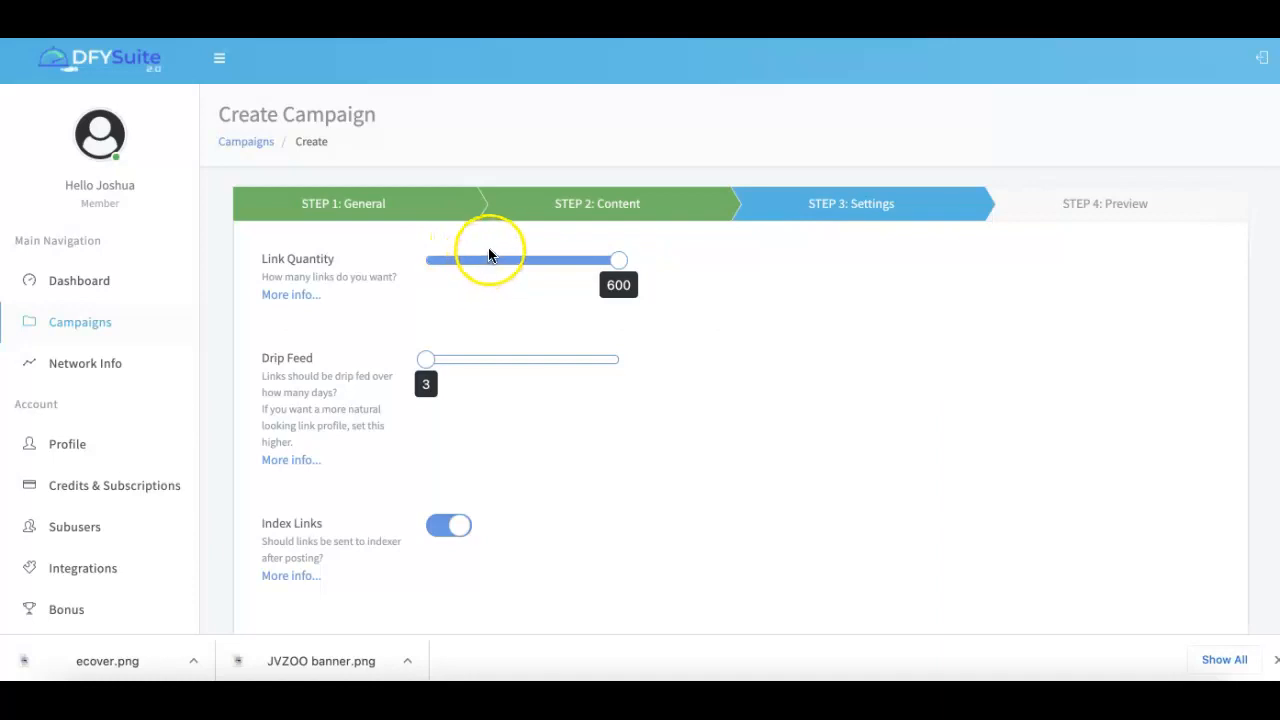
mouse_move(618, 260)
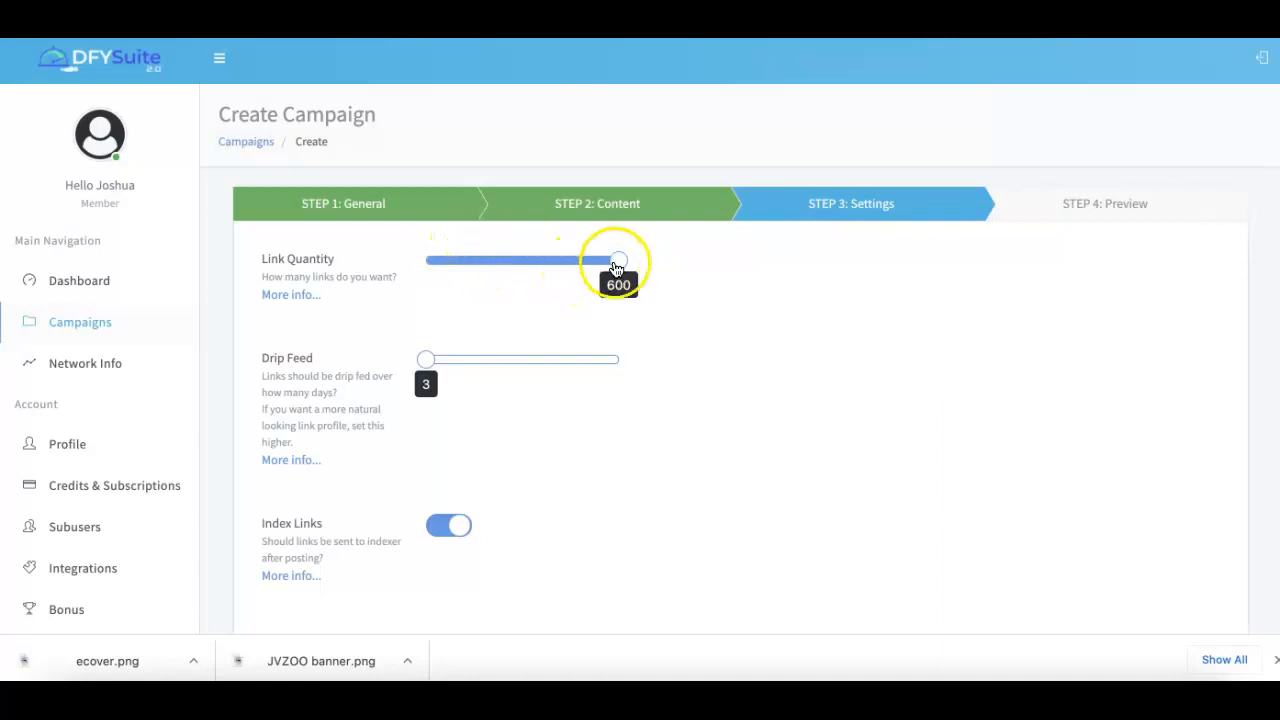
mouse_move(725, 263)
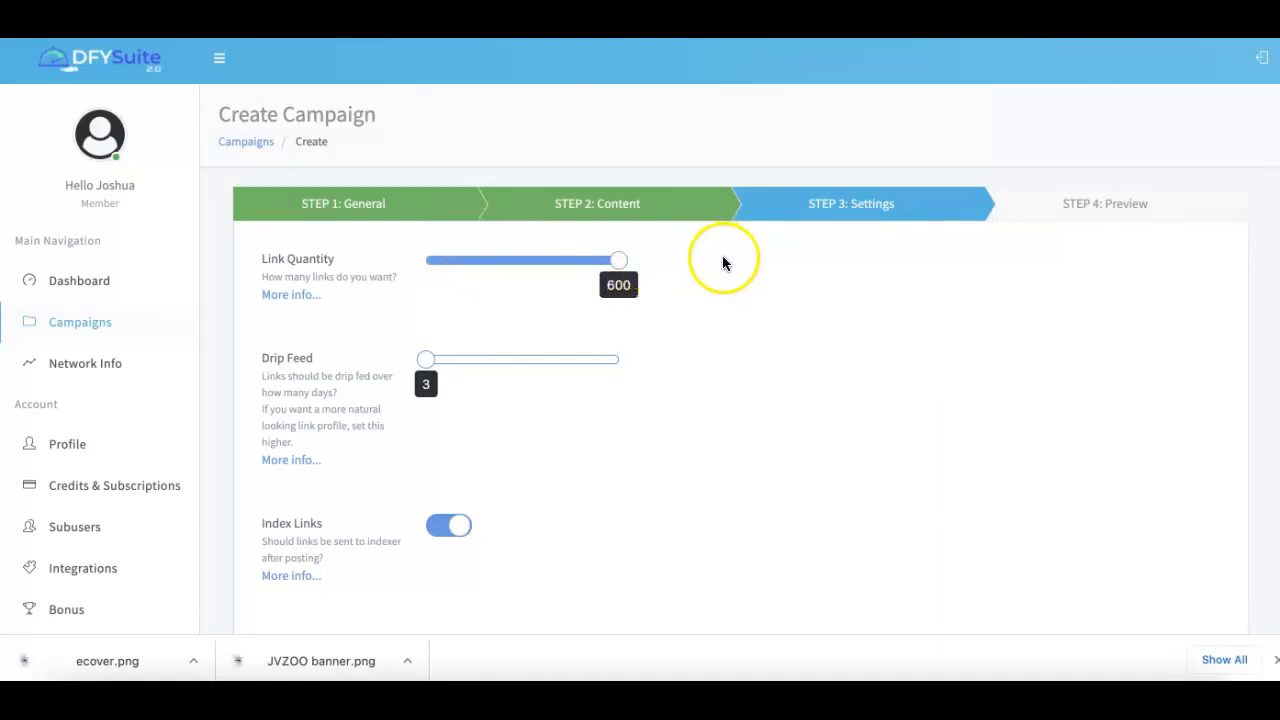
mouse_move(738, 262)
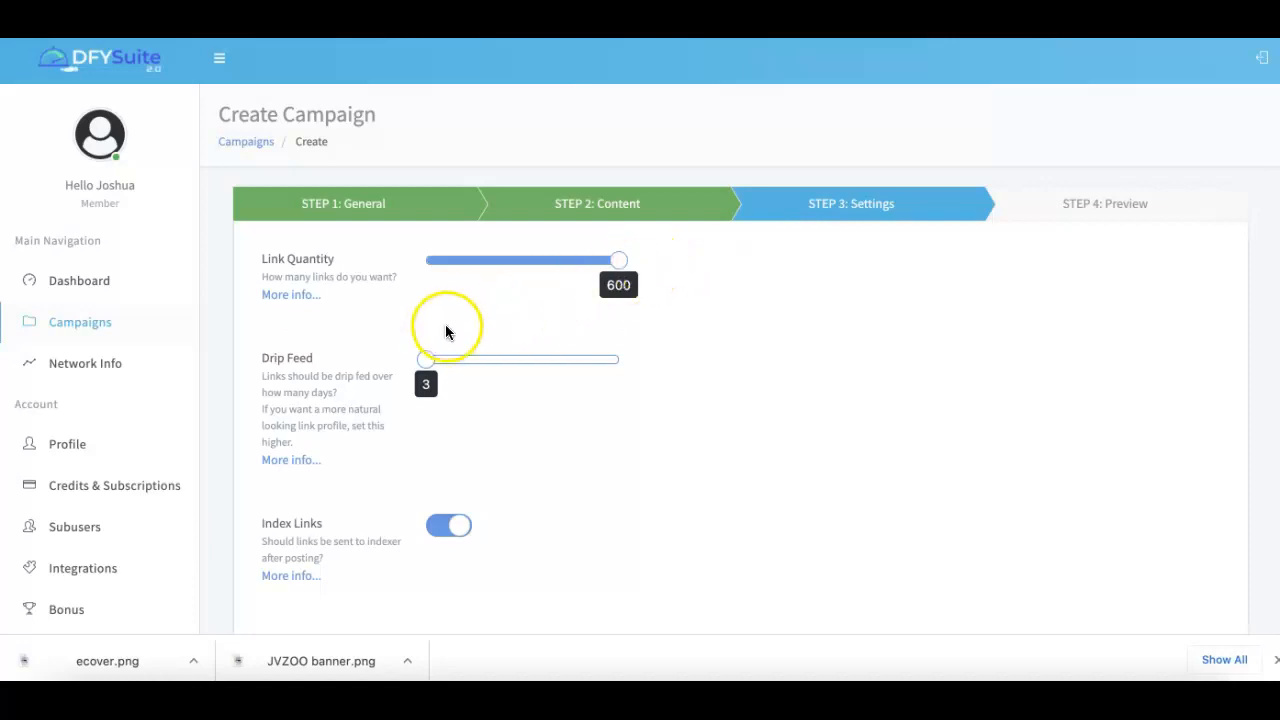
mouse_move(428, 362)
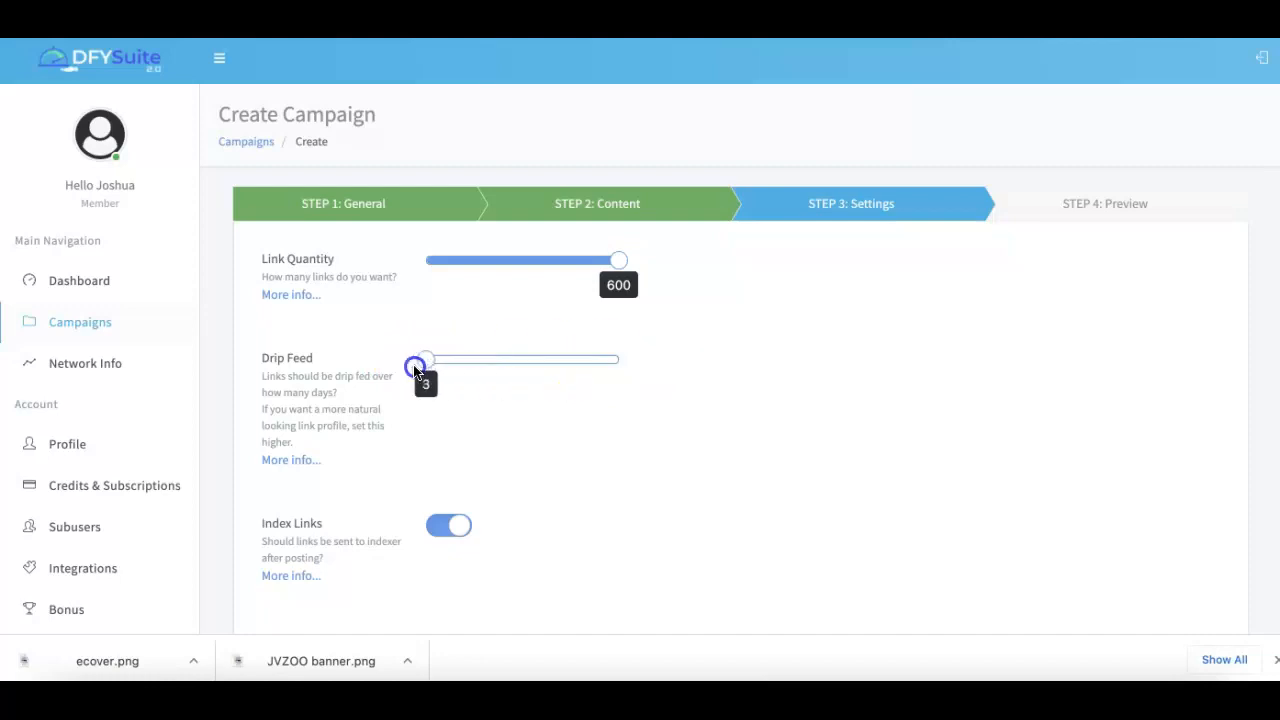
mouse_move(495, 383)
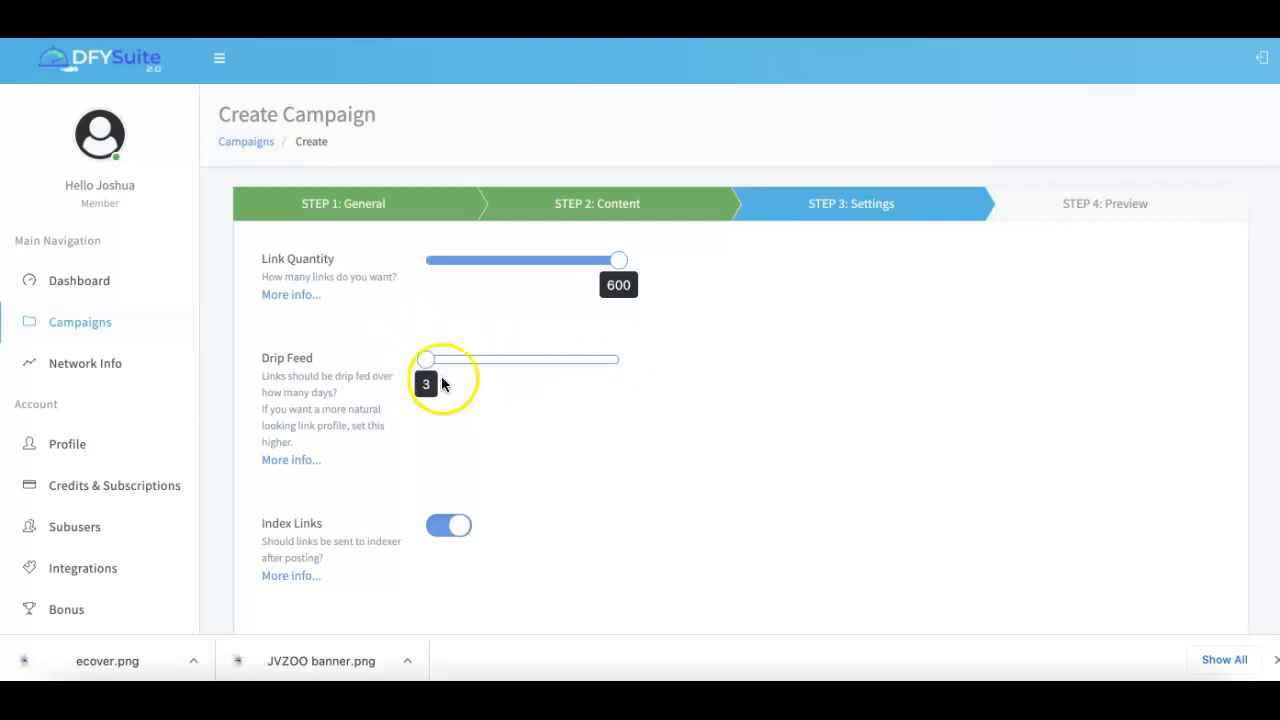
scroll("down", 3)
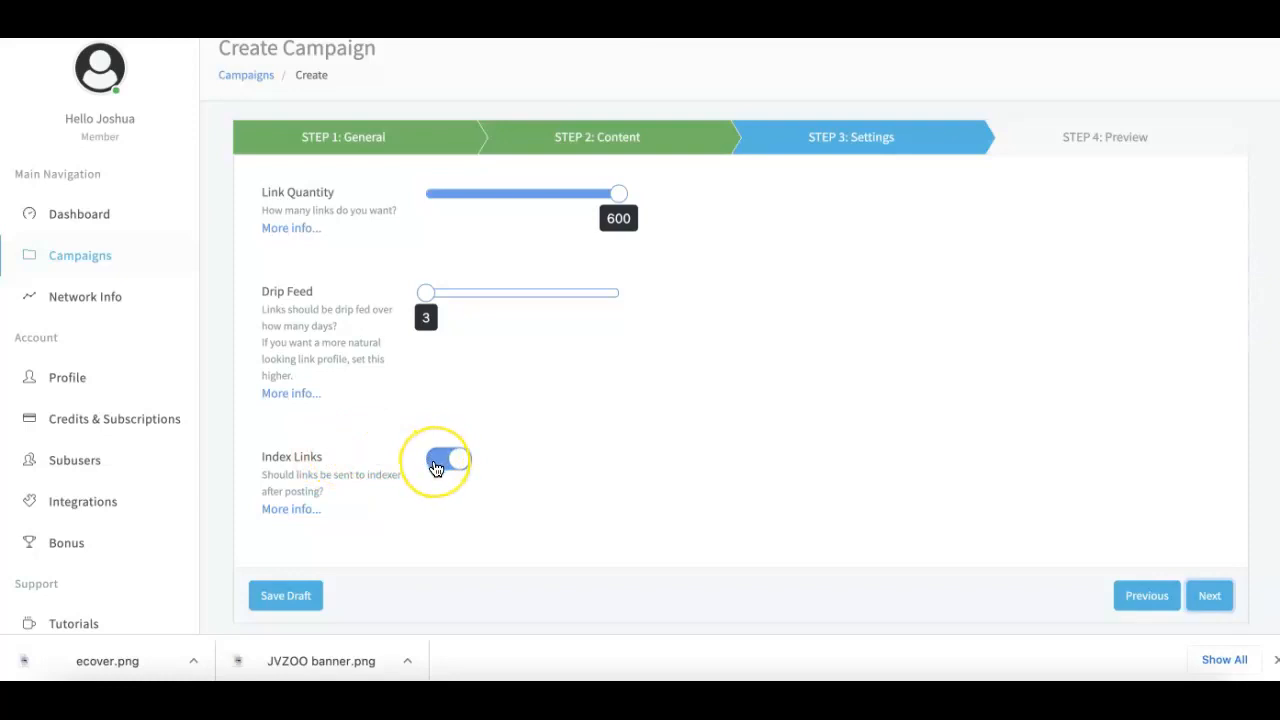
mouse_move(437, 478)
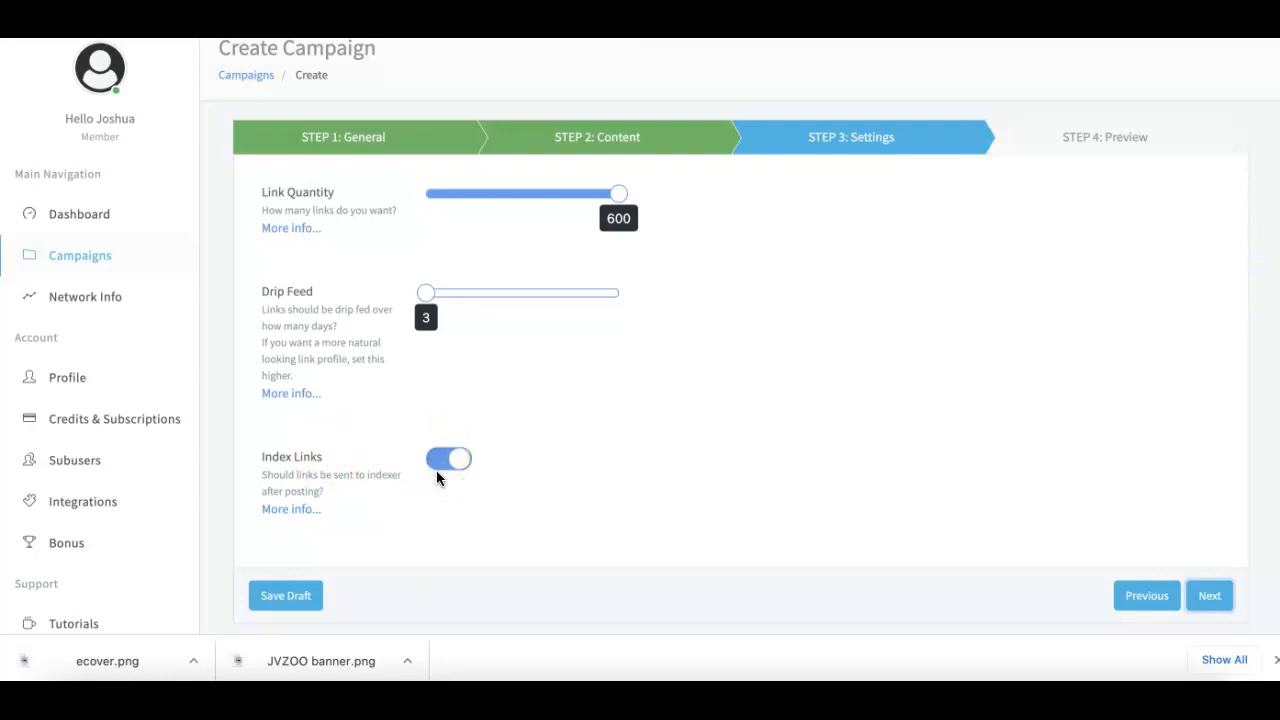
mouse_move(440, 485)
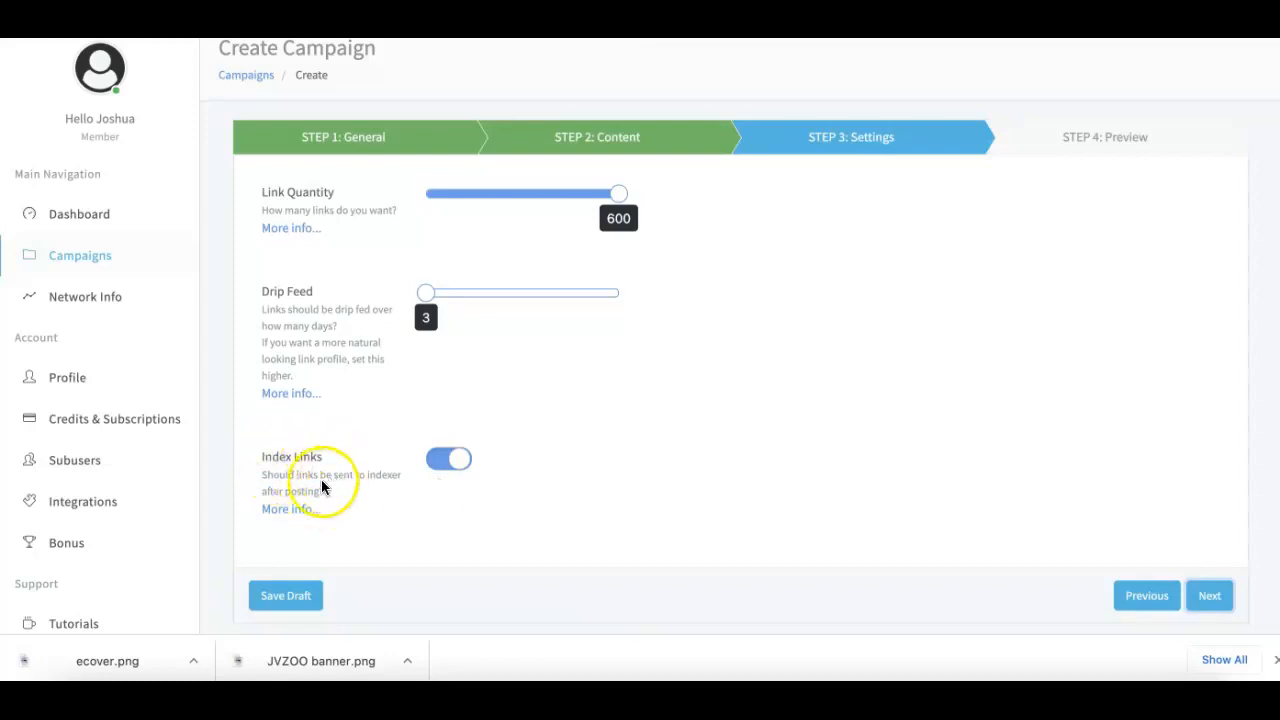
mouse_move(317, 476)
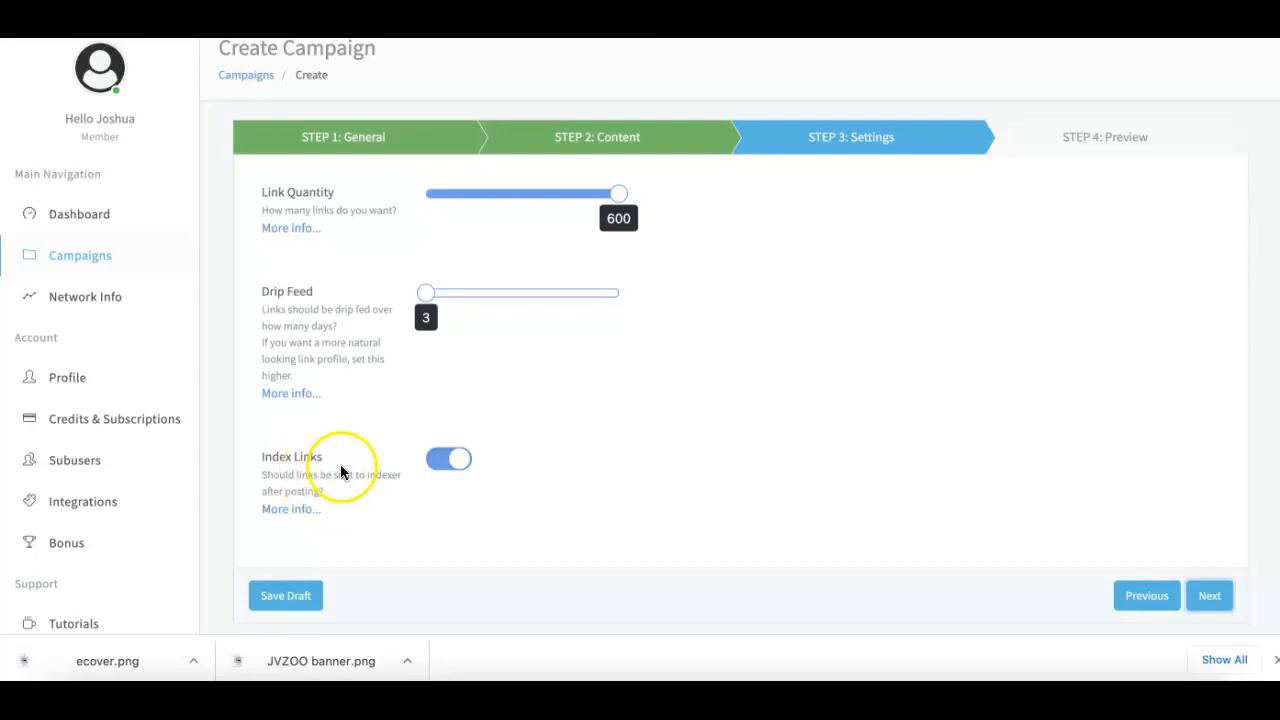
mouse_move(335, 477)
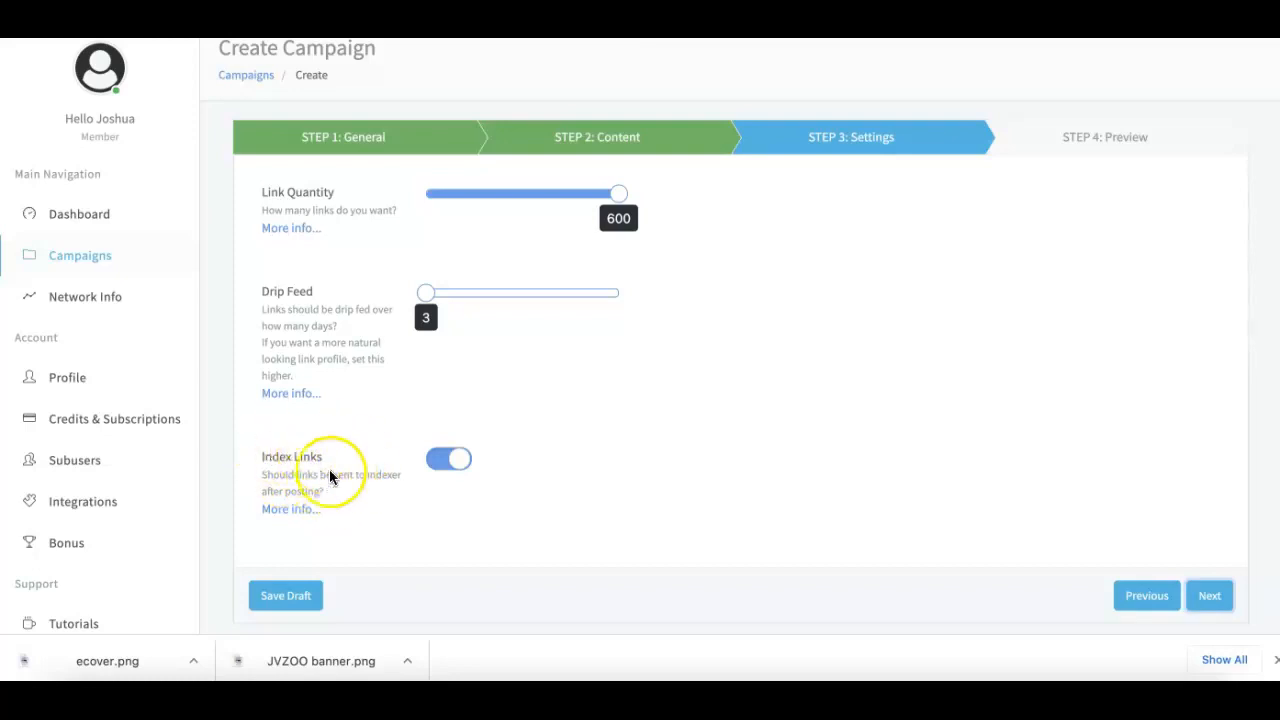
mouse_move(330, 455)
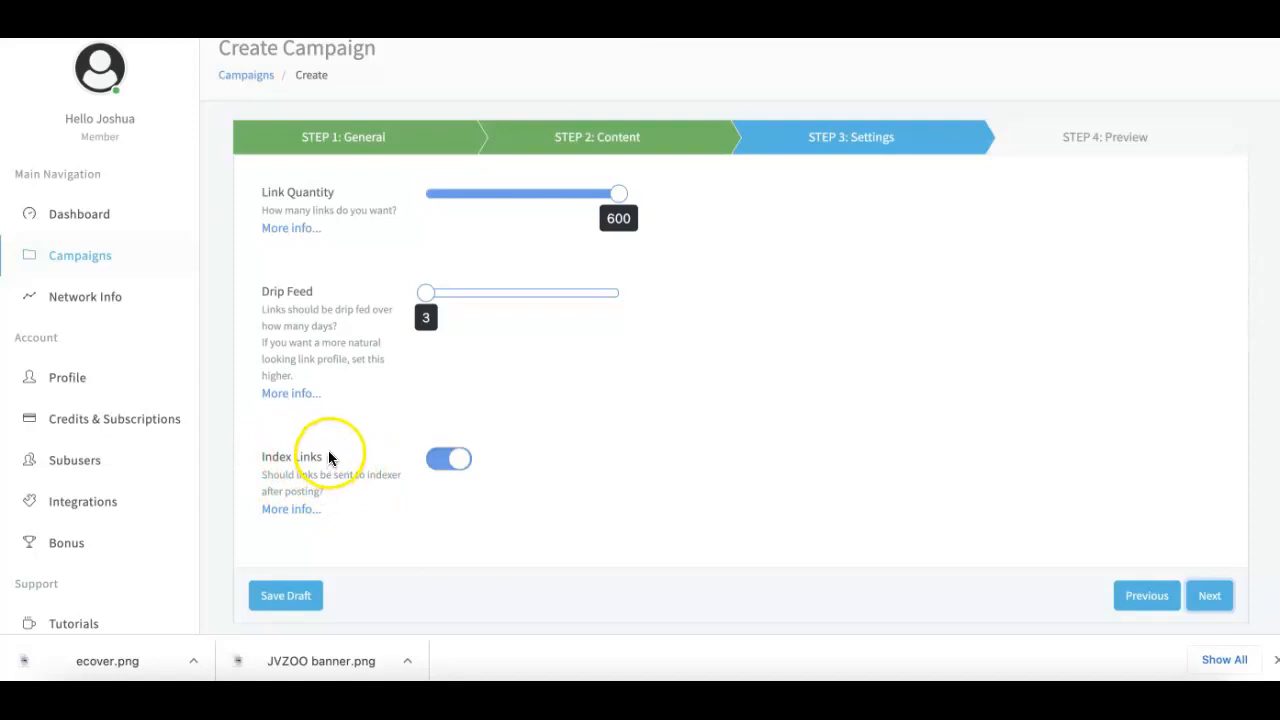
mouse_move(323, 461)
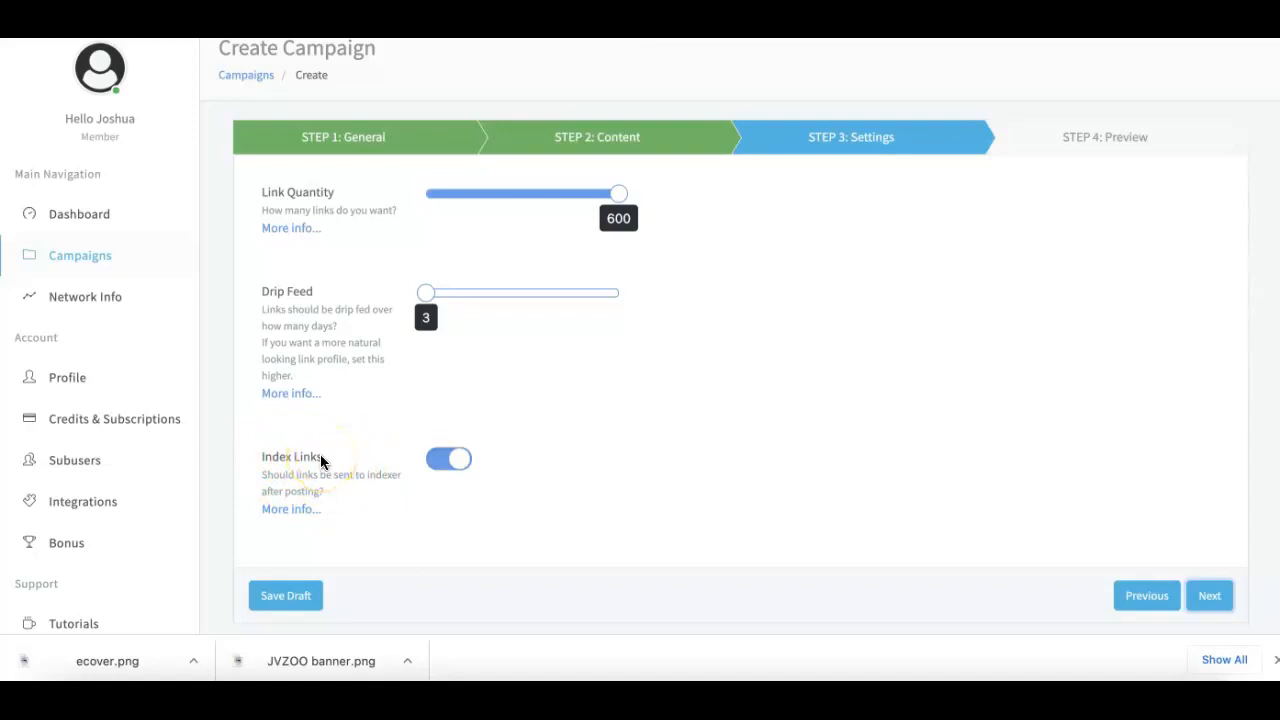
mouse_move(590, 472)
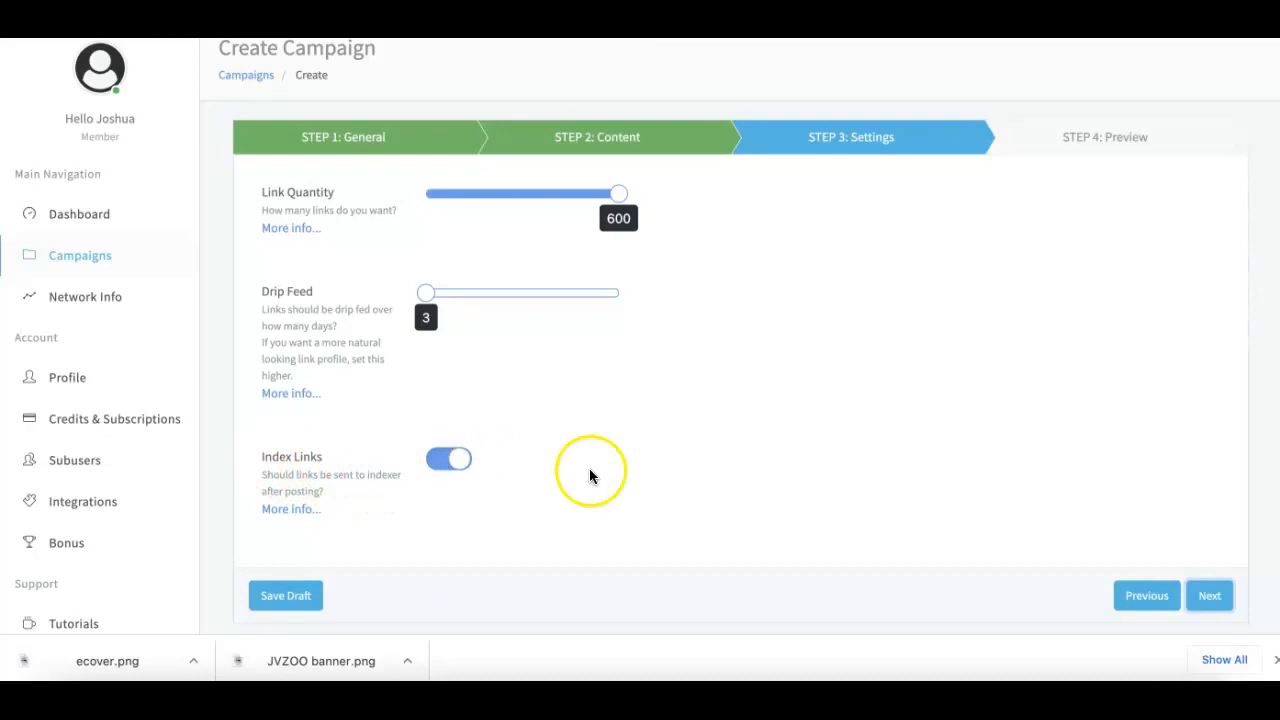
mouse_move(1210, 595)
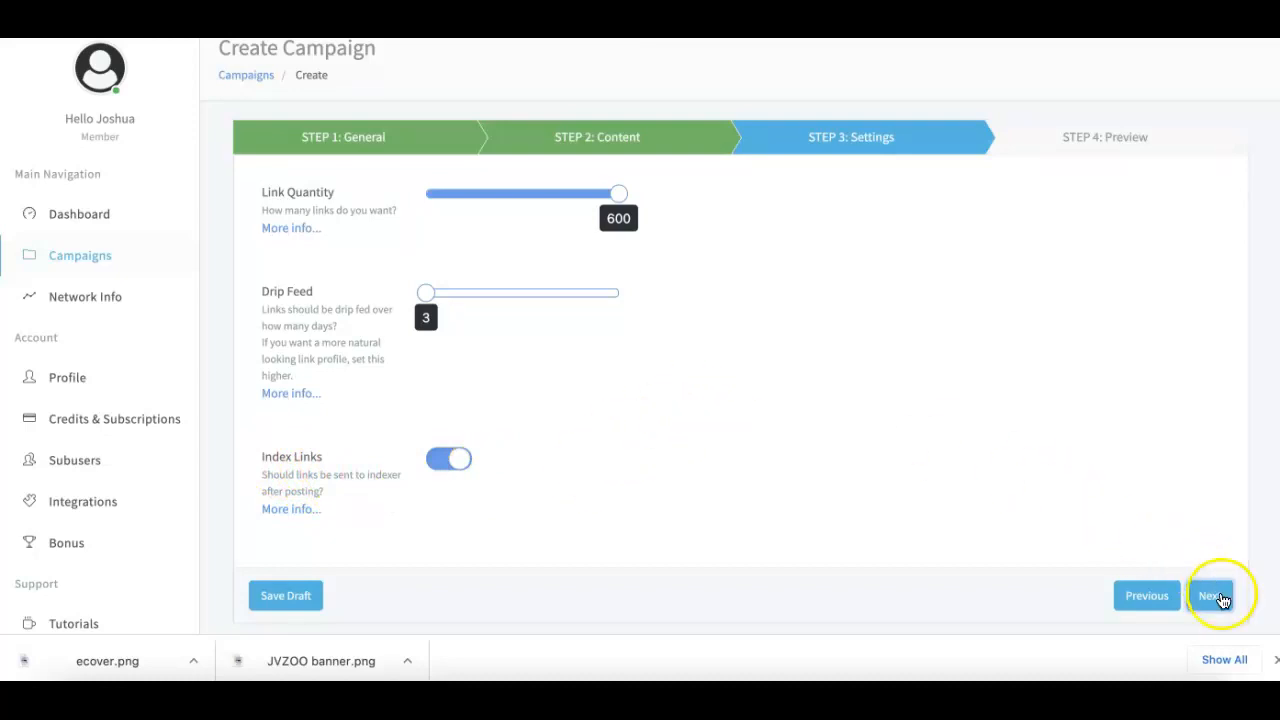
Step: Review the campaign preview and create the campaign
left_click(1213, 595)
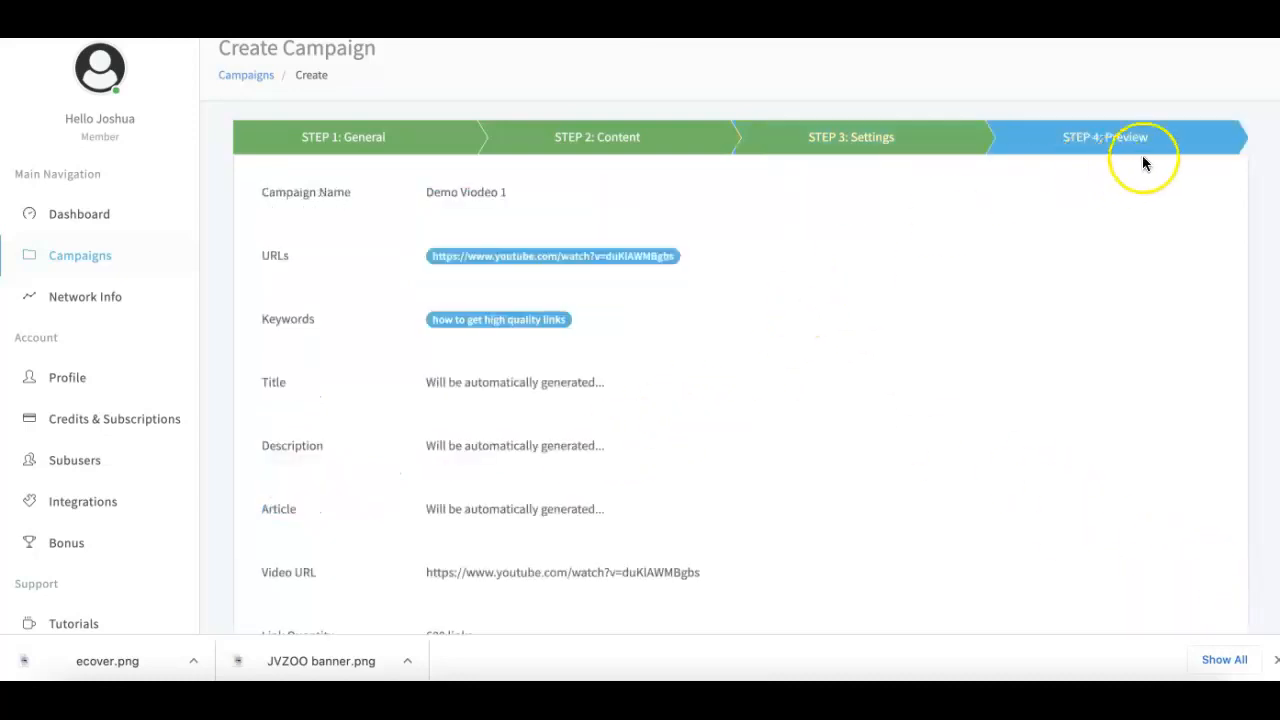
scroll("down", 3)
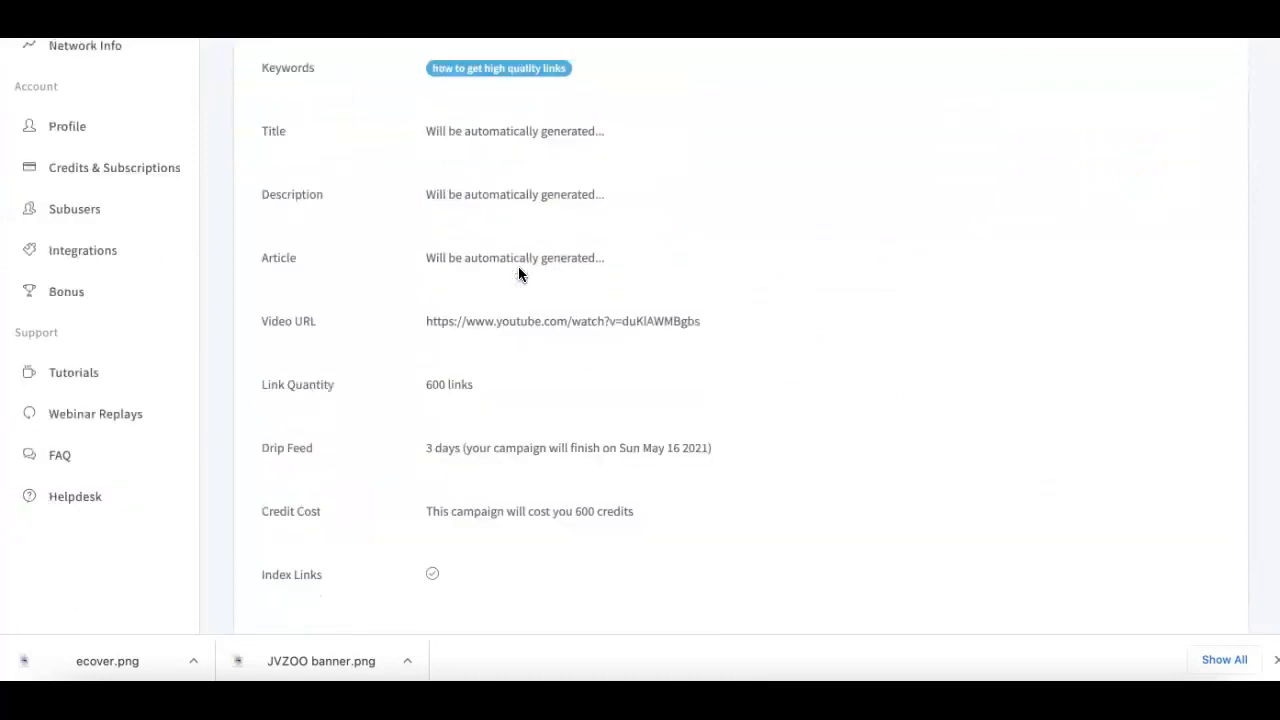
scroll("down", 3)
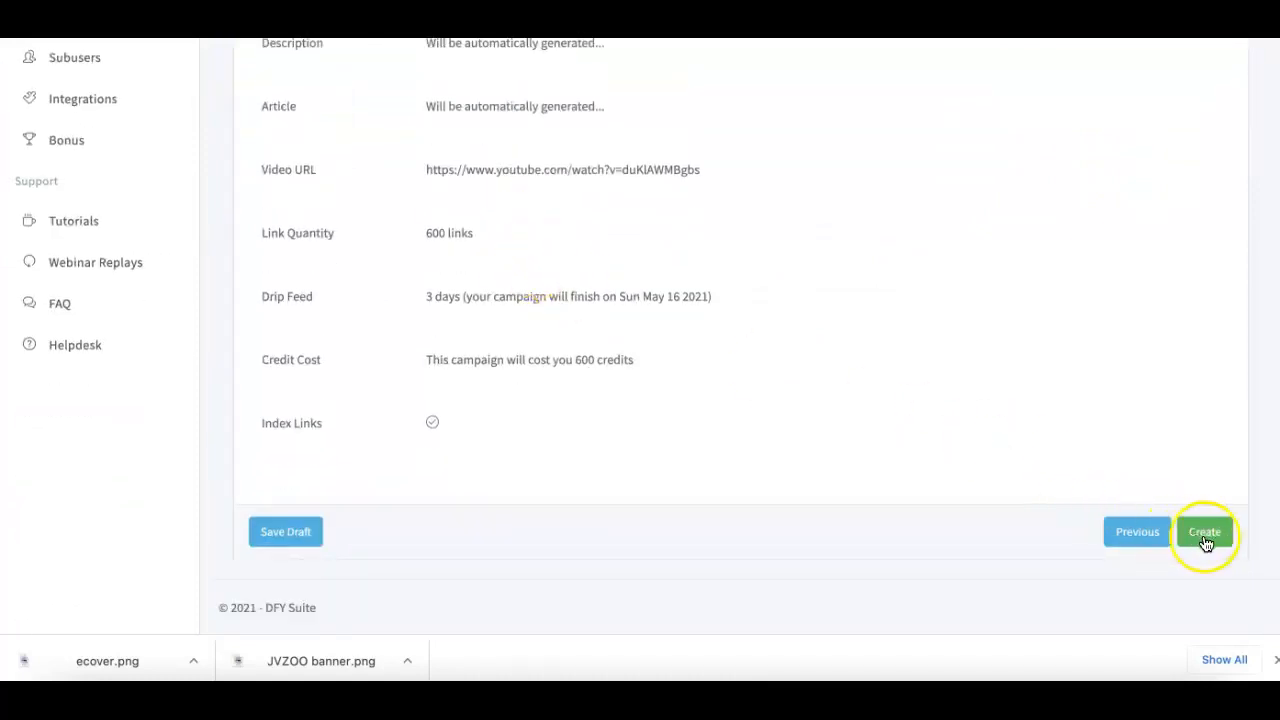
left_click(1204, 531)
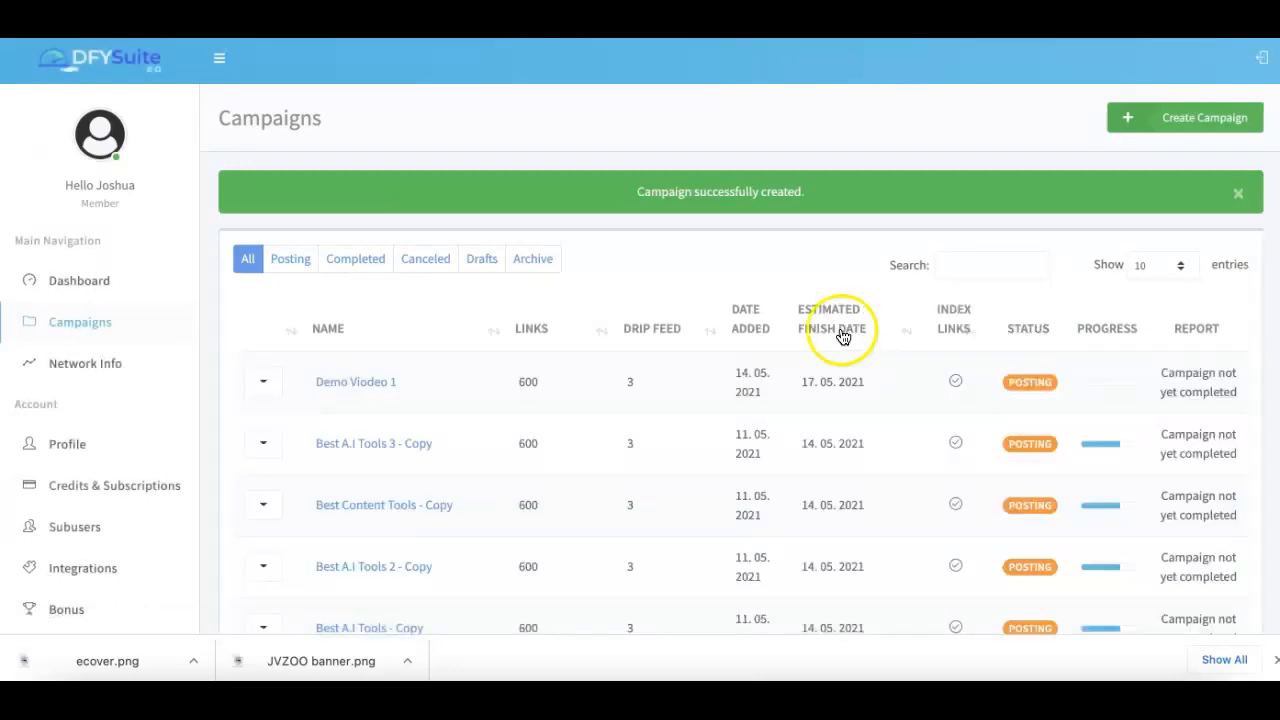
mouse_move(843, 313)
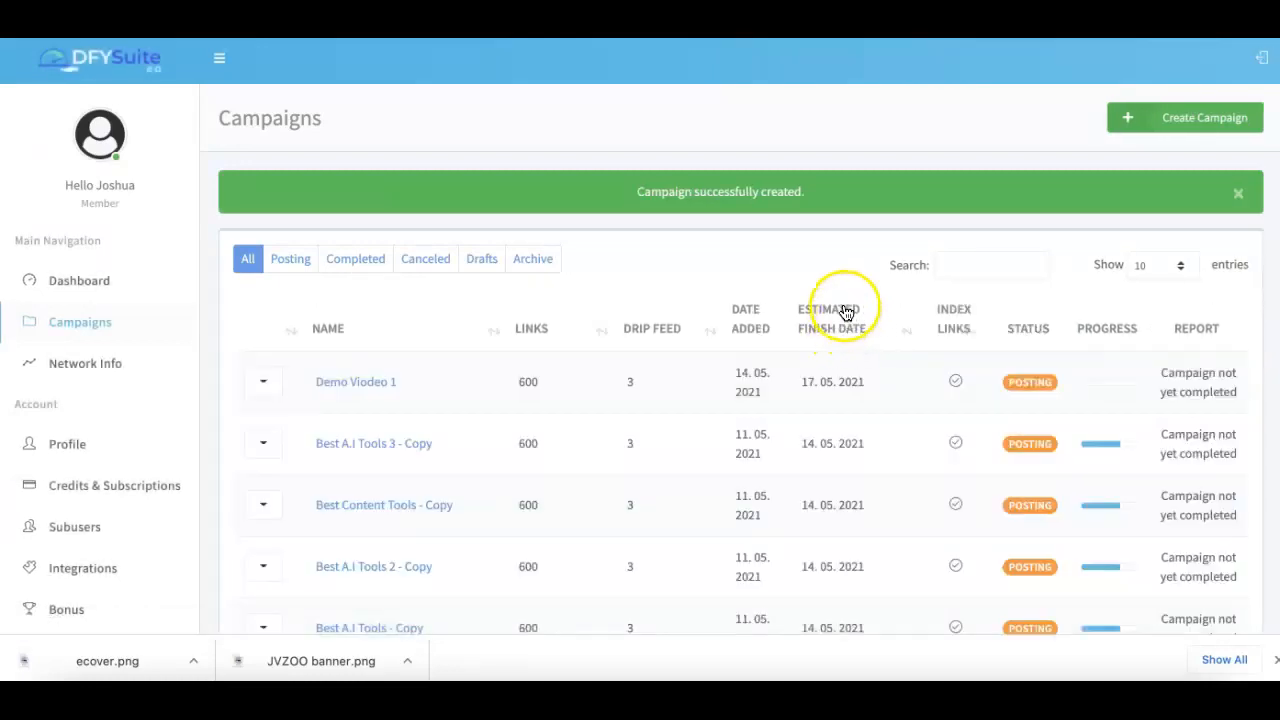
mouse_move(845, 303)
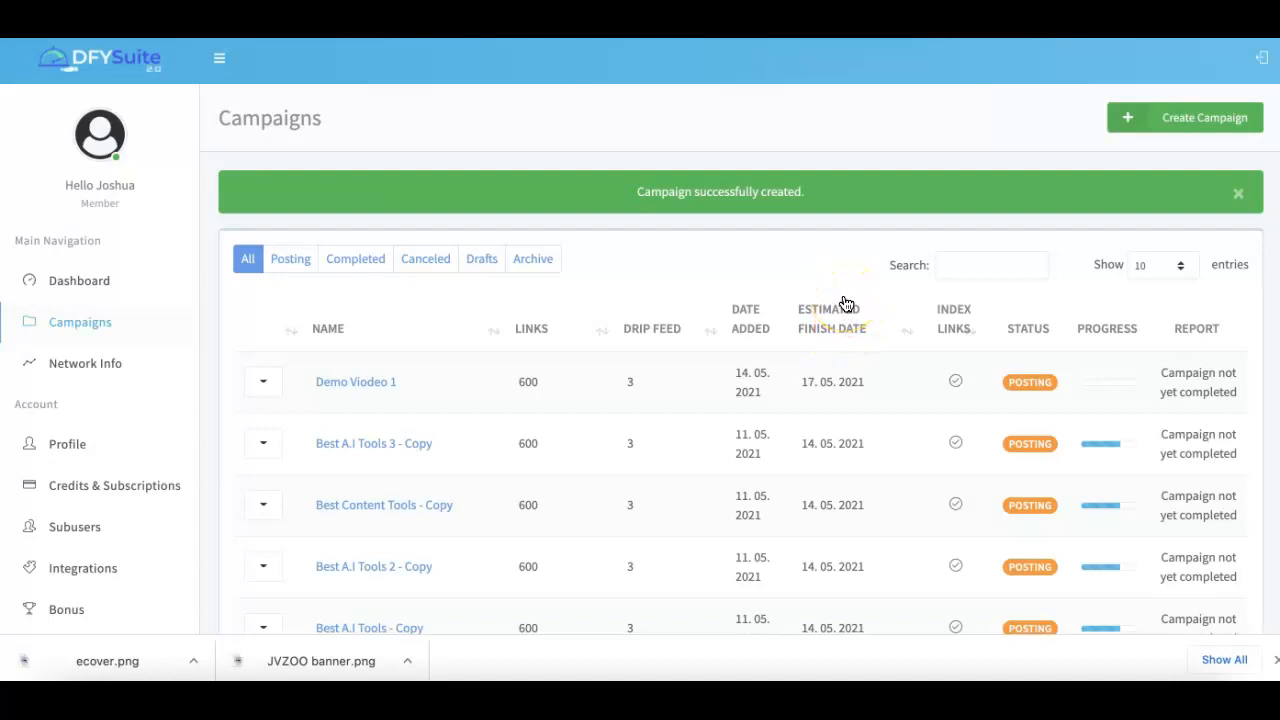
mouse_move(850, 247)
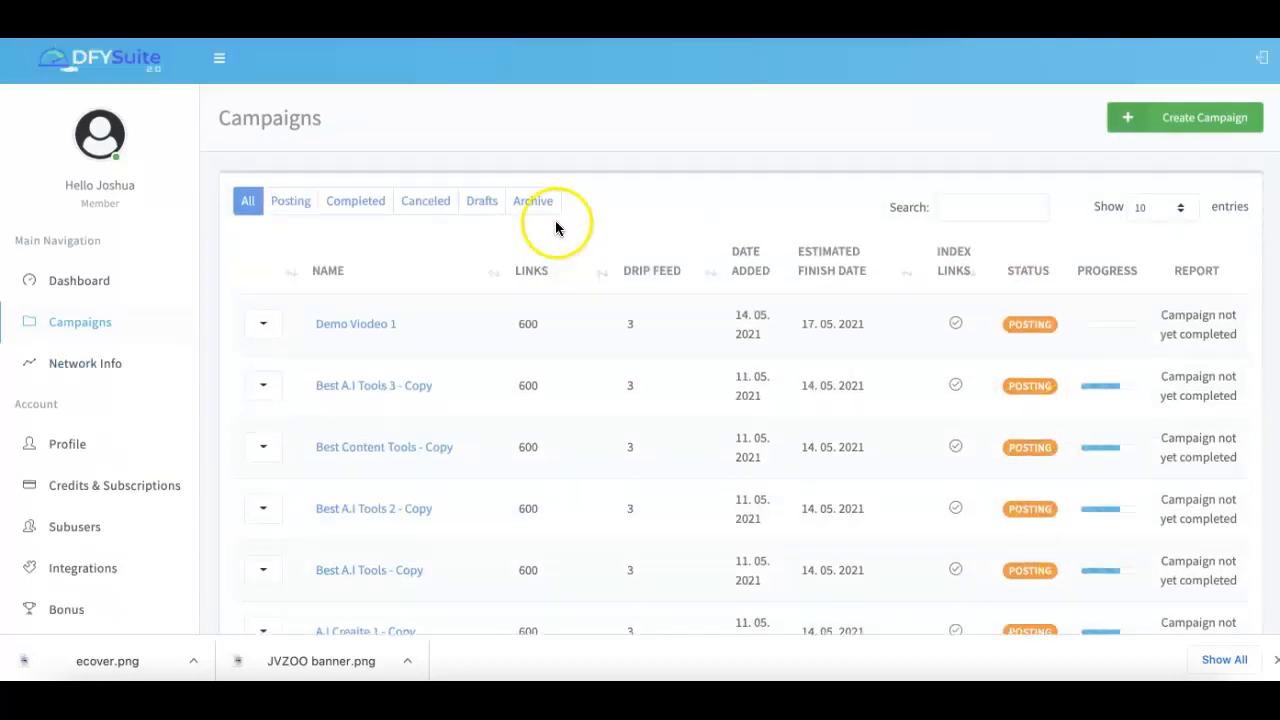
scroll("down", 3)
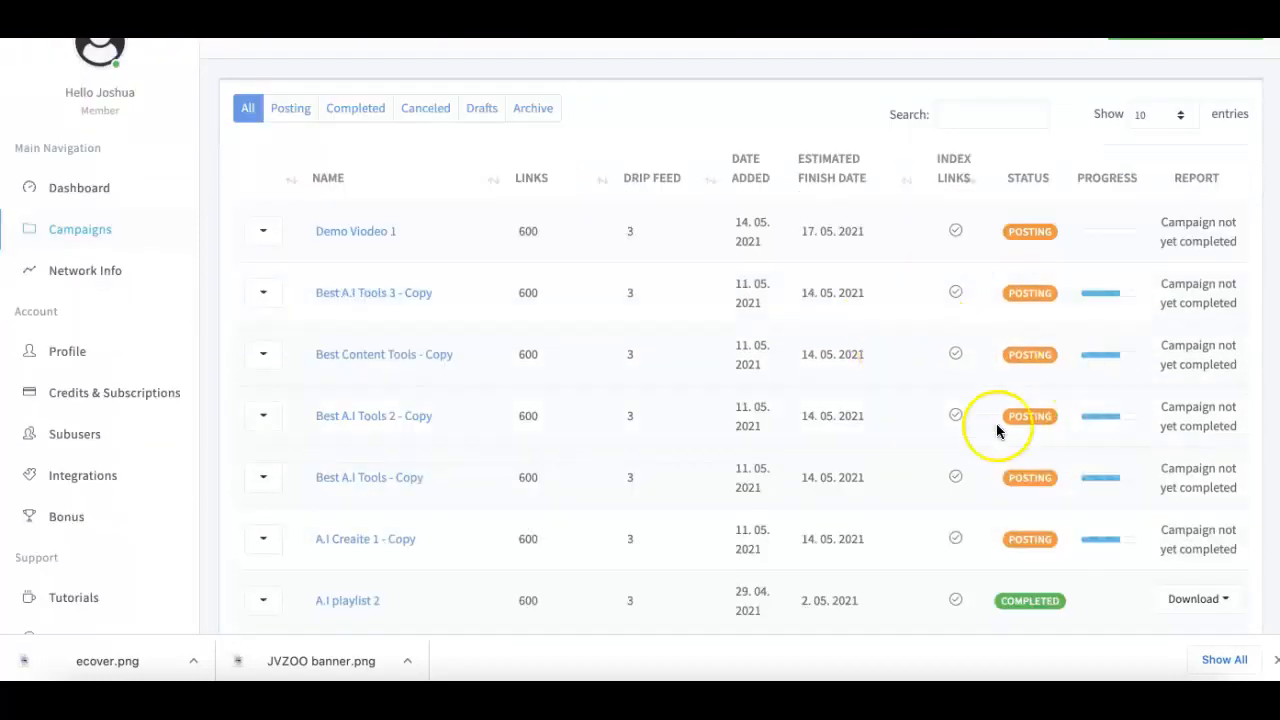
scroll("down", 3)
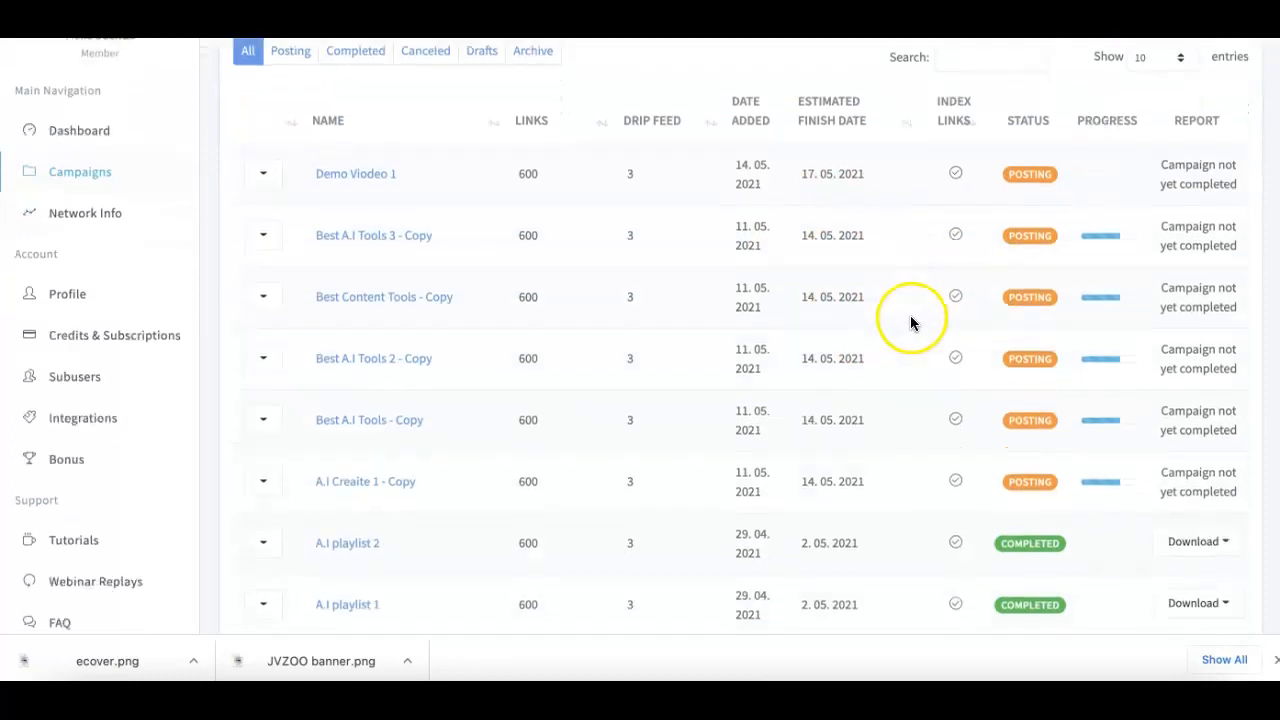
scroll("down", 3)
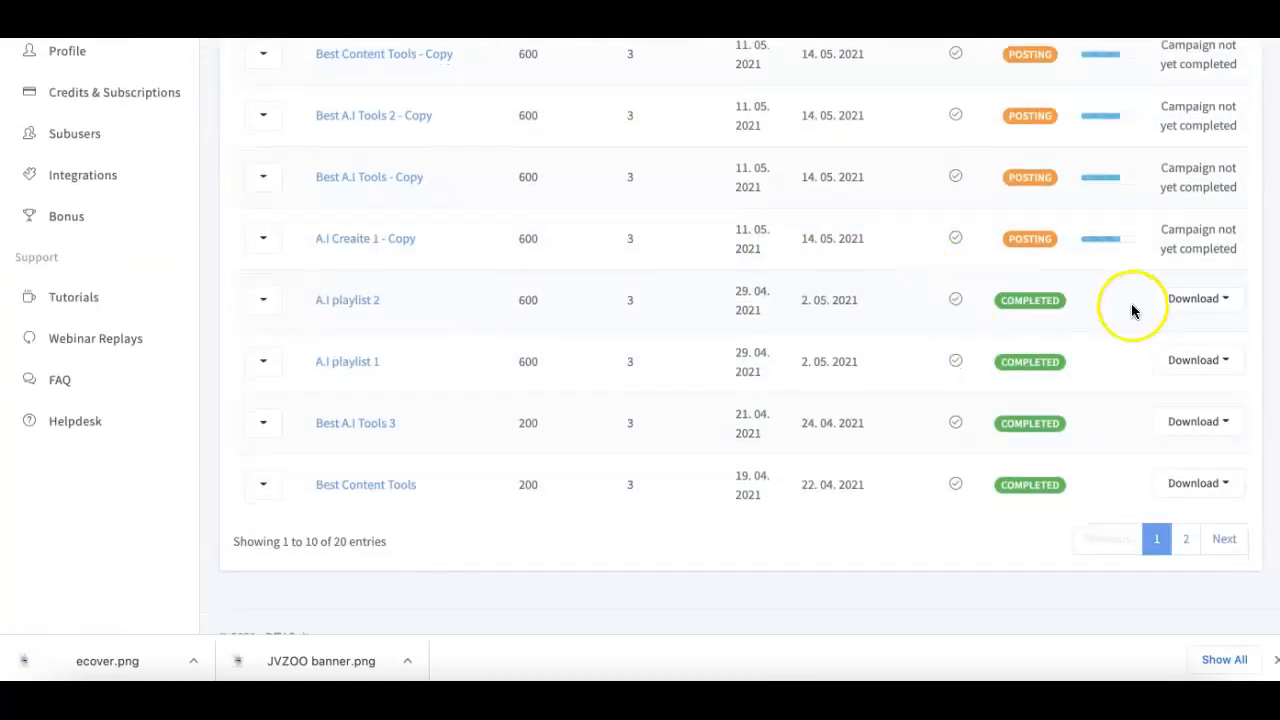
left_click(1197, 298)
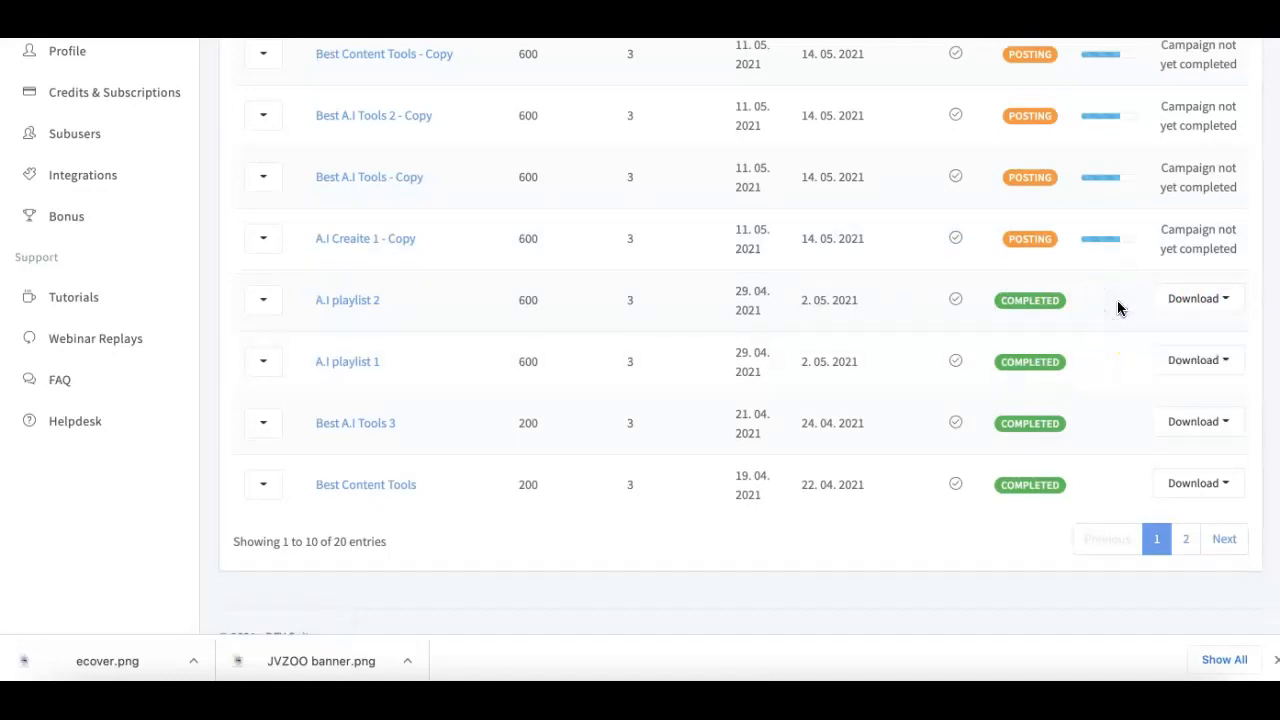
scroll("up", 3)
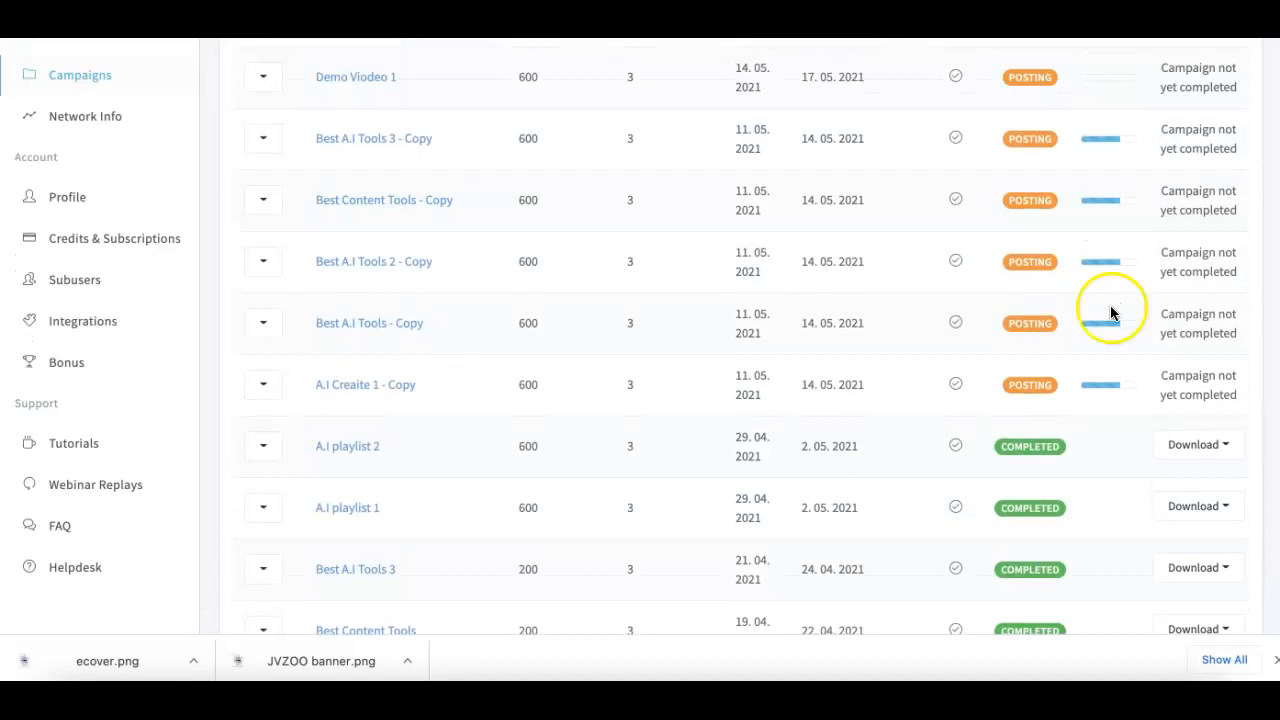
scroll("up", 3)
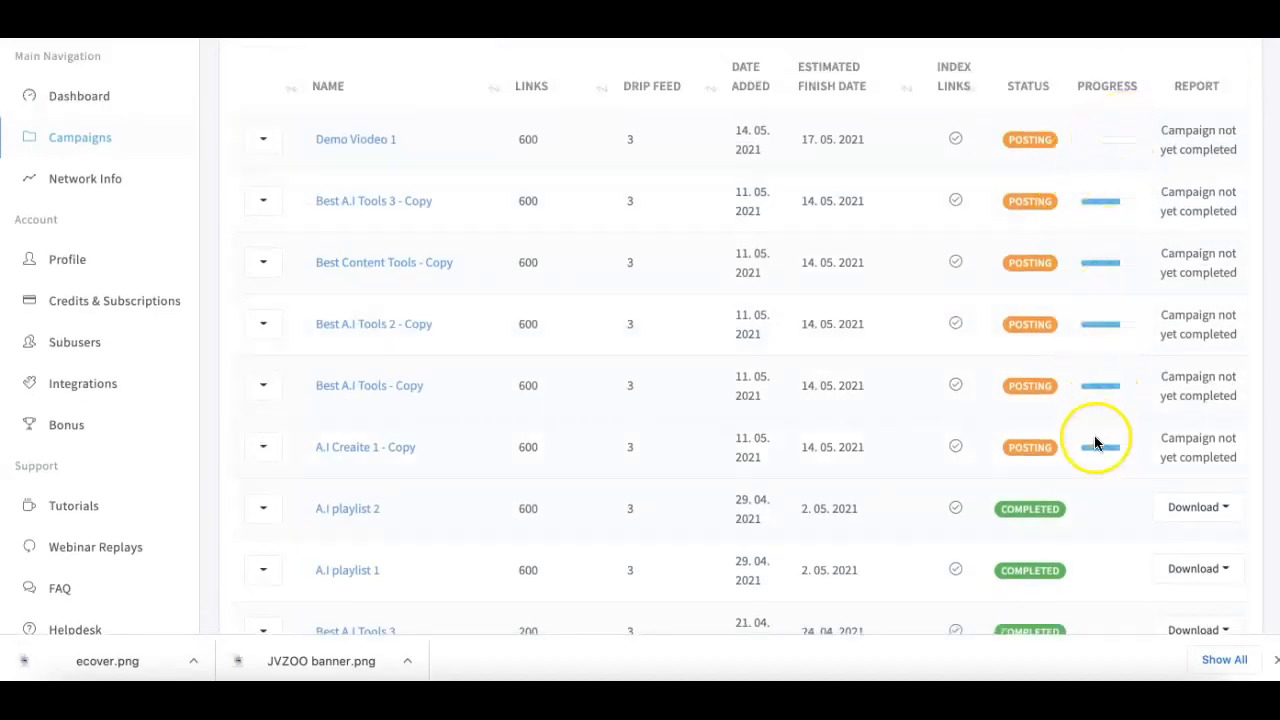
mouse_move(1105, 371)
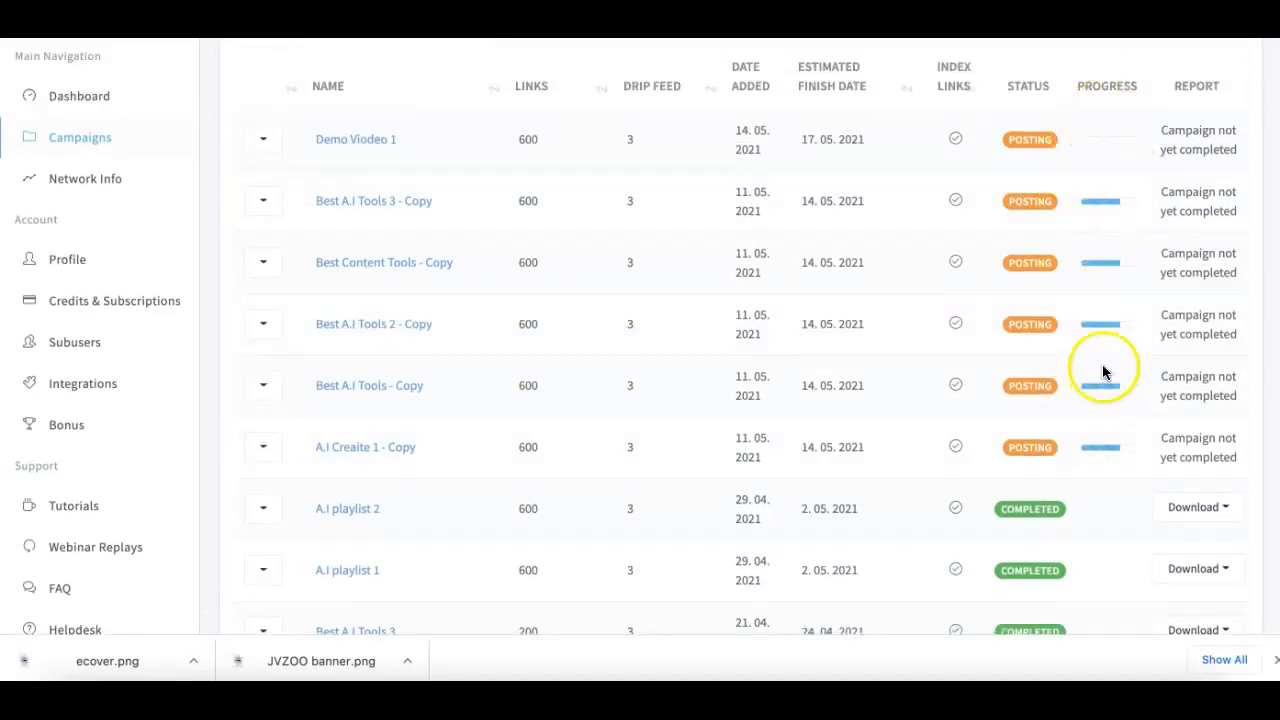
mouse_move(1098, 332)
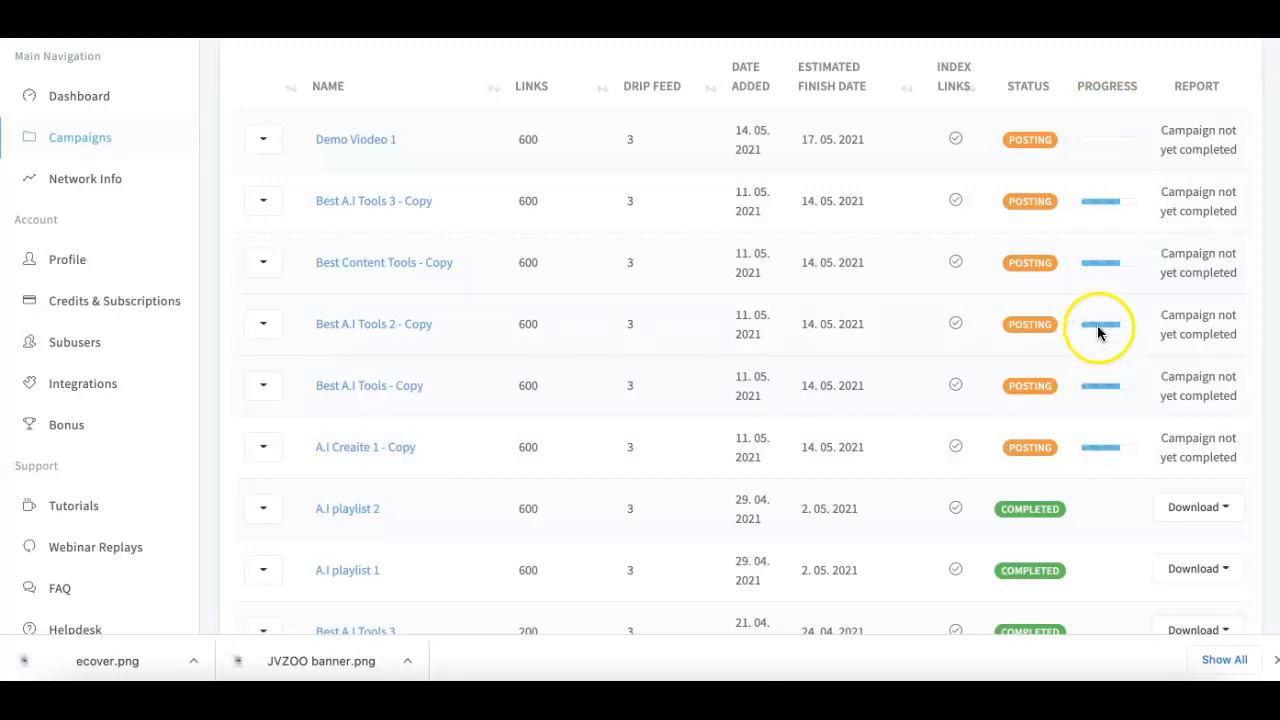
mouse_move(85, 178)
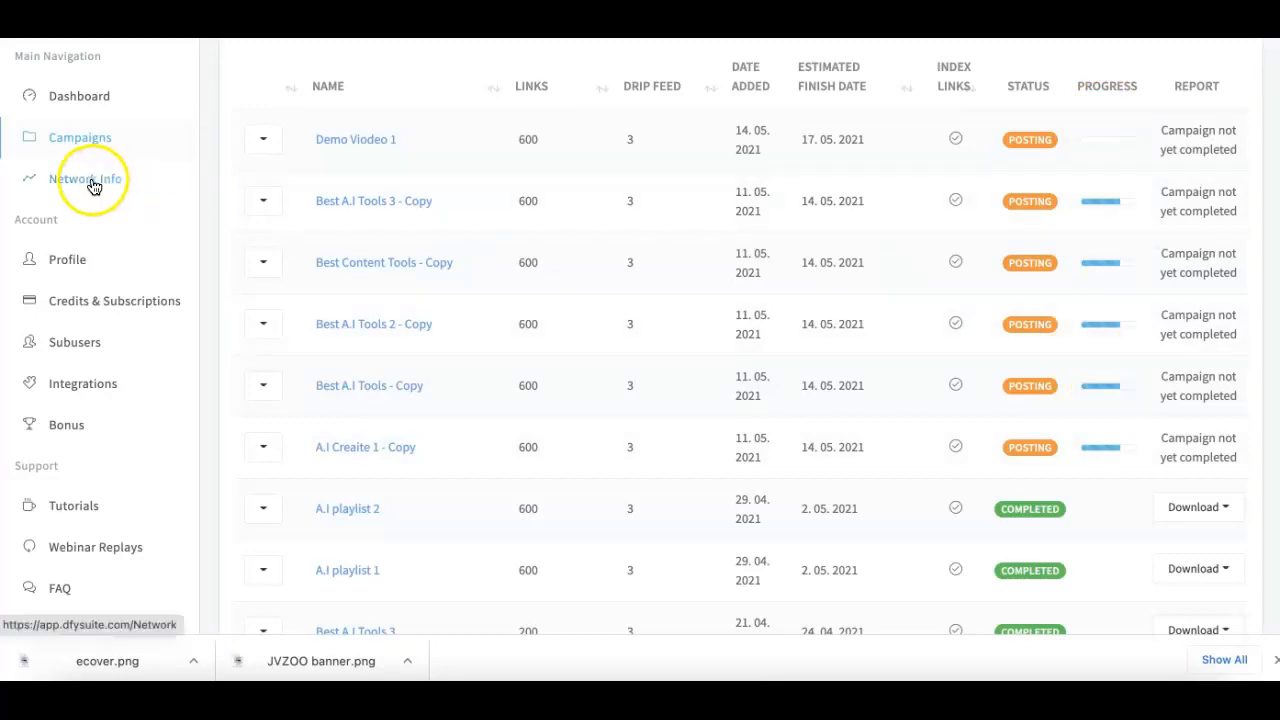
Step: Open Network Info and scroll through the 1000-site domain authority and TLD charts
left_click(88, 178)
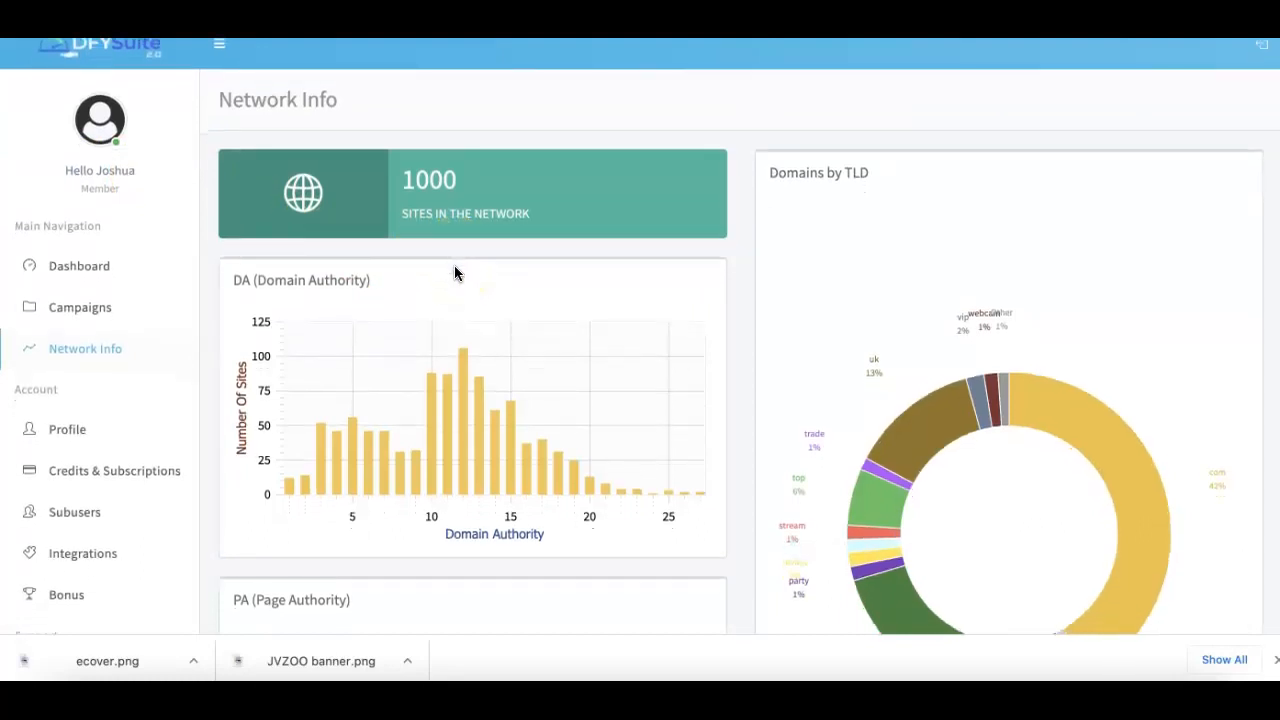
scroll("down", 3)
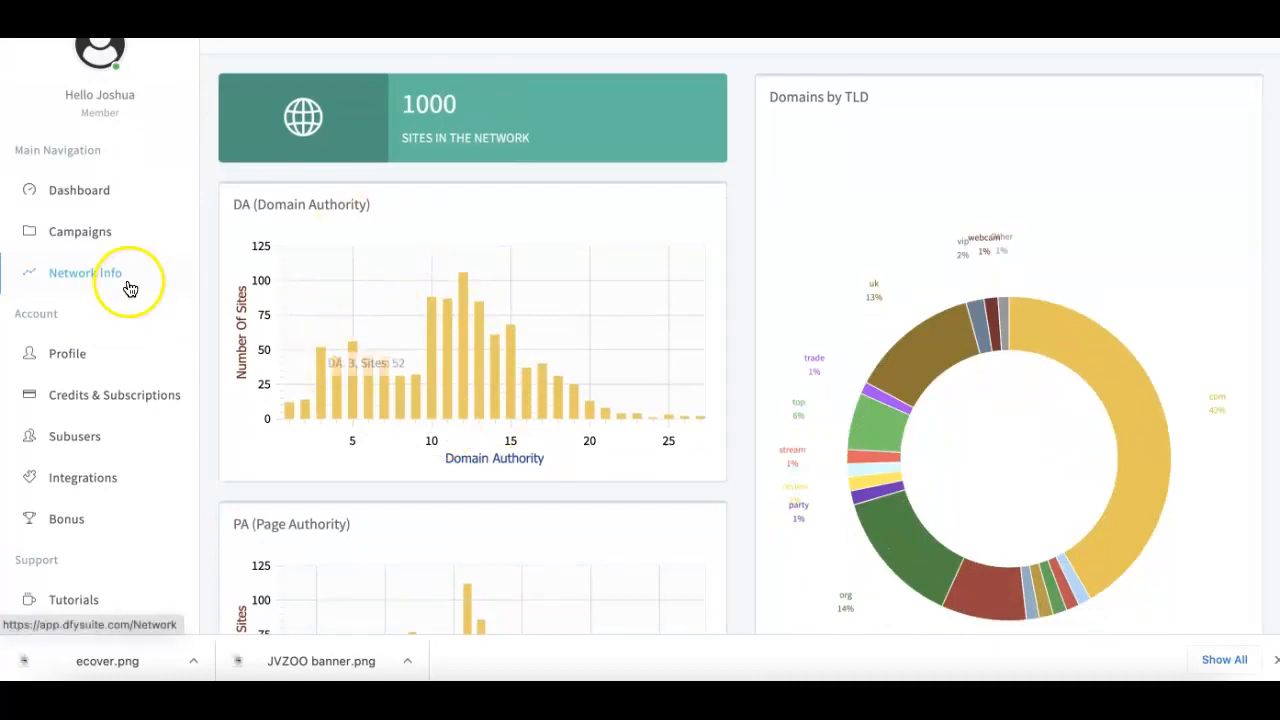
mouse_move(556, 213)
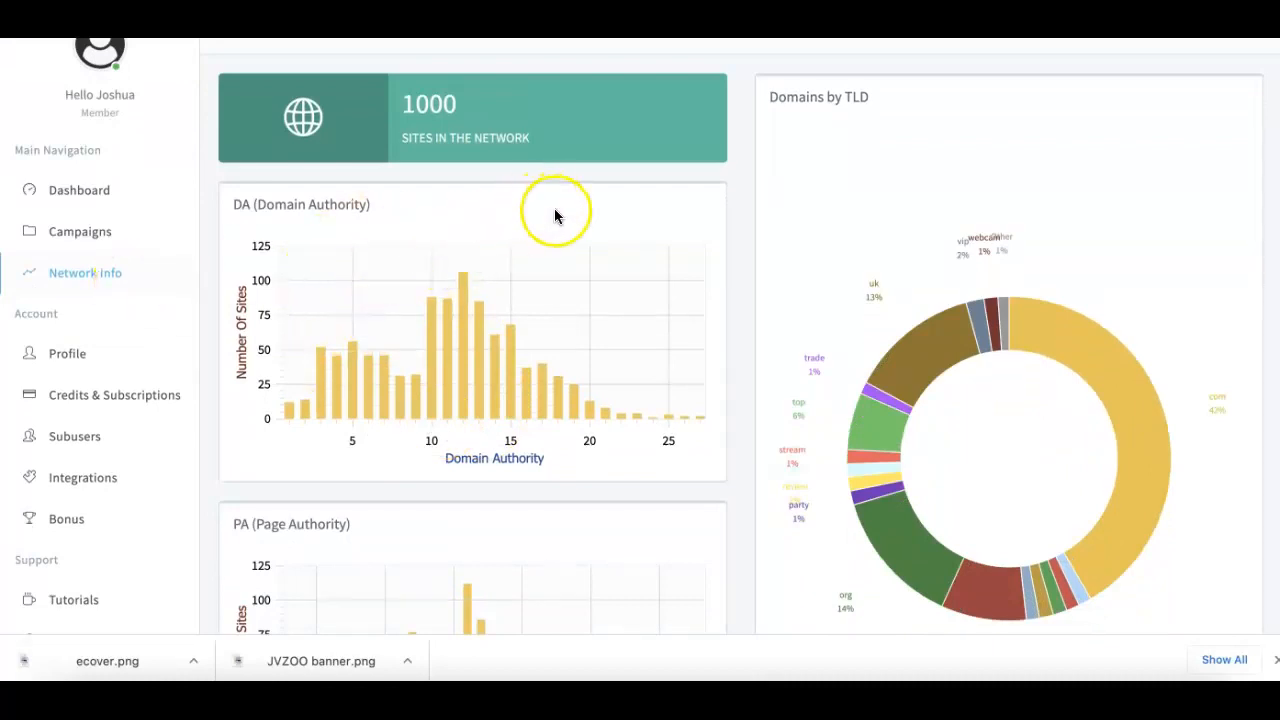
scroll("up", 3)
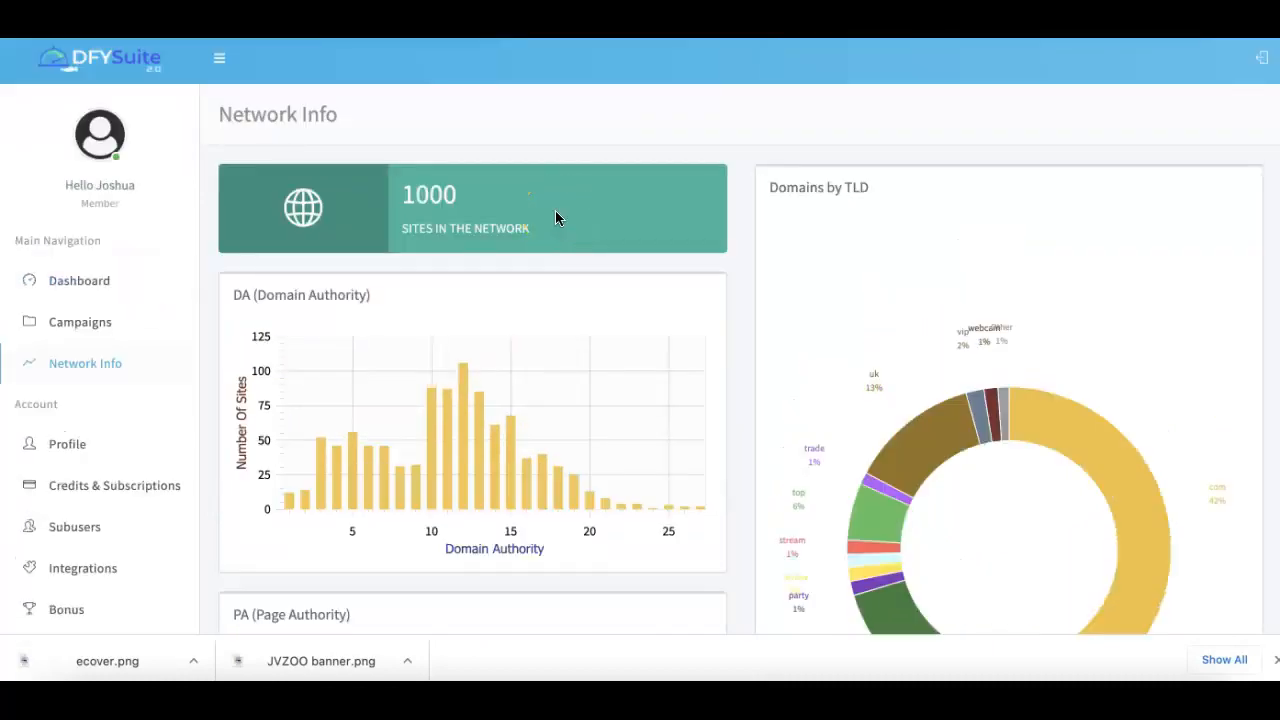
mouse_move(510, 178)
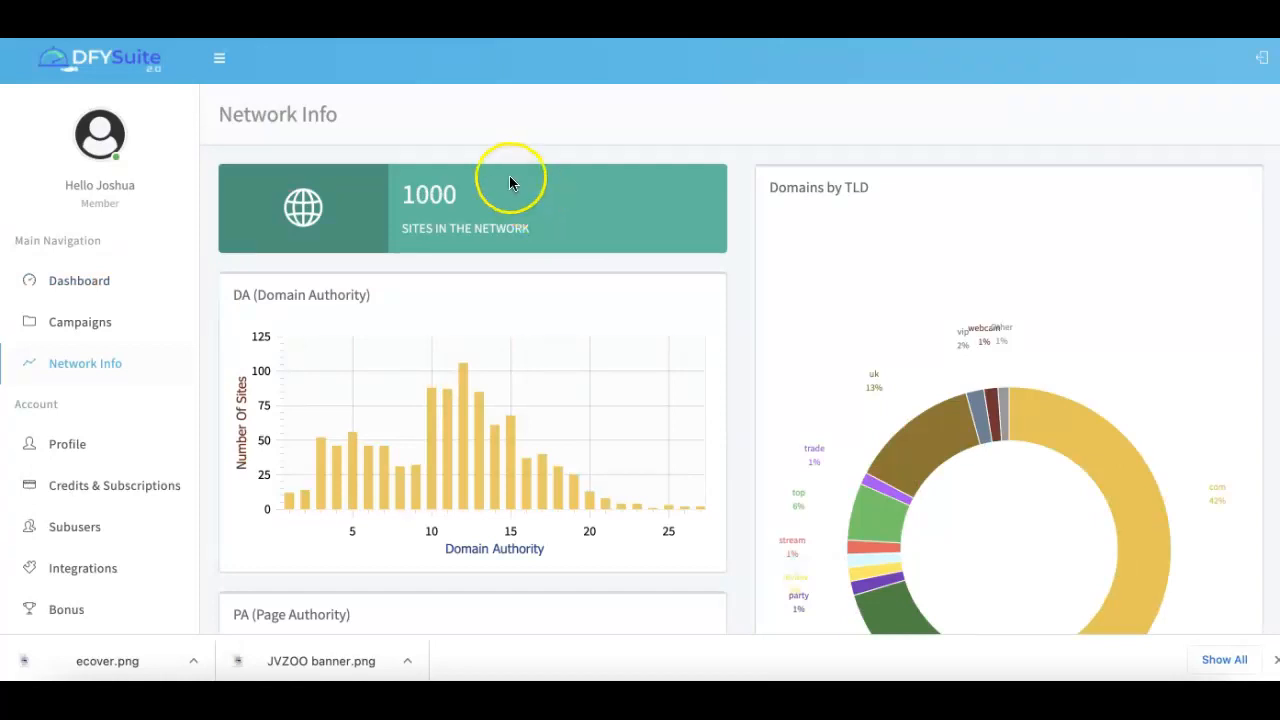
mouse_move(475, 140)
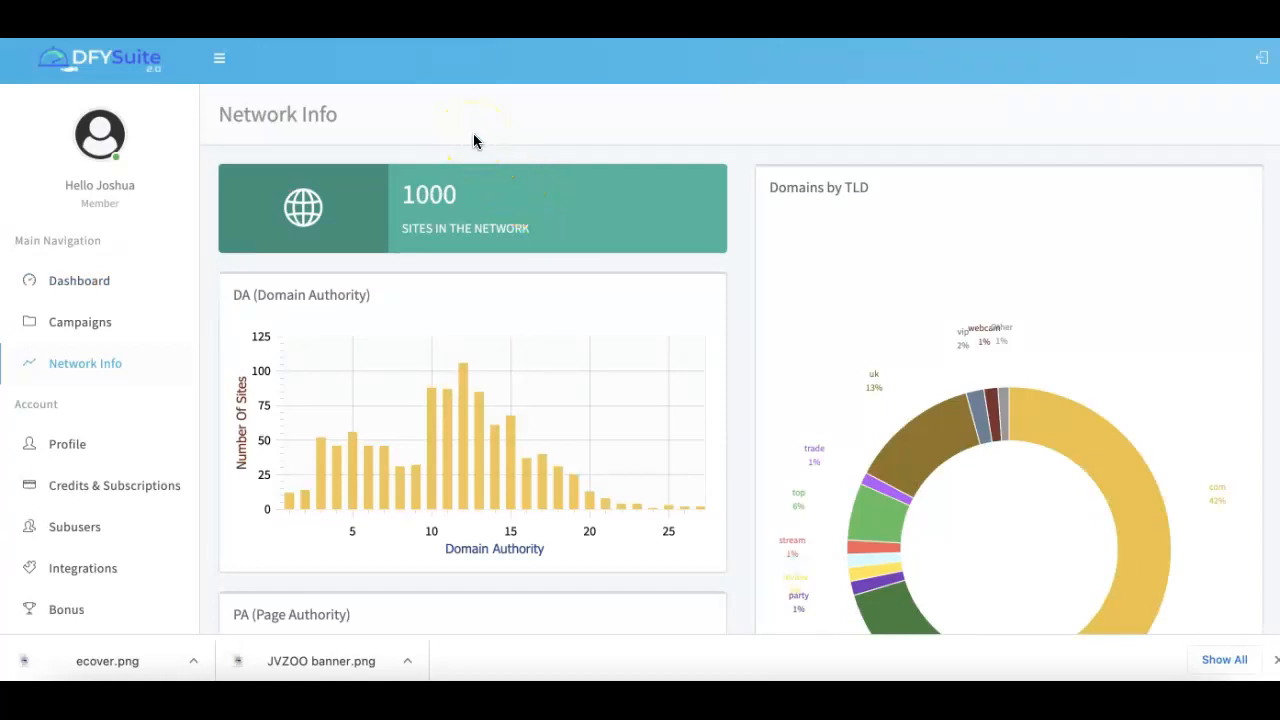